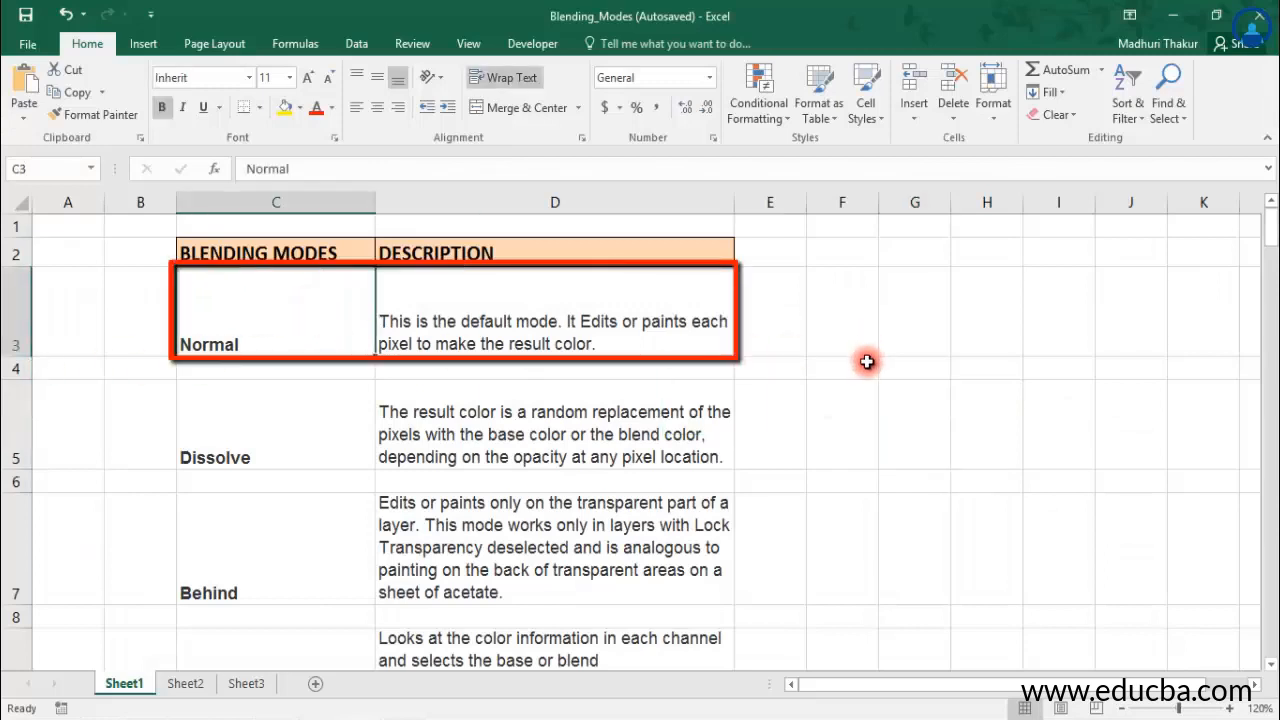
pyautogui.moveTo(866, 367)
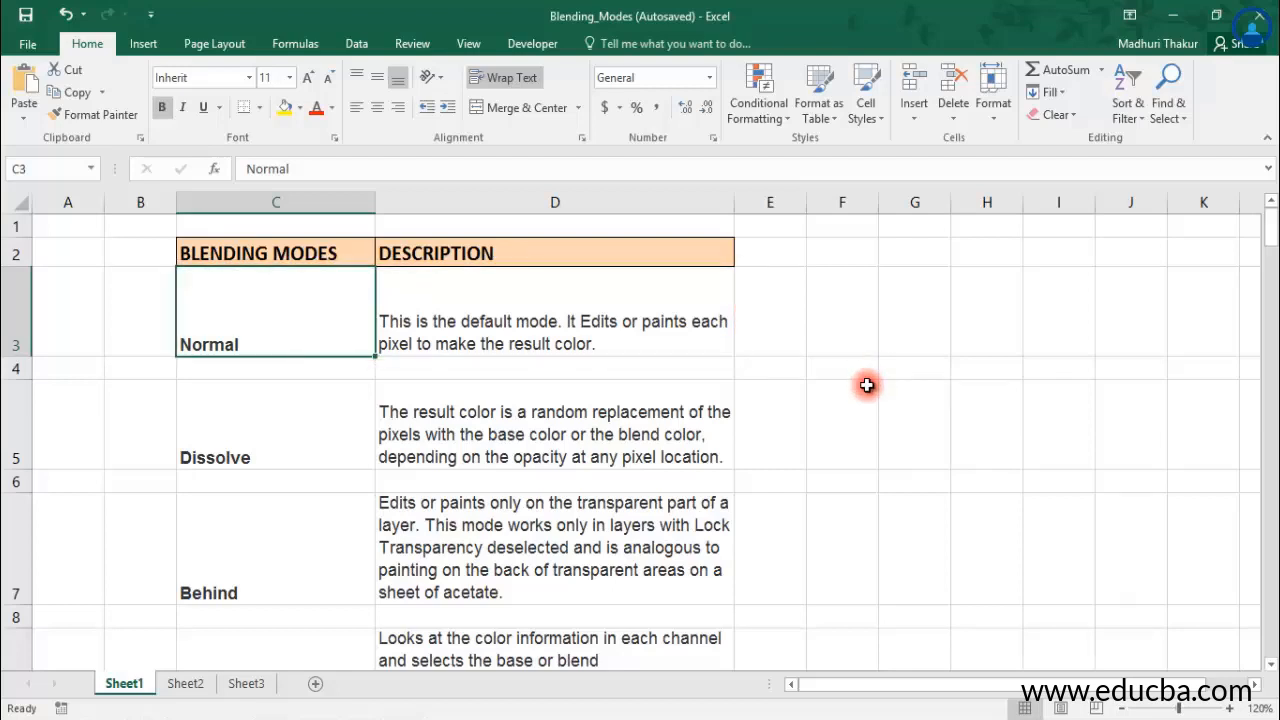
# Step: Expand the clip's Opacity settings and browse the Blend Mode list, leaving it at Normal
pyautogui.click(680, 315)
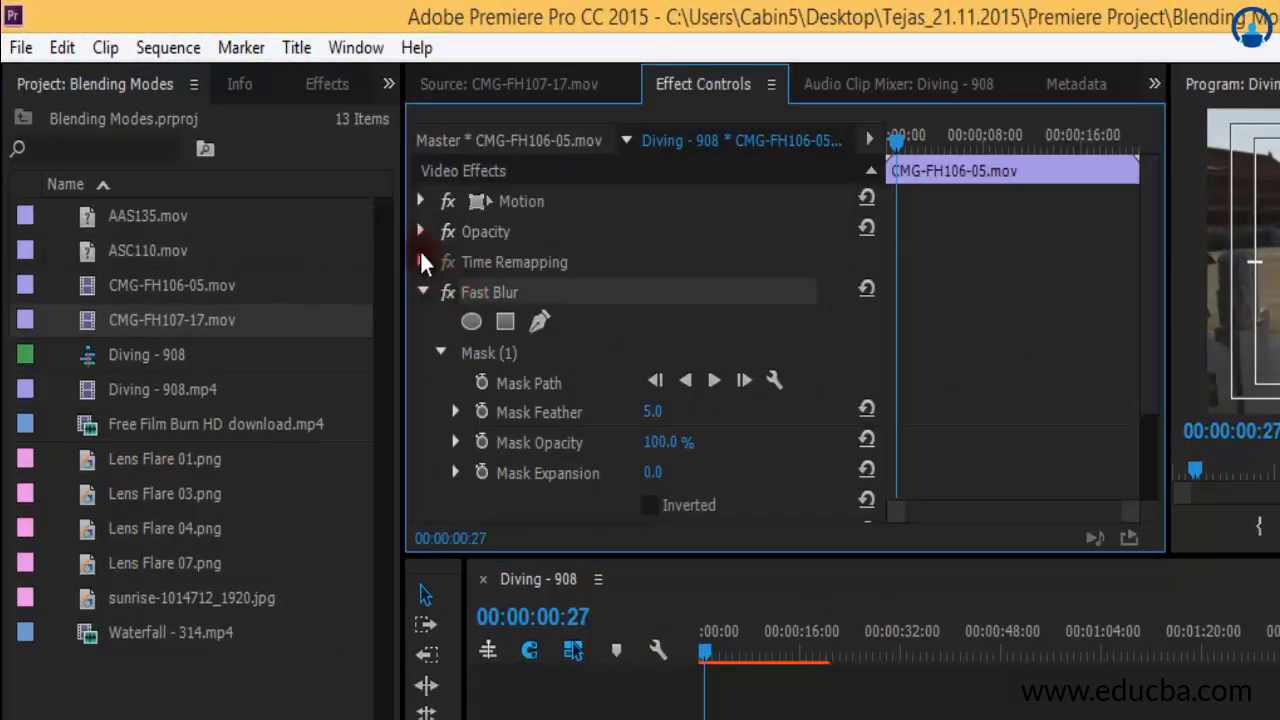
pyautogui.click(422, 231)
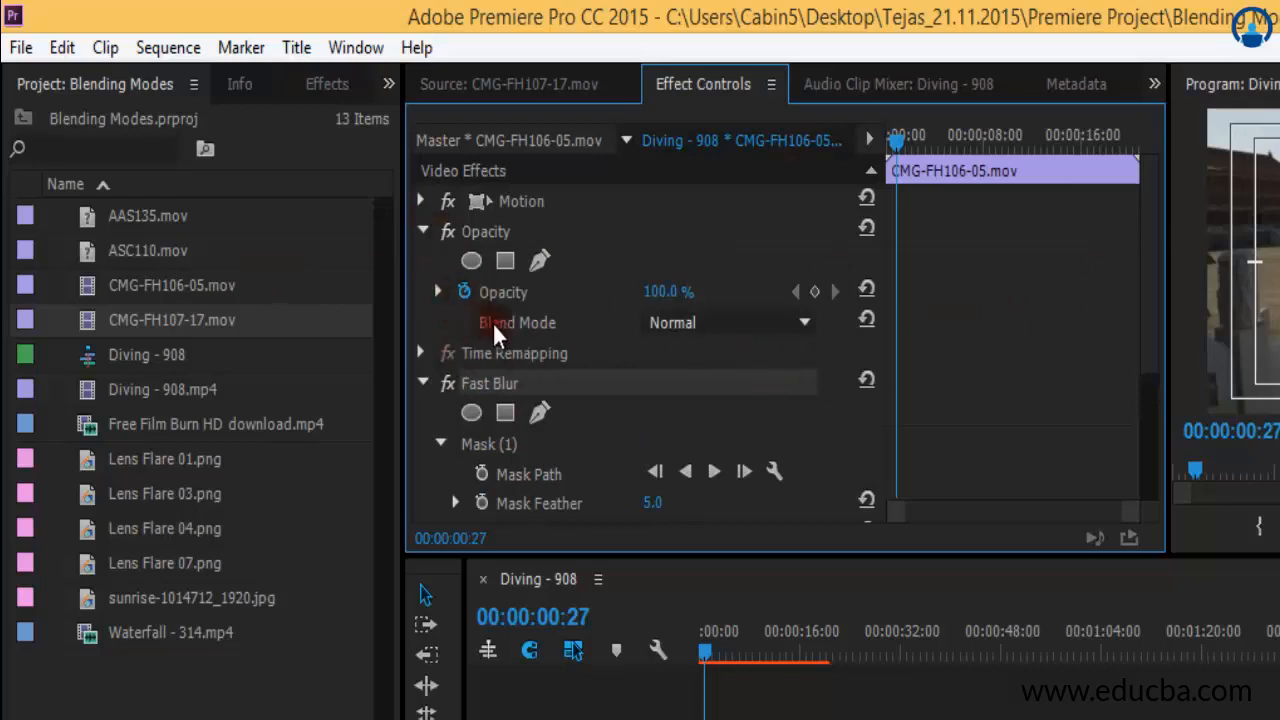
pyautogui.moveTo(473, 232)
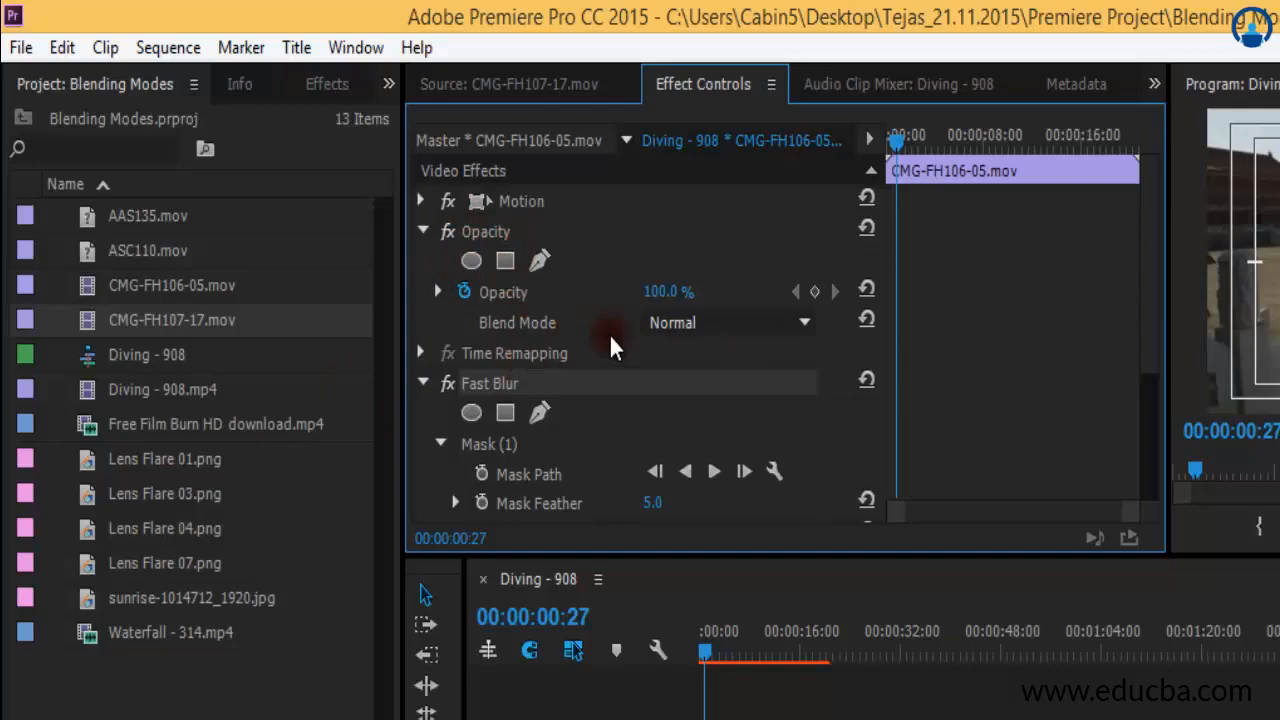
pyautogui.click(725, 322)
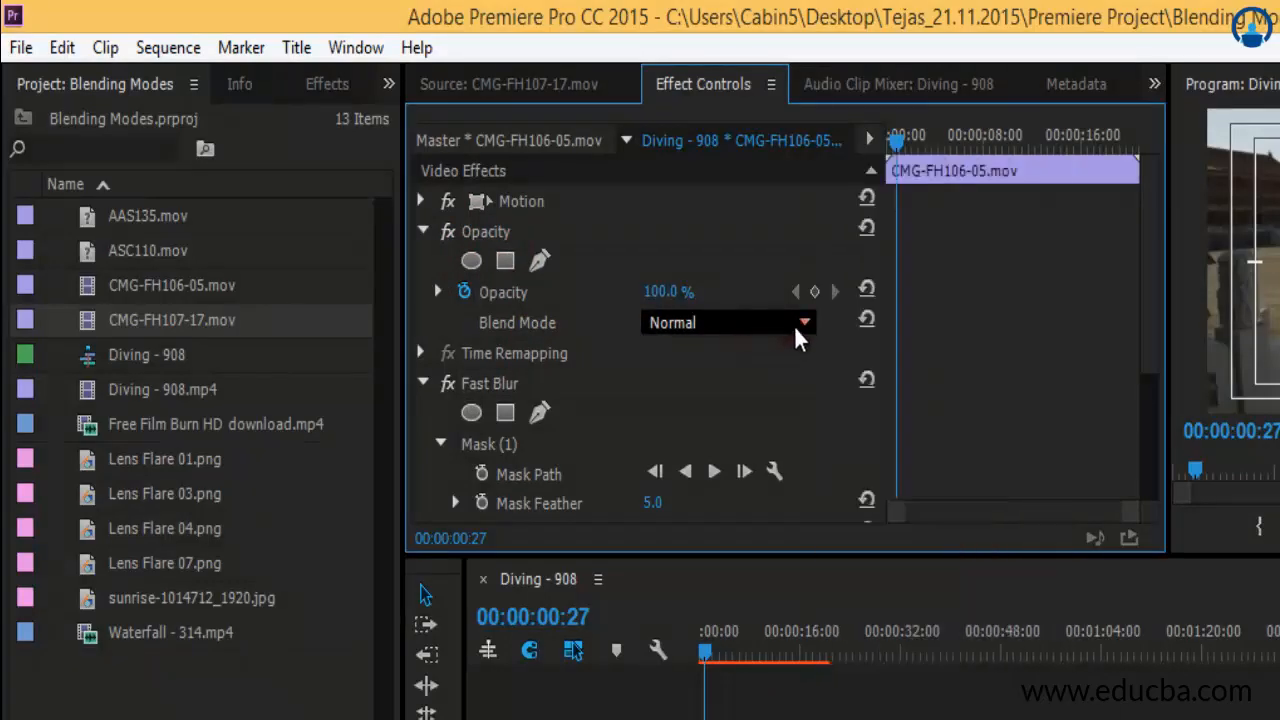
pyautogui.click(728, 322)
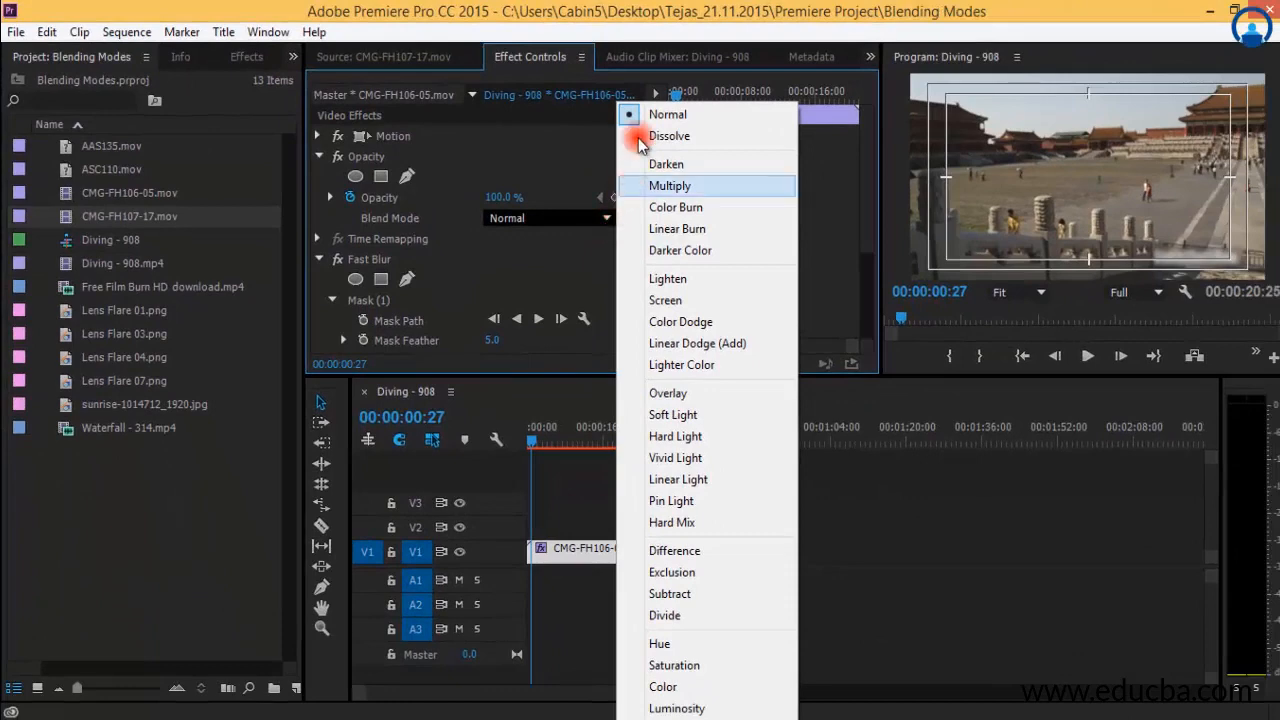
pyautogui.moveTo(688, 687)
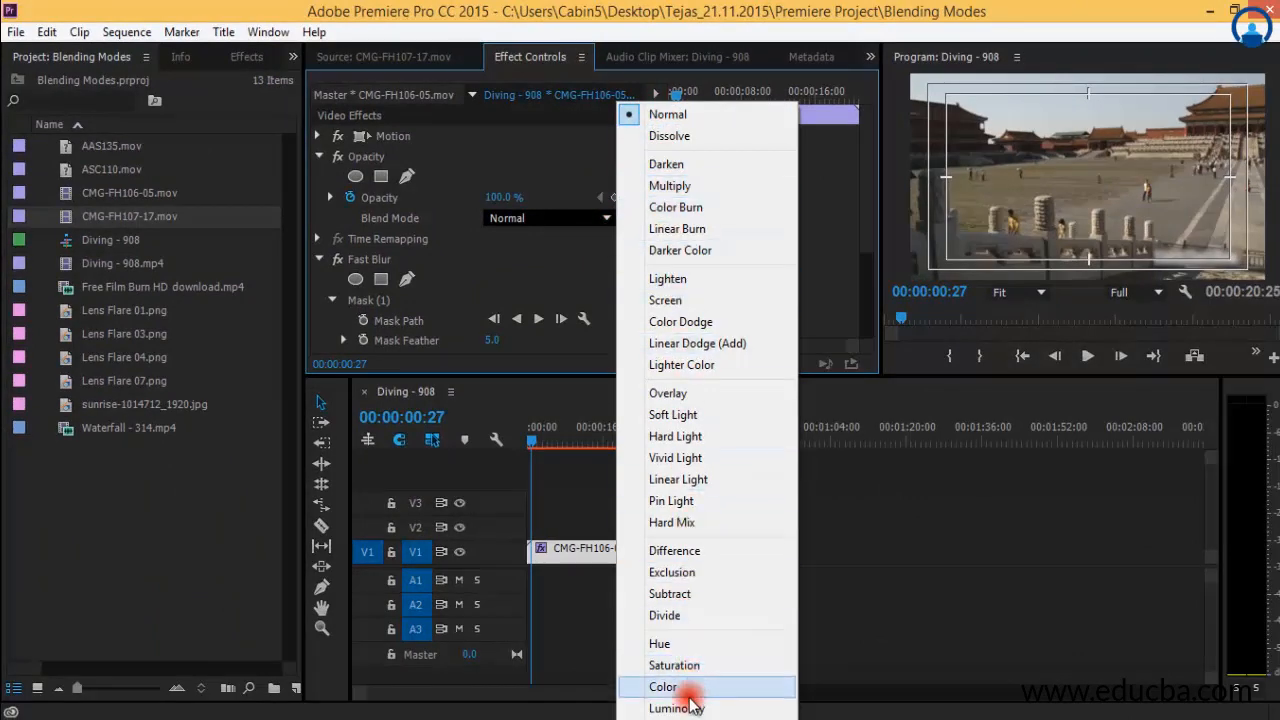
pyautogui.moveTo(700, 557)
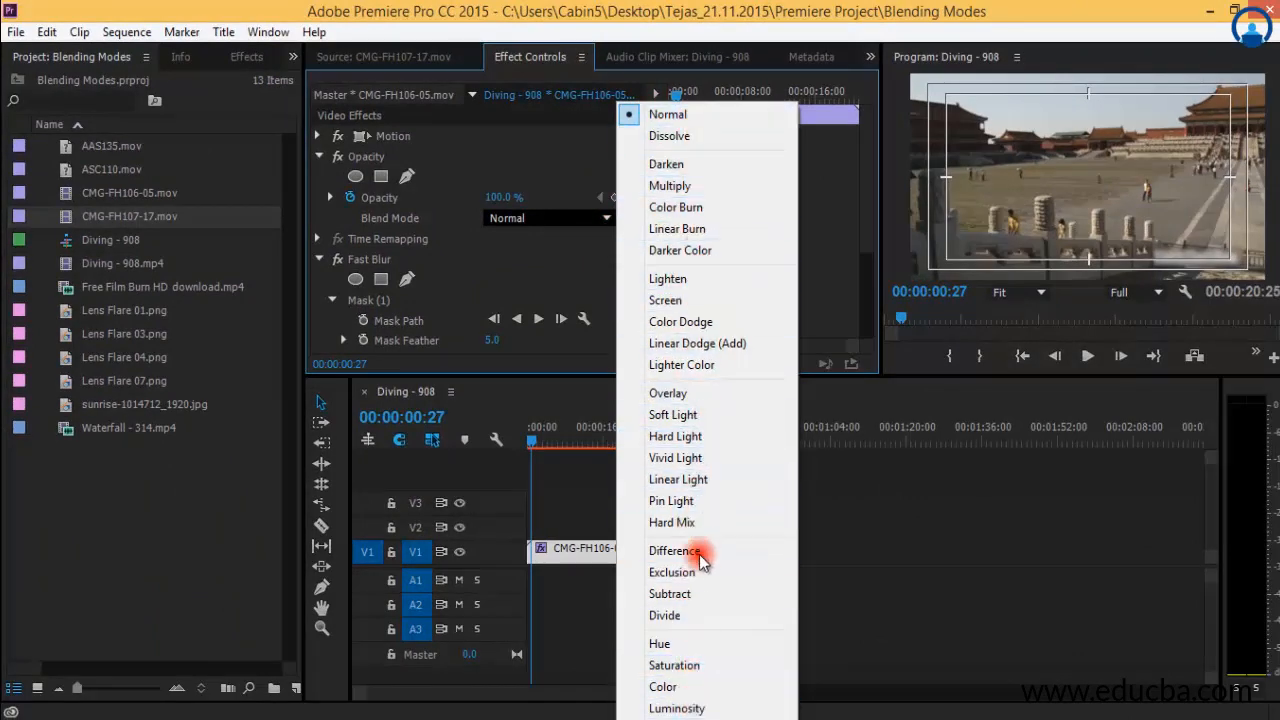
pyautogui.moveTo(663, 686)
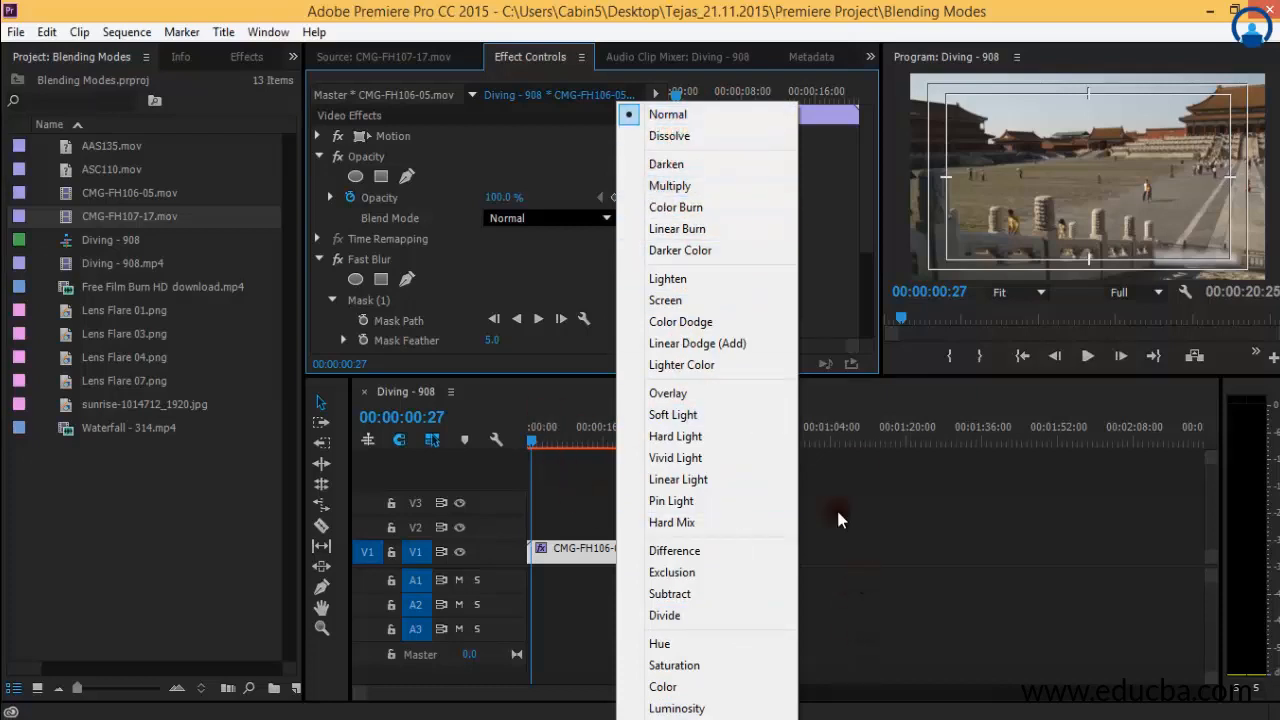
pyautogui.click(667, 113)
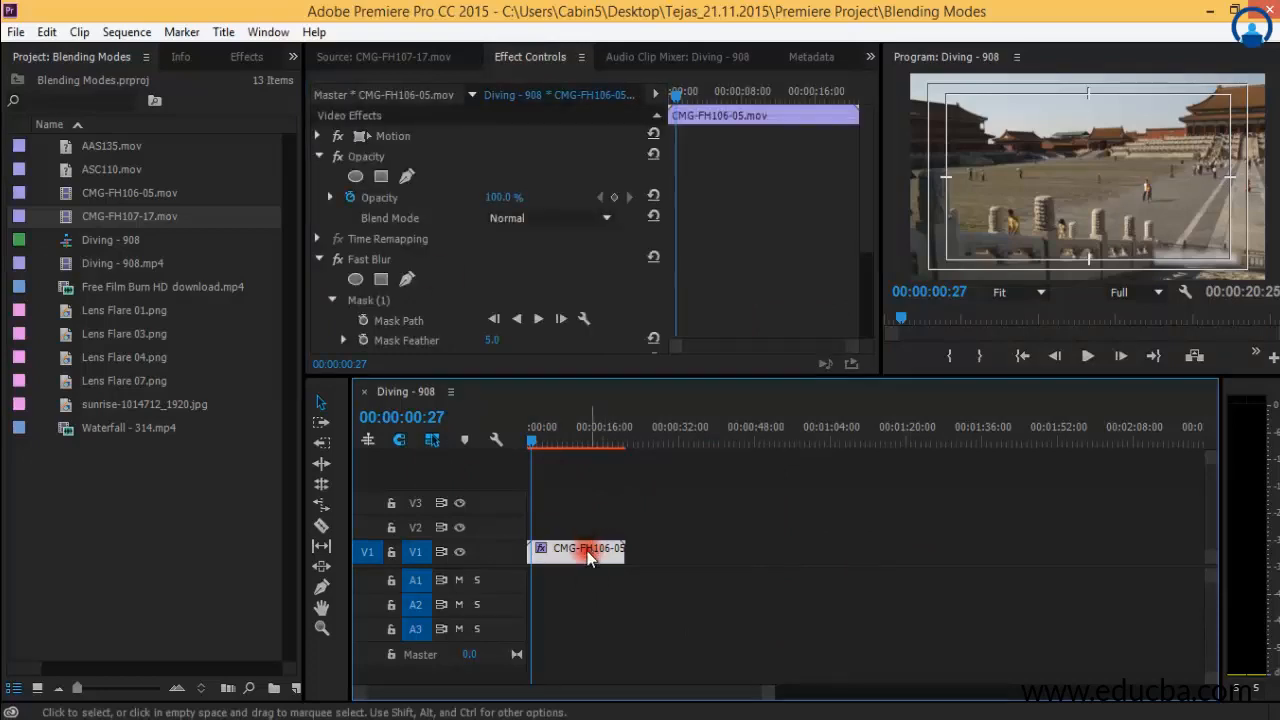
pyautogui.click(548, 218)
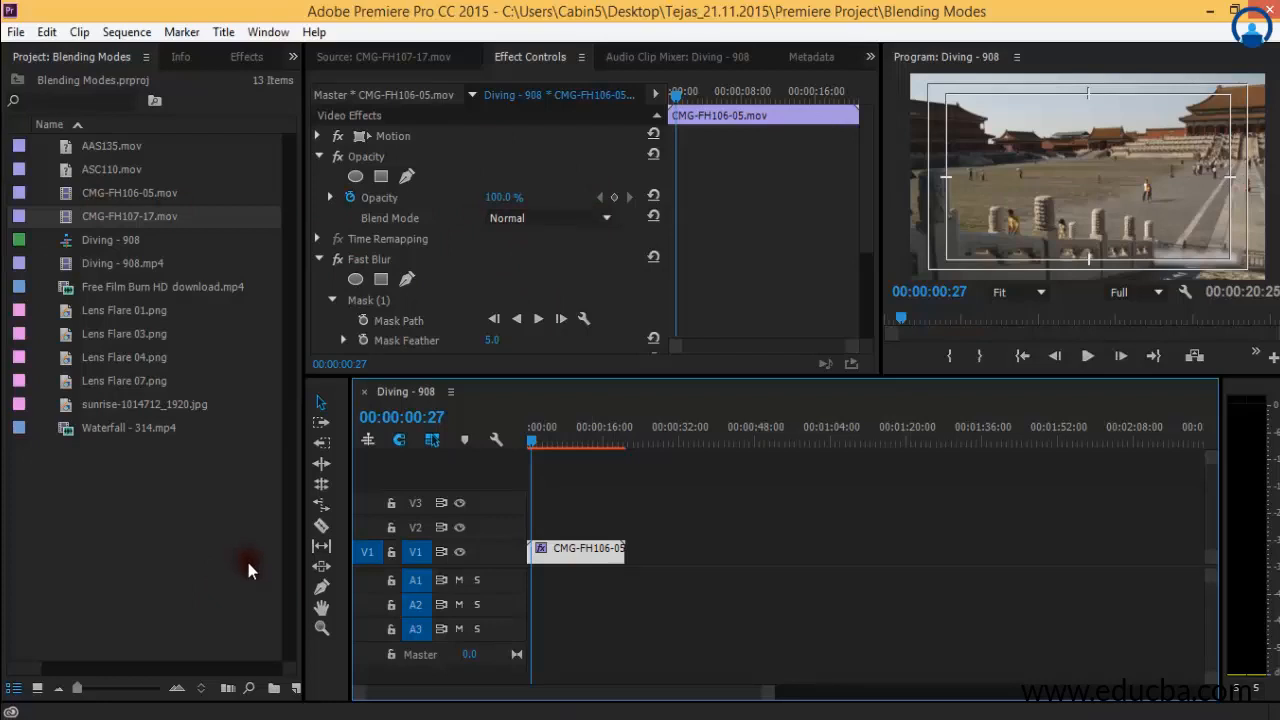
pyautogui.moveTo(228, 552)
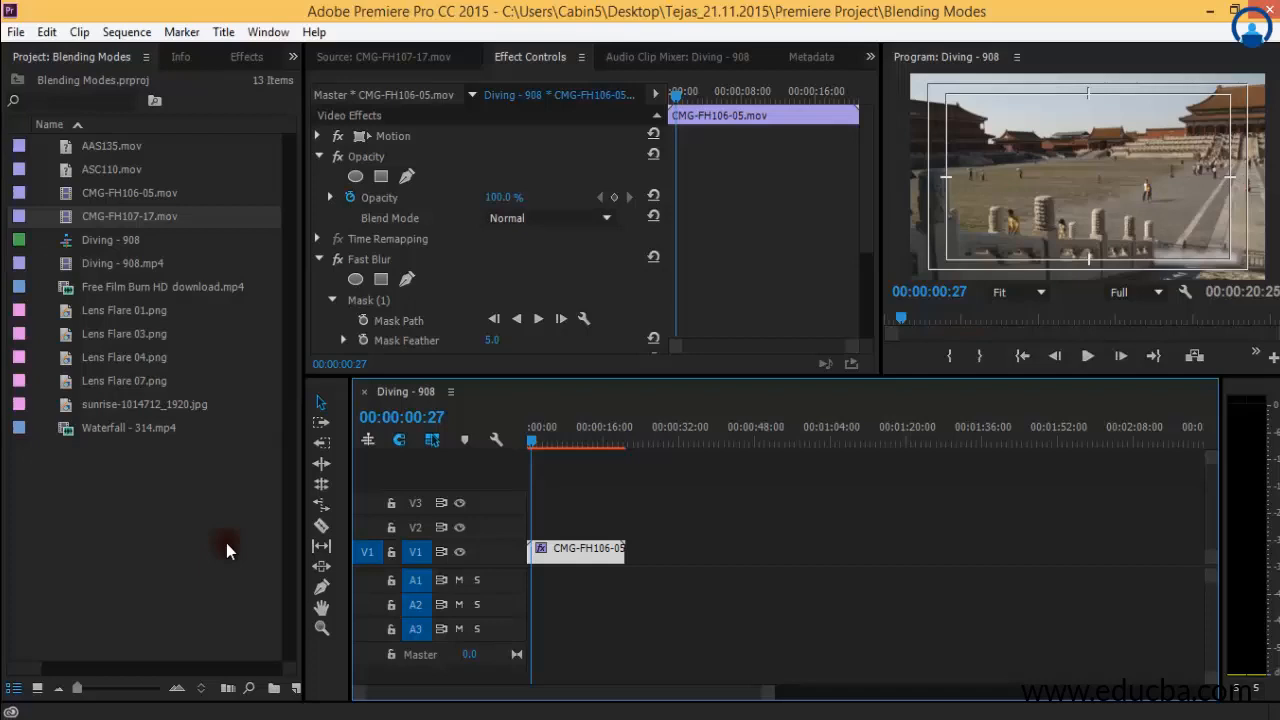
pyautogui.moveTo(150, 552)
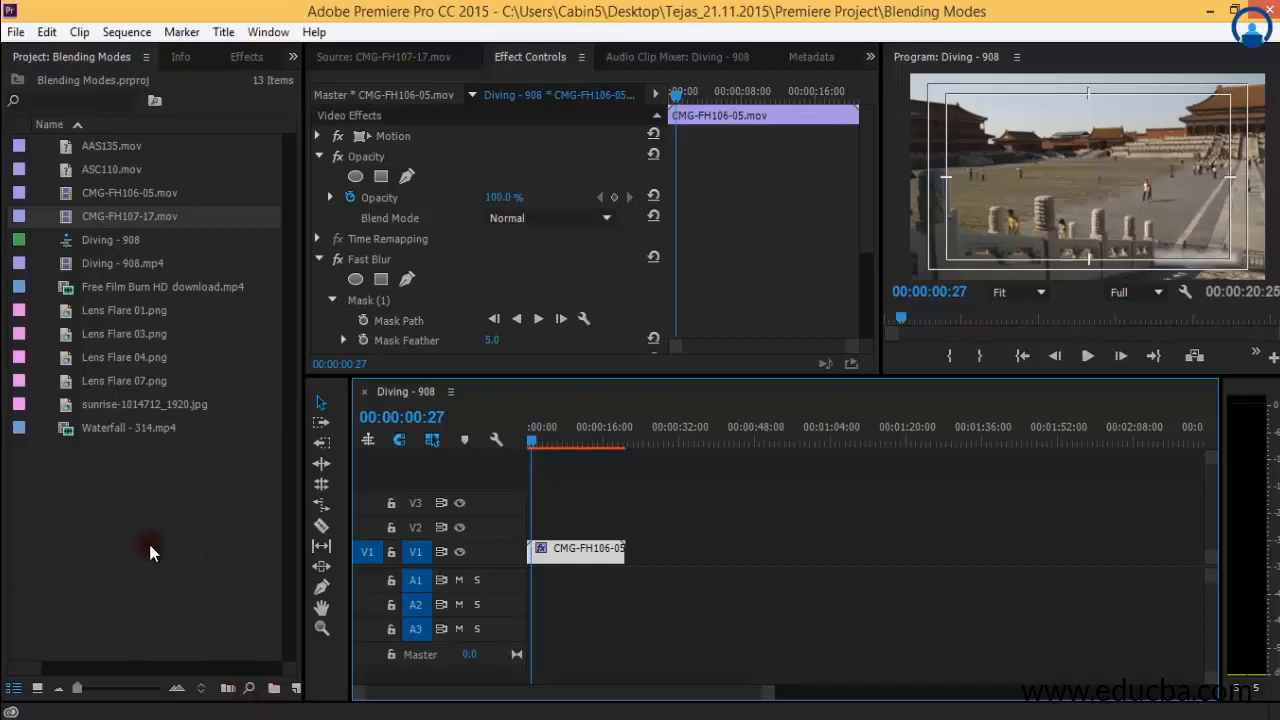
pyautogui.moveTo(108, 531)
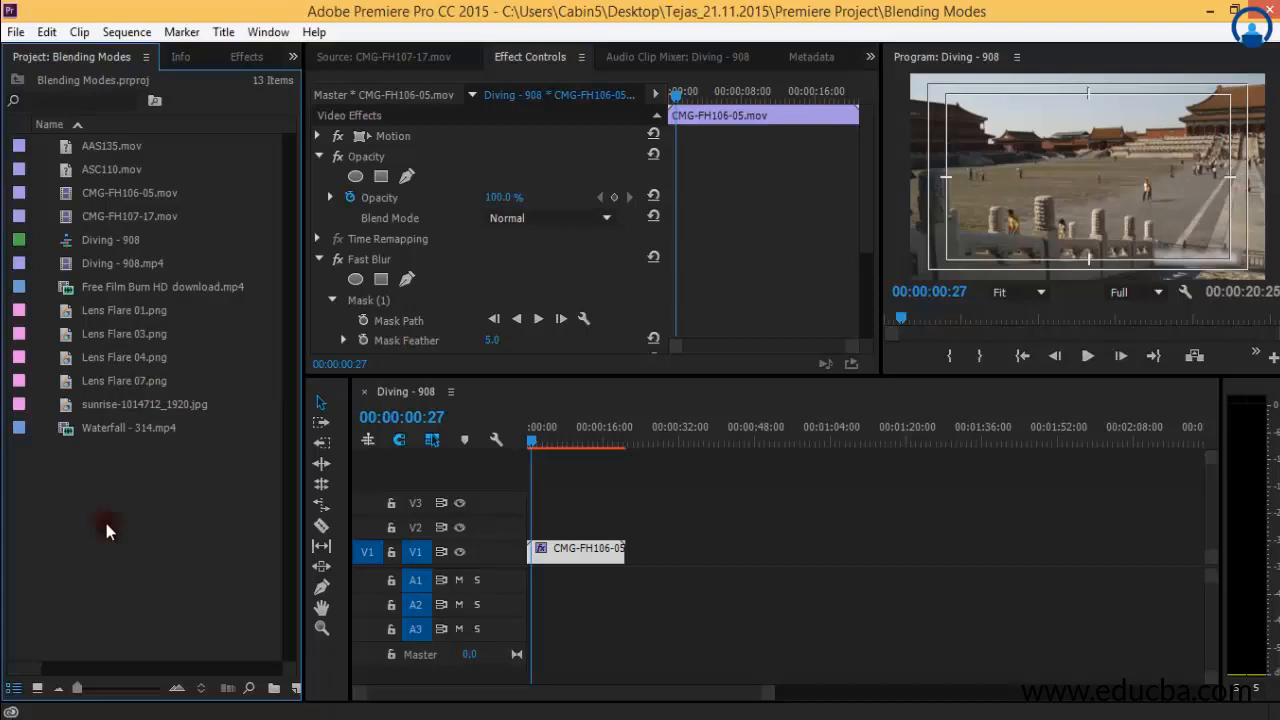
# Step: Start a new Color Matte from the Project panel and accept its video settings
pyautogui.rightClick(110, 530)
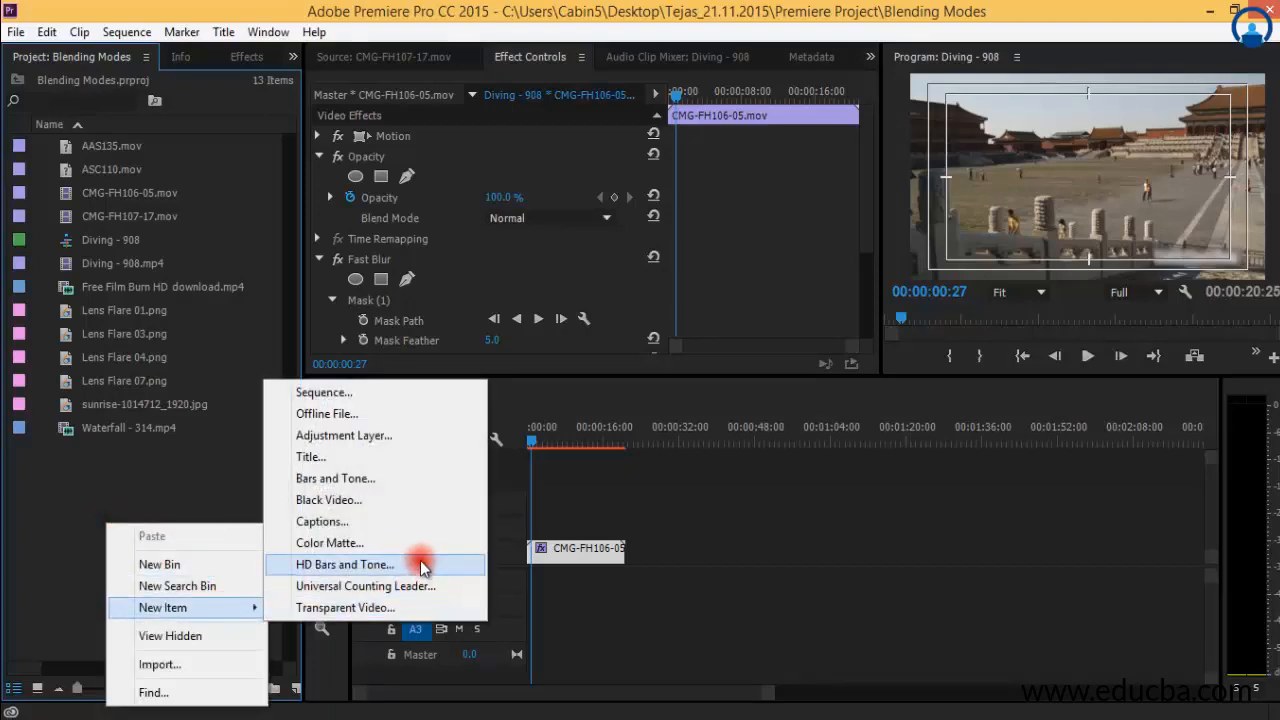
pyautogui.click(329, 542)
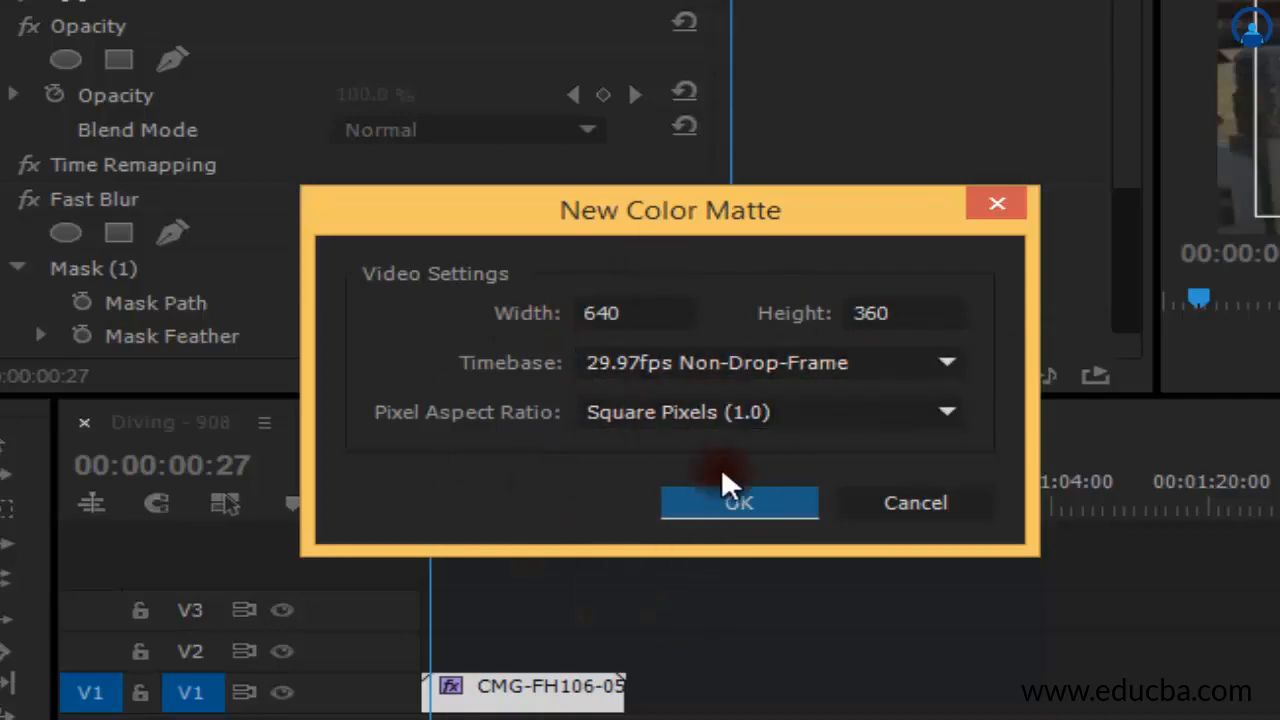
pyautogui.click(739, 502)
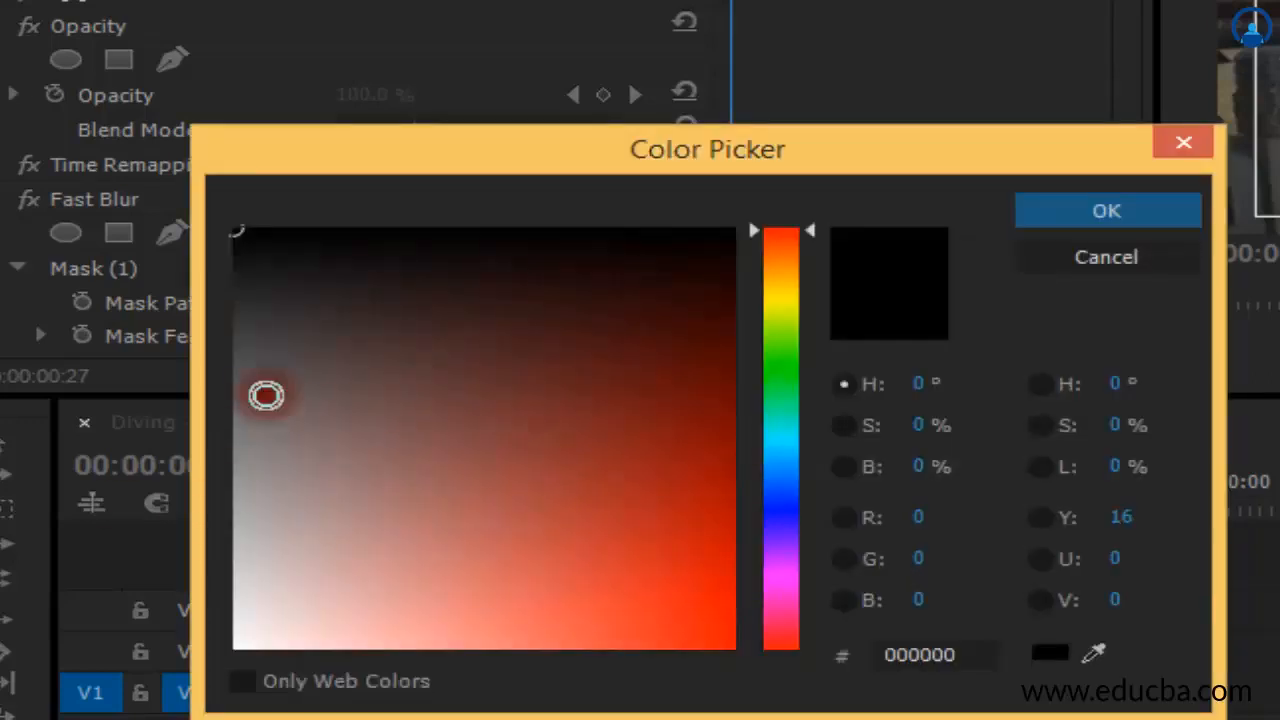
# Step: Pick a deep blue for the matte and name it Blue_Matte
pyautogui.click(782, 300)
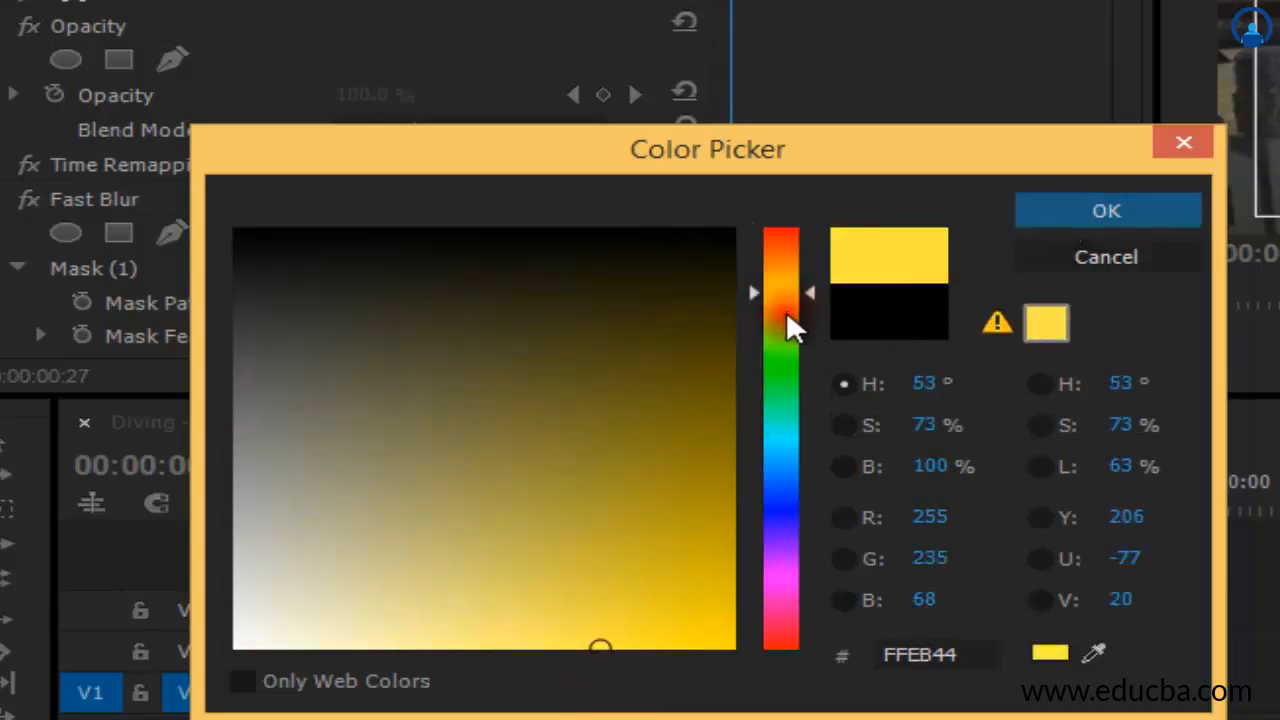
pyautogui.moveTo(782, 320); pyautogui.dragTo(782, 485)
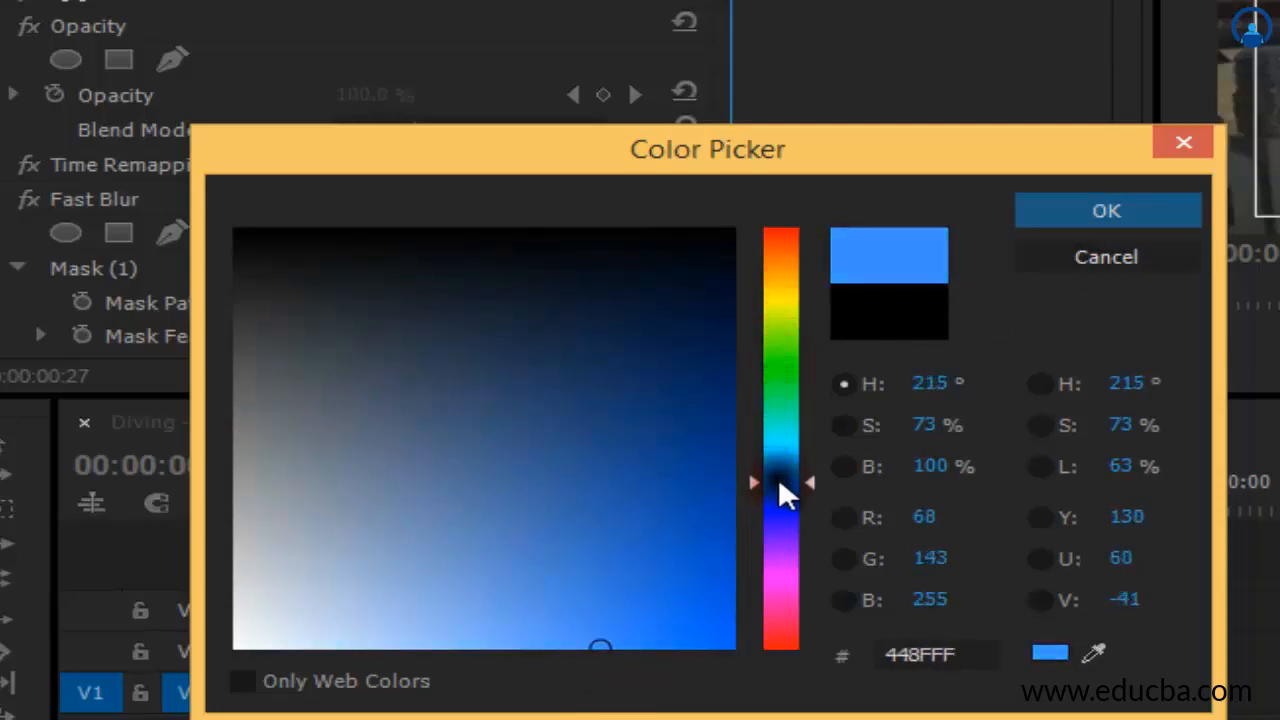
pyautogui.moveTo(782, 490); pyautogui.dragTo(782, 468)
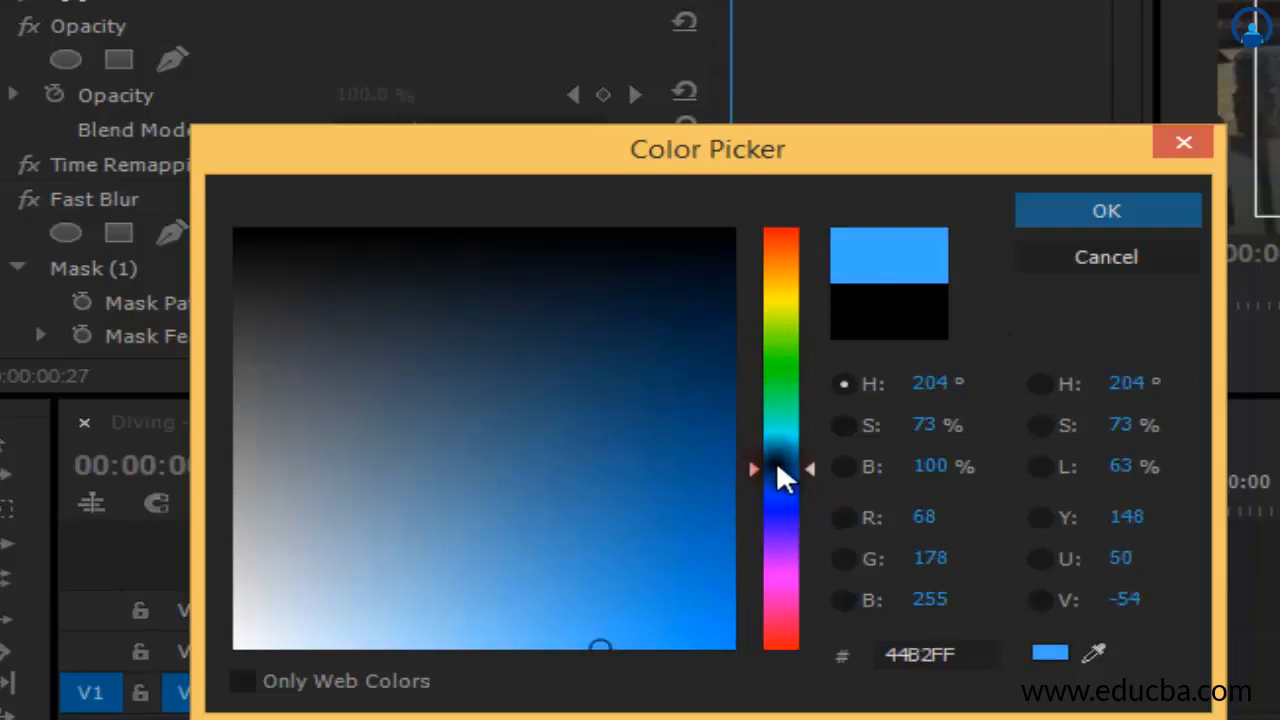
pyautogui.click(690, 596)
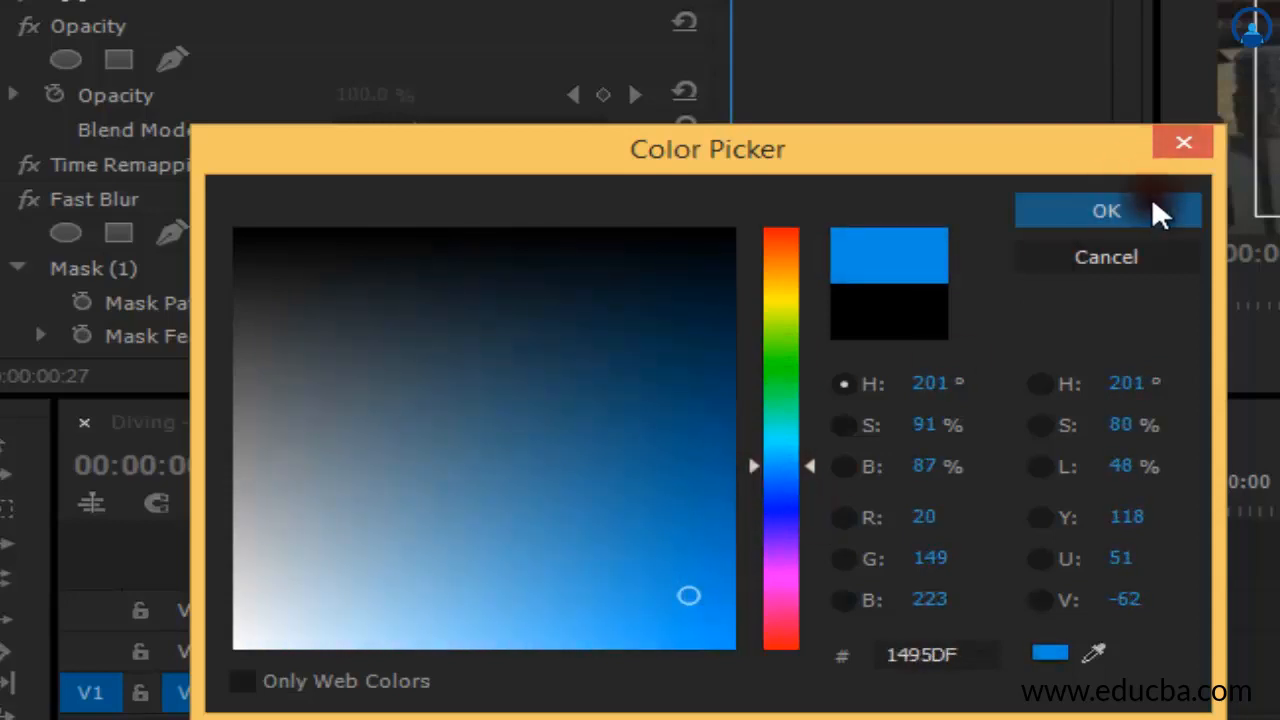
pyautogui.click(1106, 210)
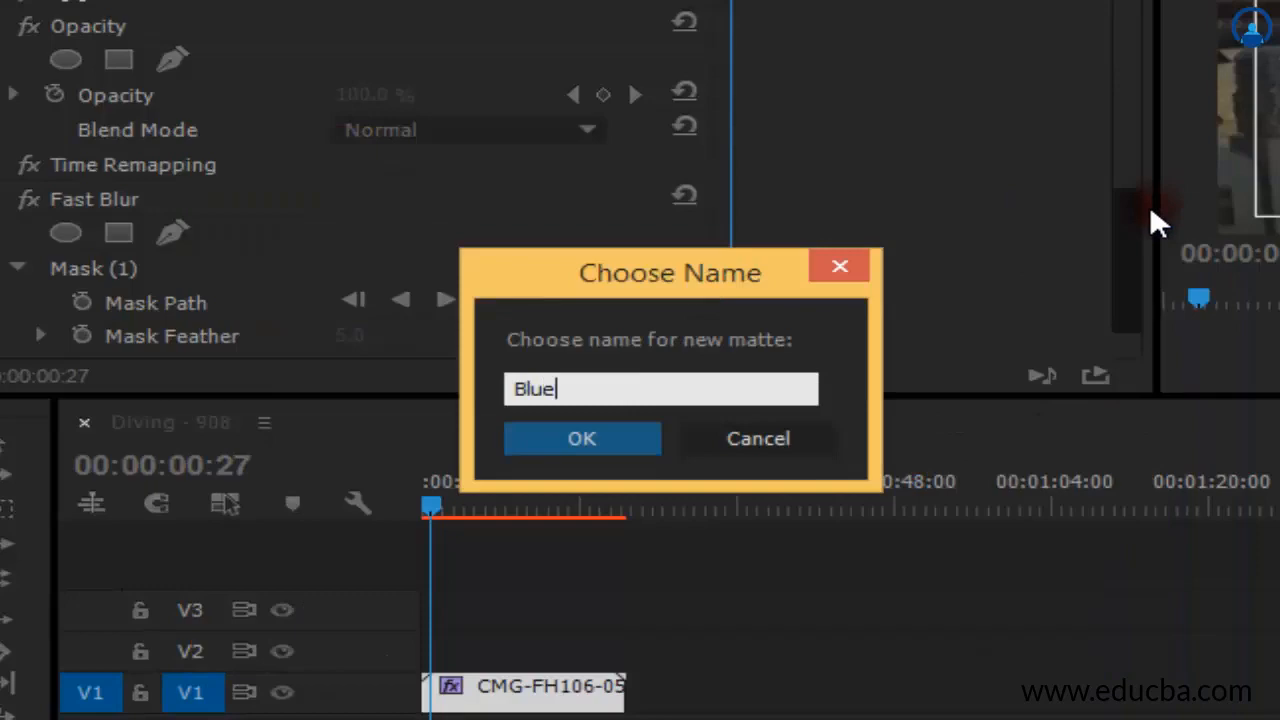
pyautogui.write('_MA')
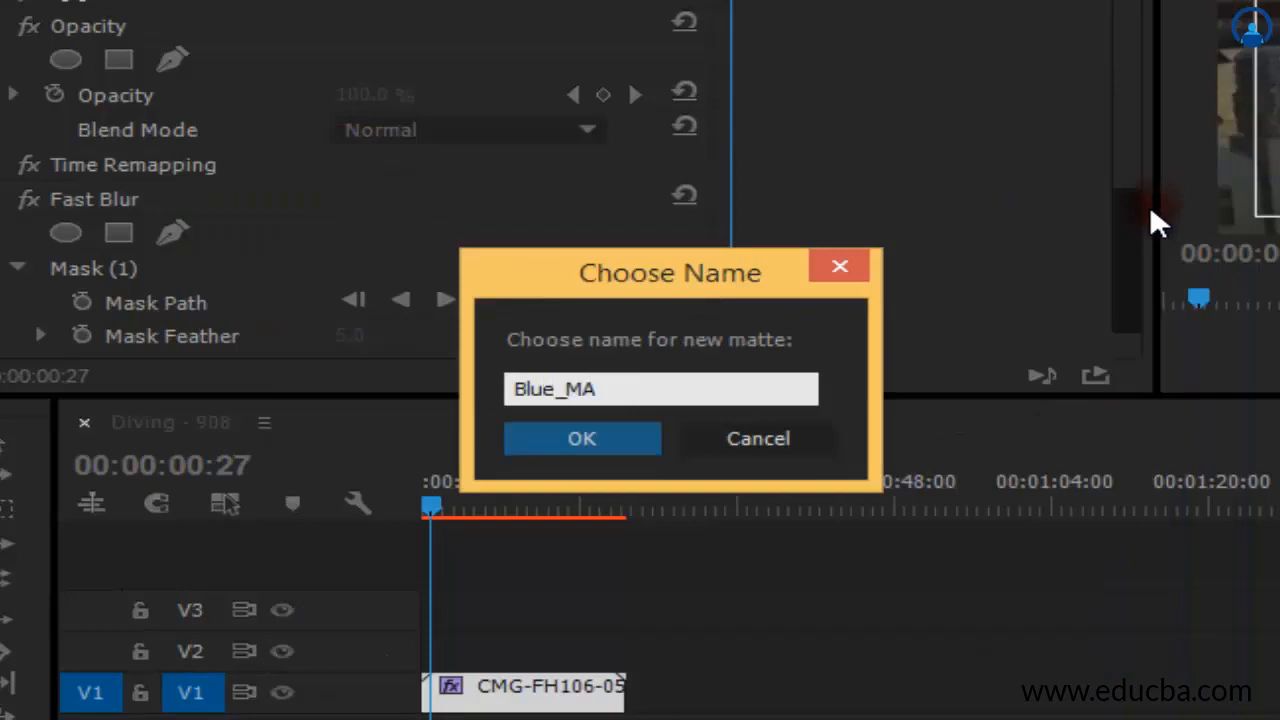
pyautogui.click(582, 438)
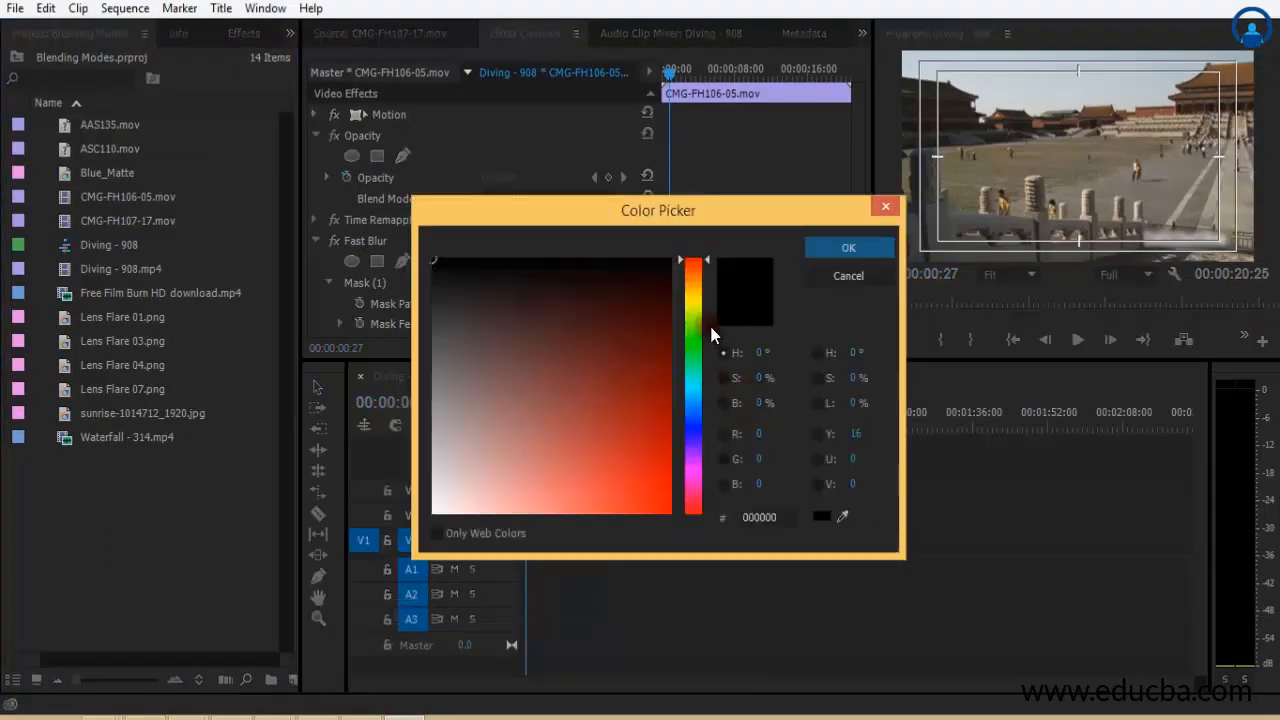
# Step: Choose pinkish red E72460 for the new matte and name it Red_Matte
pyautogui.click(695, 362)
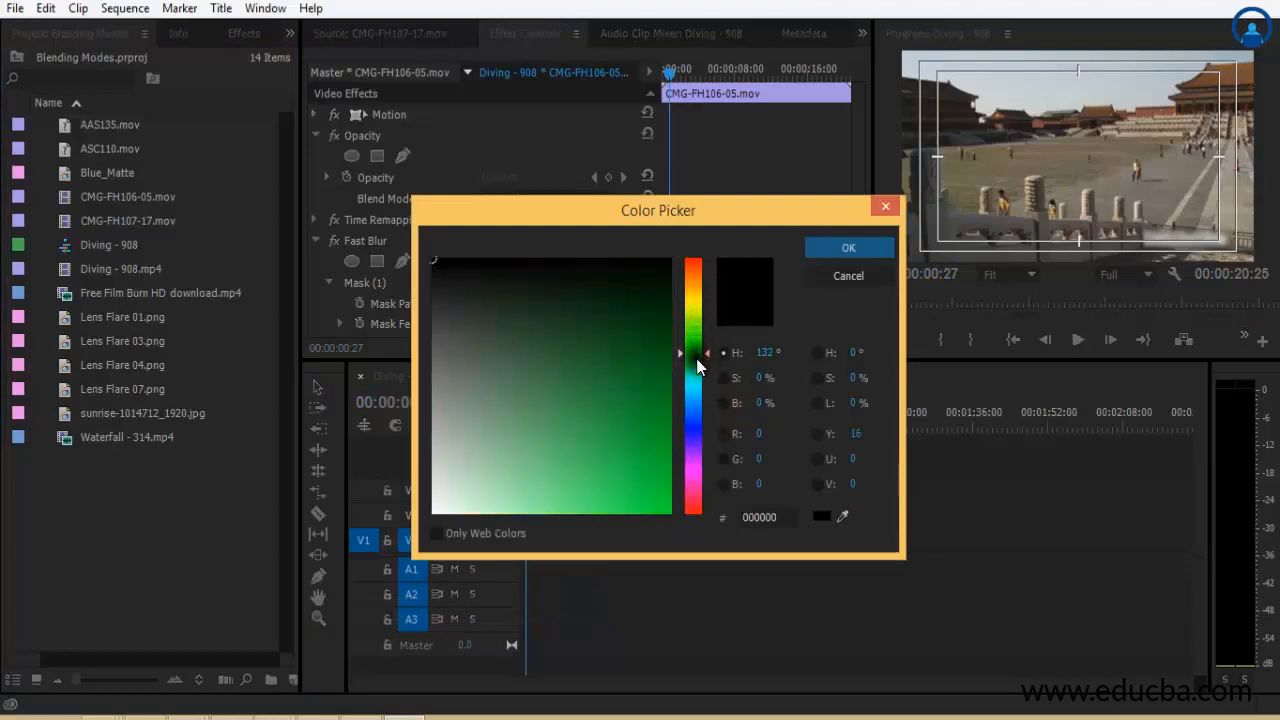
pyautogui.moveTo(694, 365); pyautogui.dragTo(694, 485)
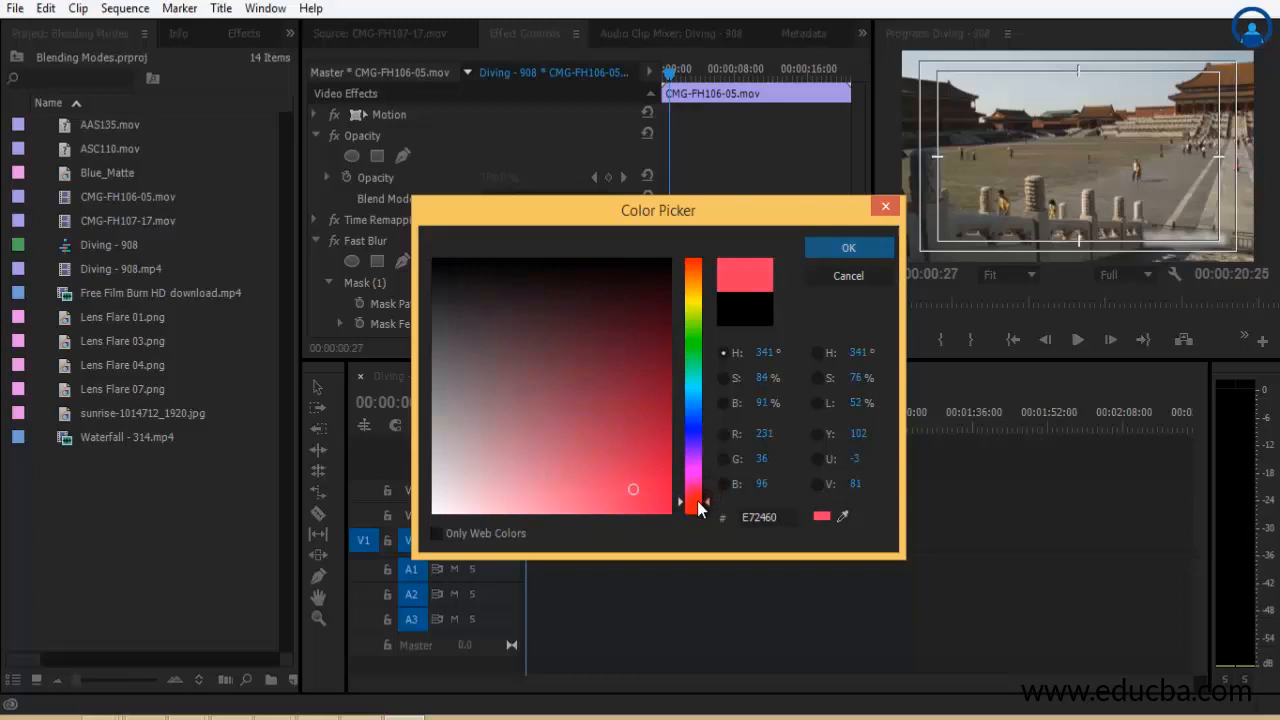
pyautogui.click(848, 247)
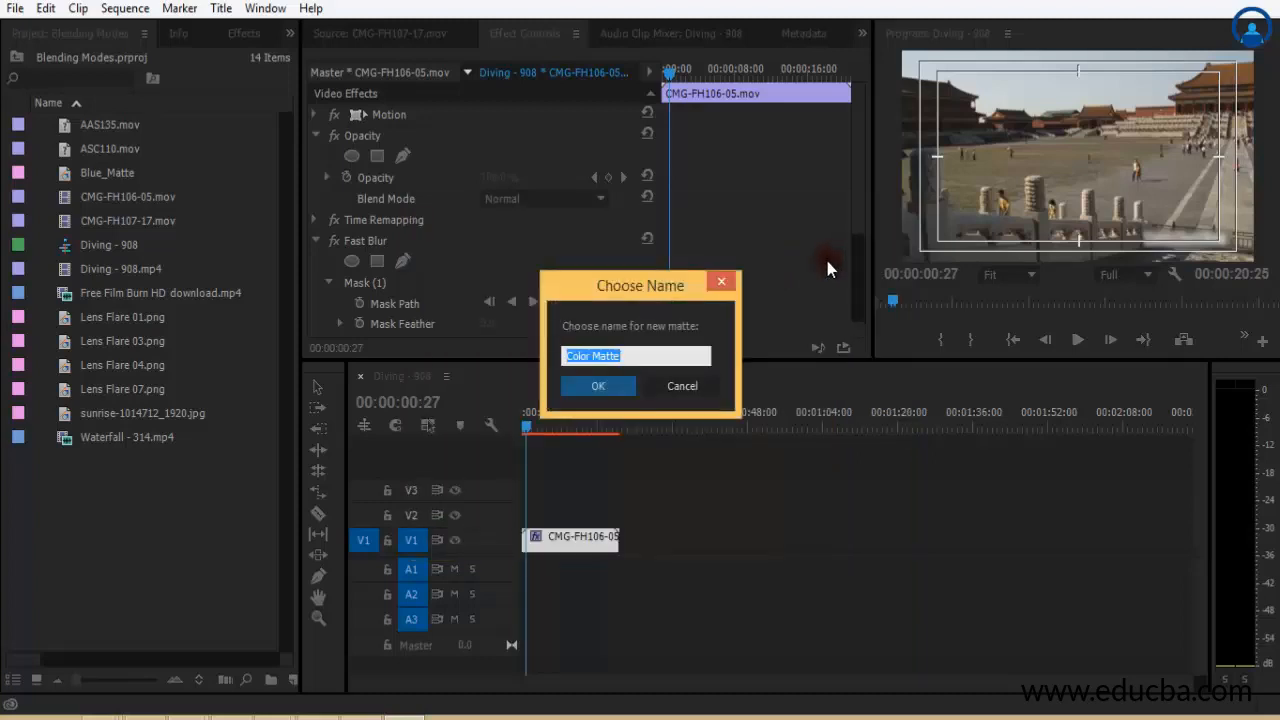
pyautogui.write('Red_Matte')
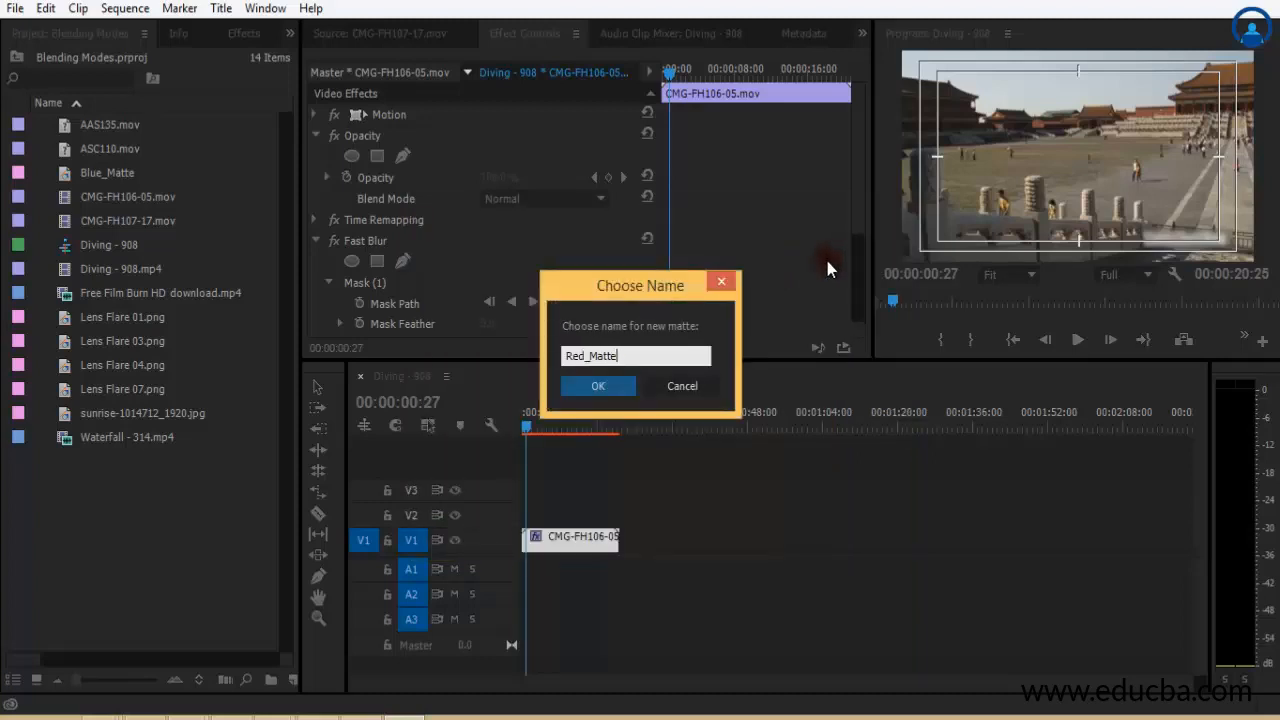
pyautogui.click(598, 386)
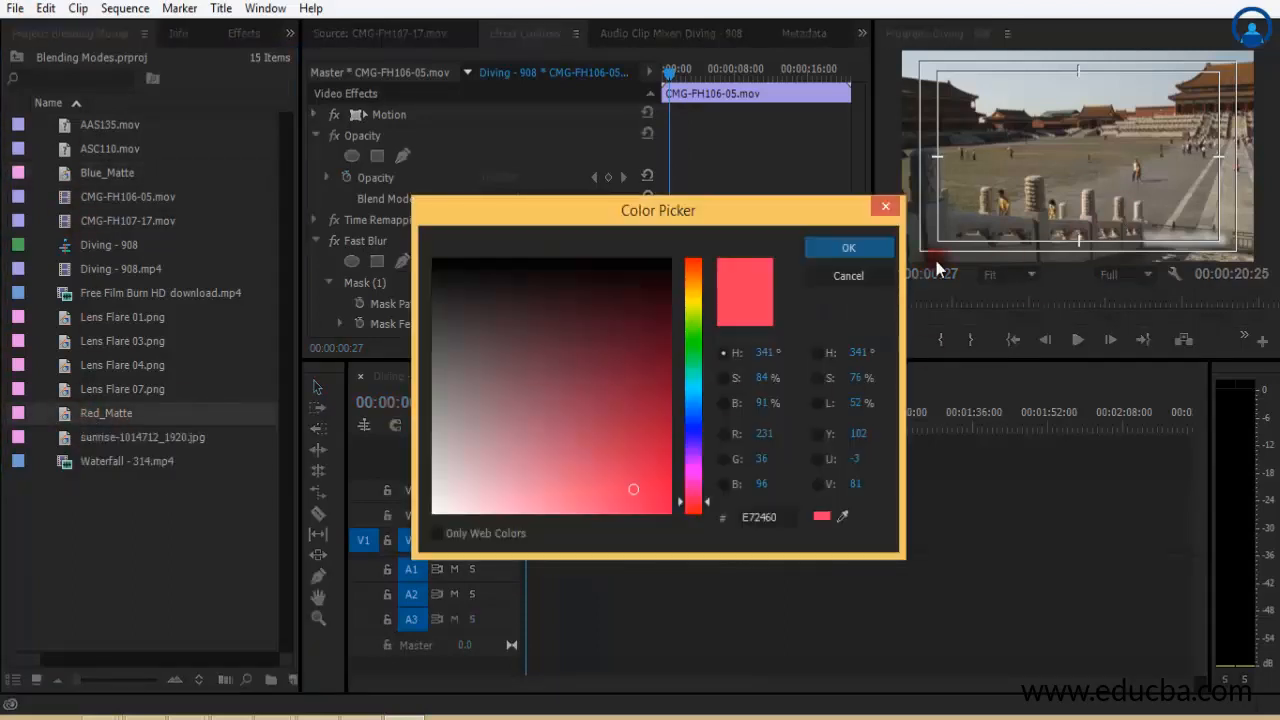
# Step: Select the Red_Matte clip on V2 and reveal its Opacity settings in Effect Controls
pyautogui.click(848, 247)
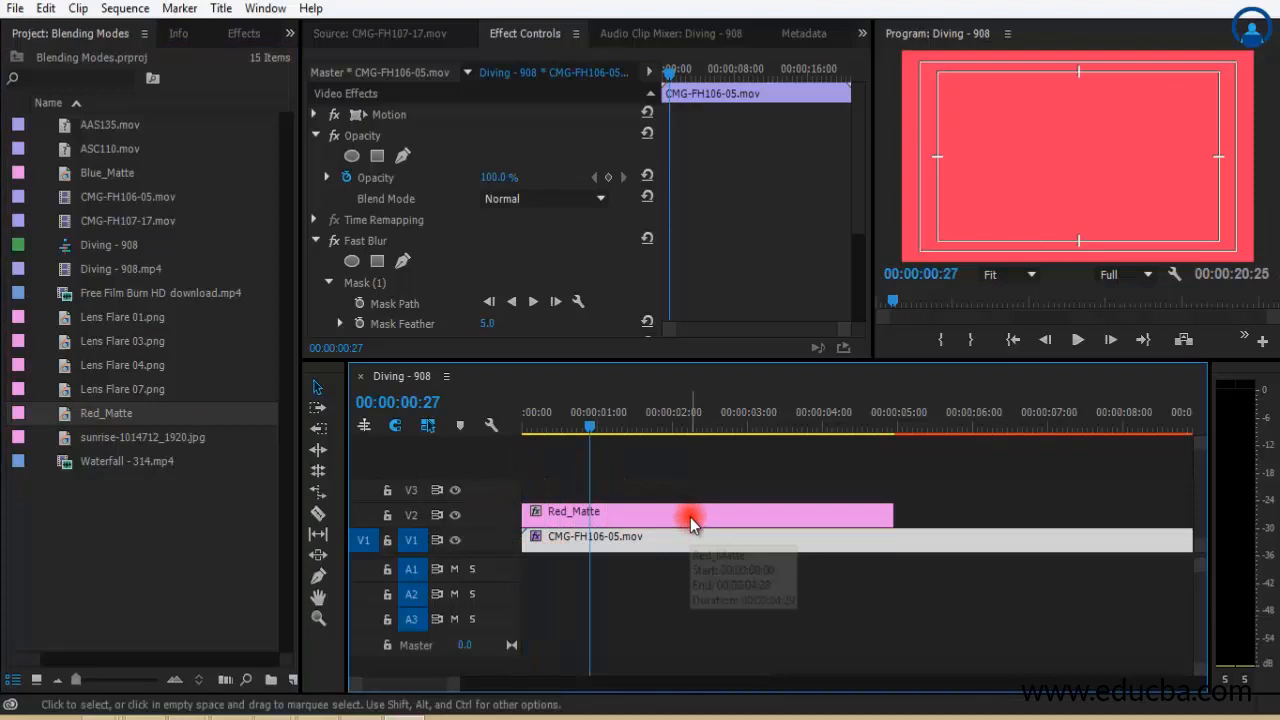
pyautogui.click(680, 536)
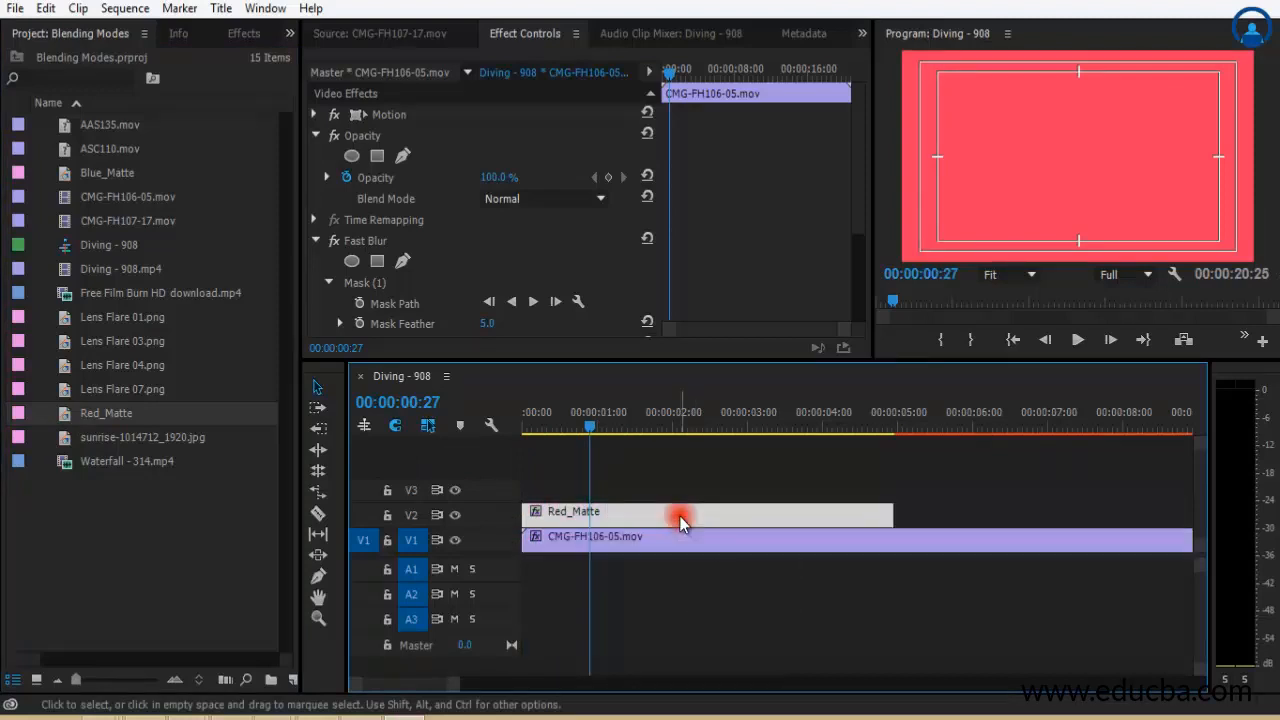
pyautogui.click(681, 514)
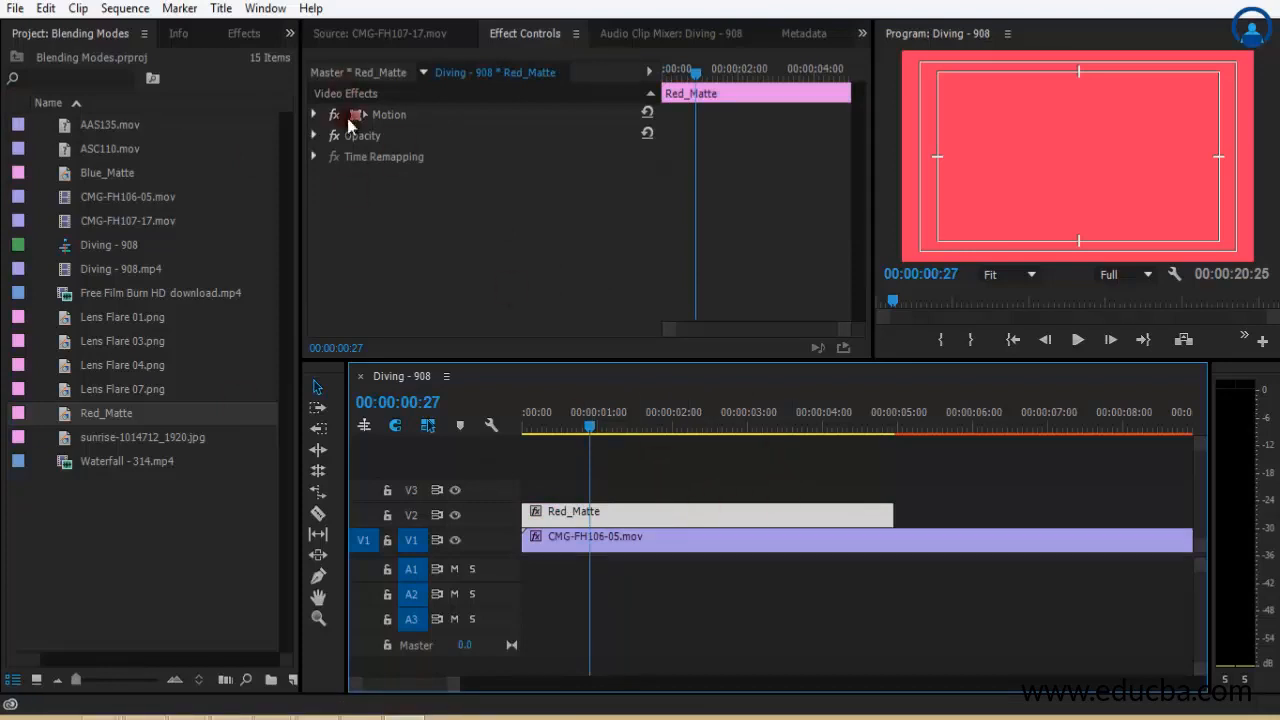
pyautogui.click(314, 135)
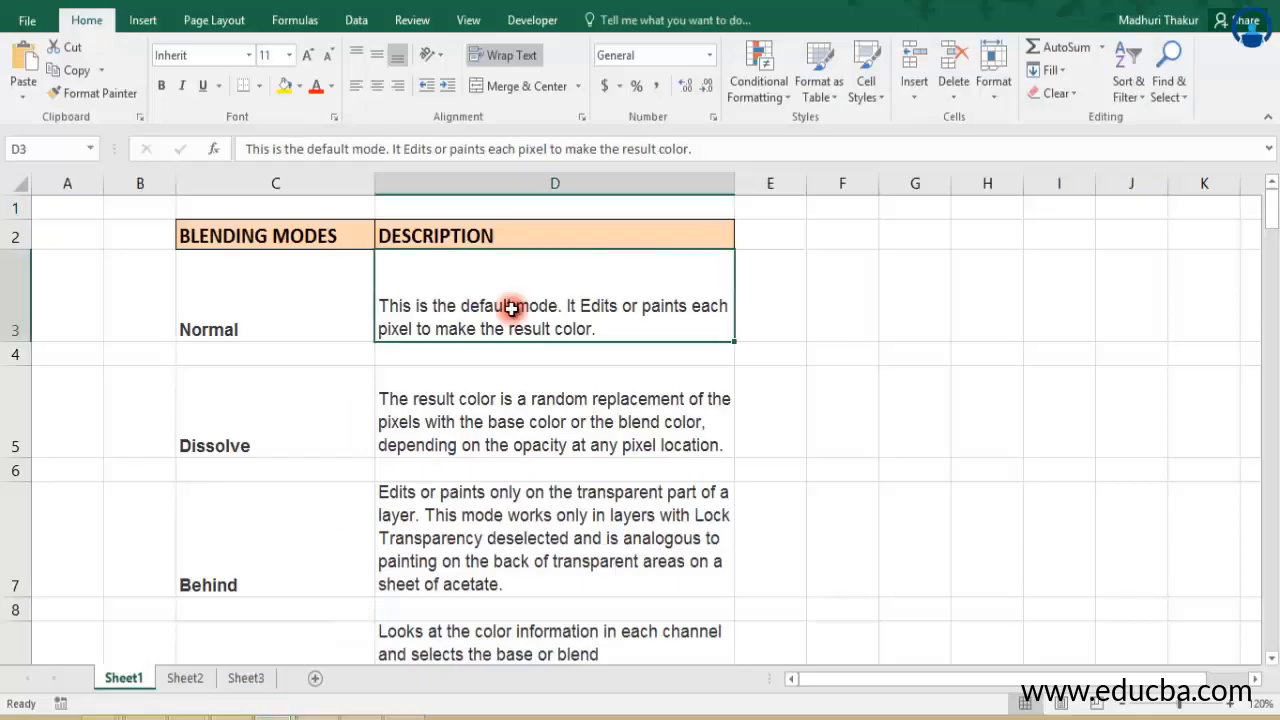
pyautogui.click(235, 426)
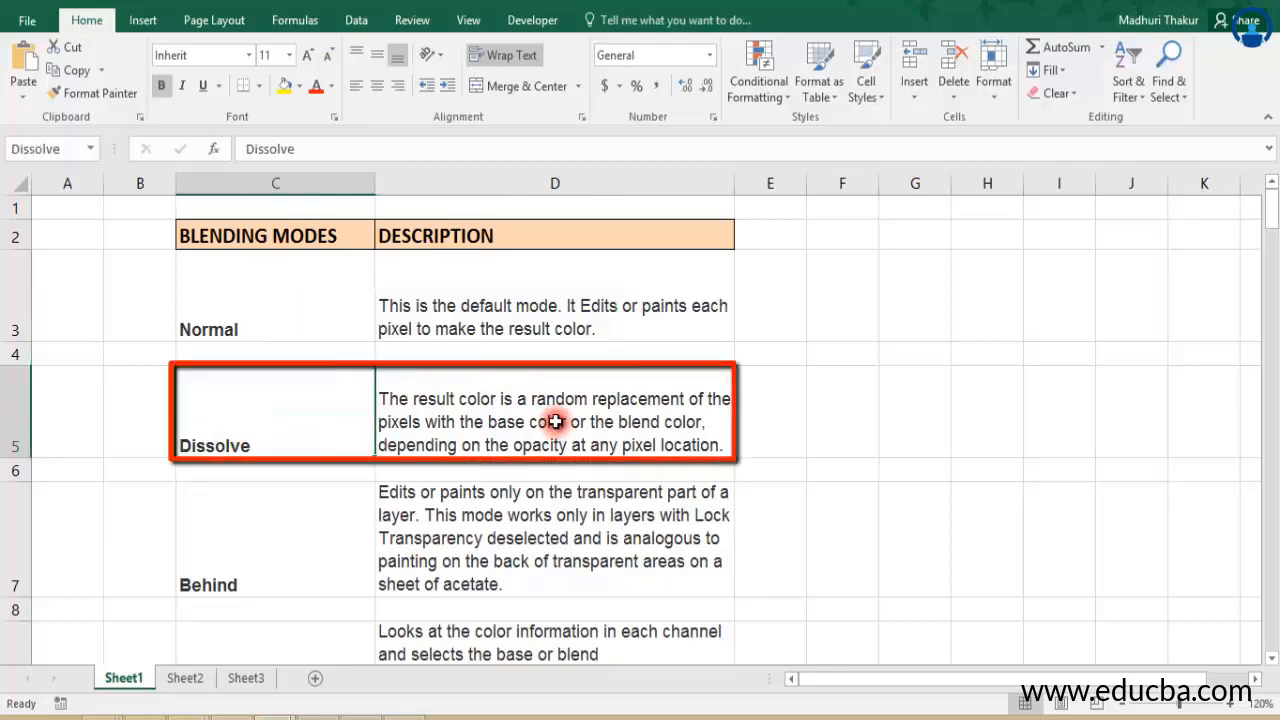
pyautogui.click(560, 420)
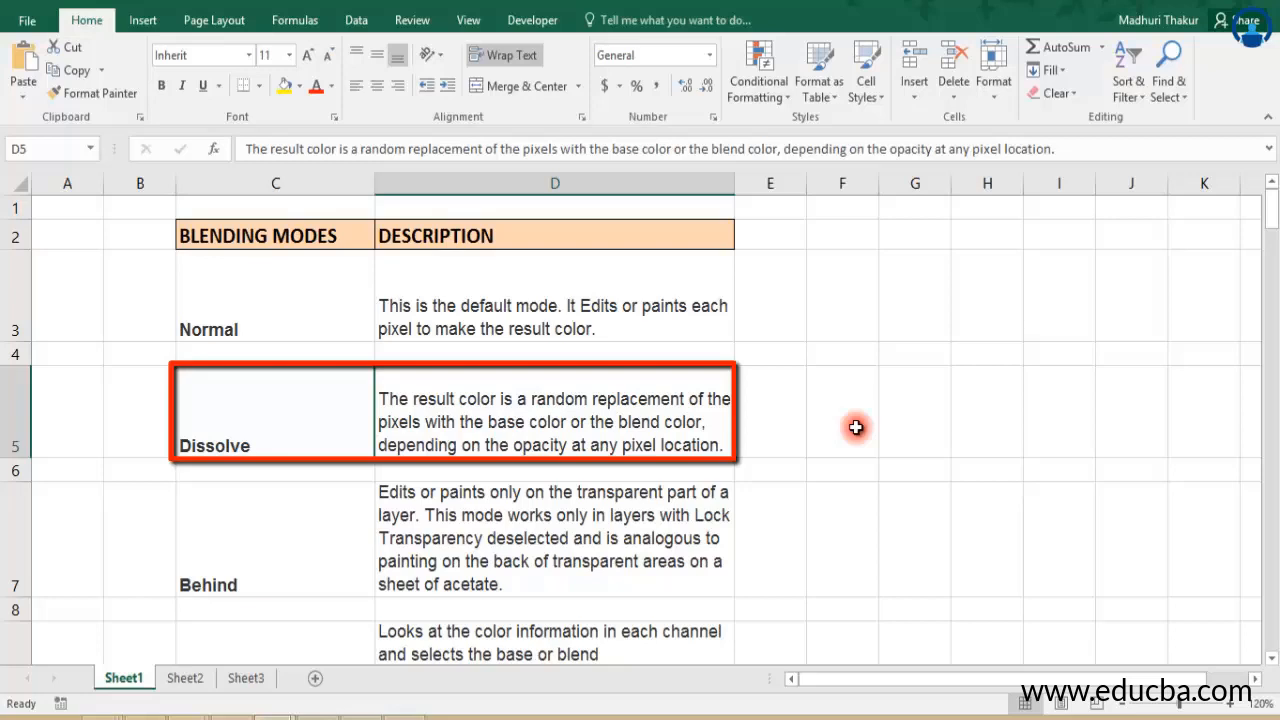
pyautogui.moveTo(850, 429)
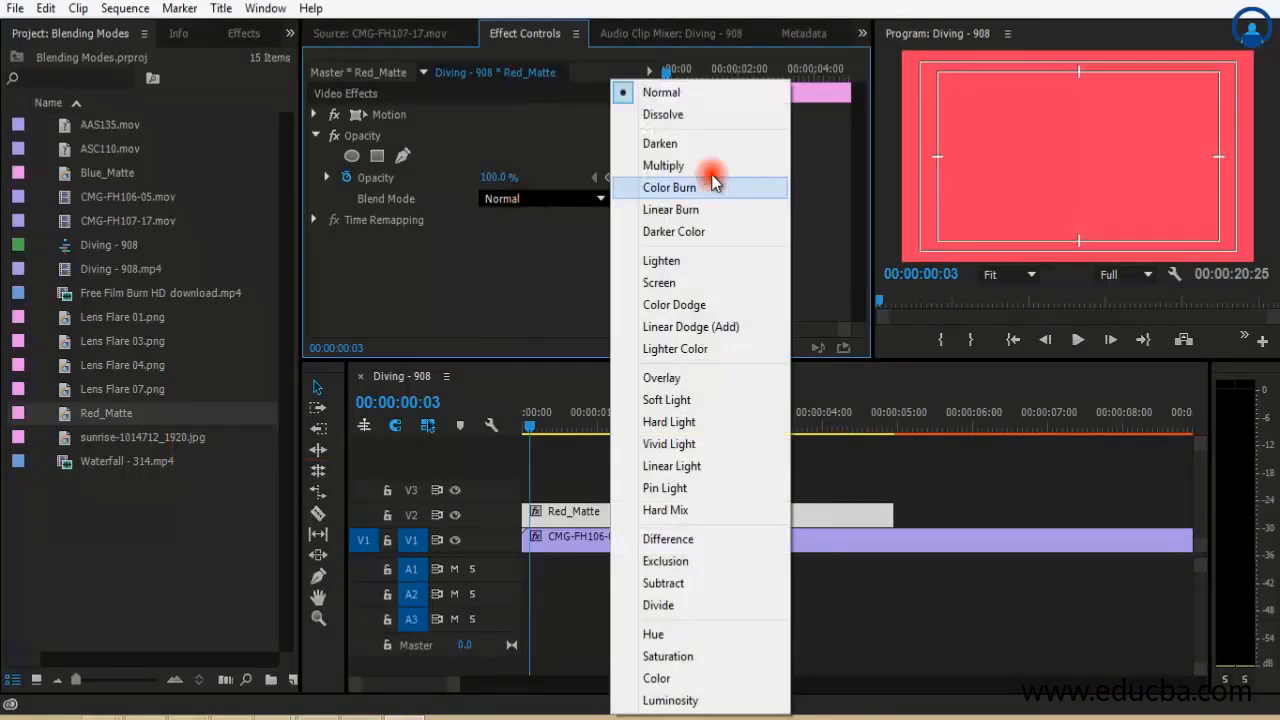
# Step: Set Red_Matte to Dissolve, lower its opacity toward 0%, and return the playhead to the start
pyautogui.click(663, 114)
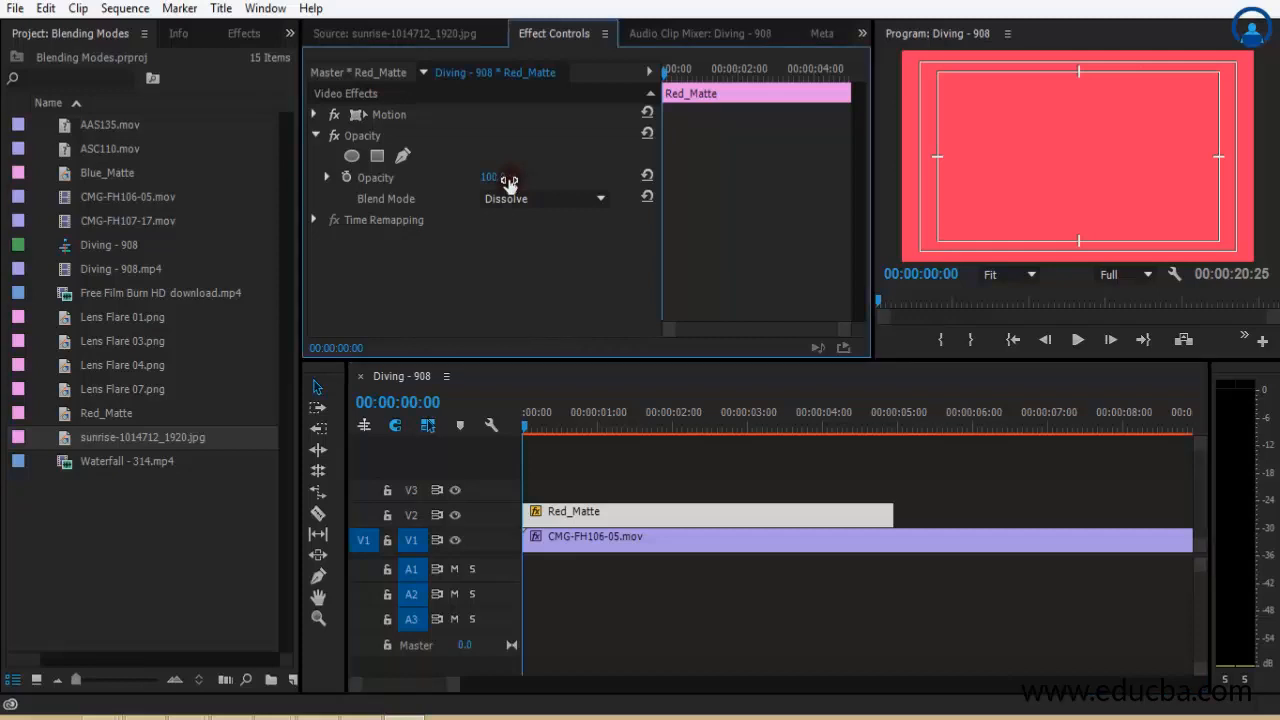
pyautogui.moveTo(490, 177); pyautogui.dragTo(460, 198)
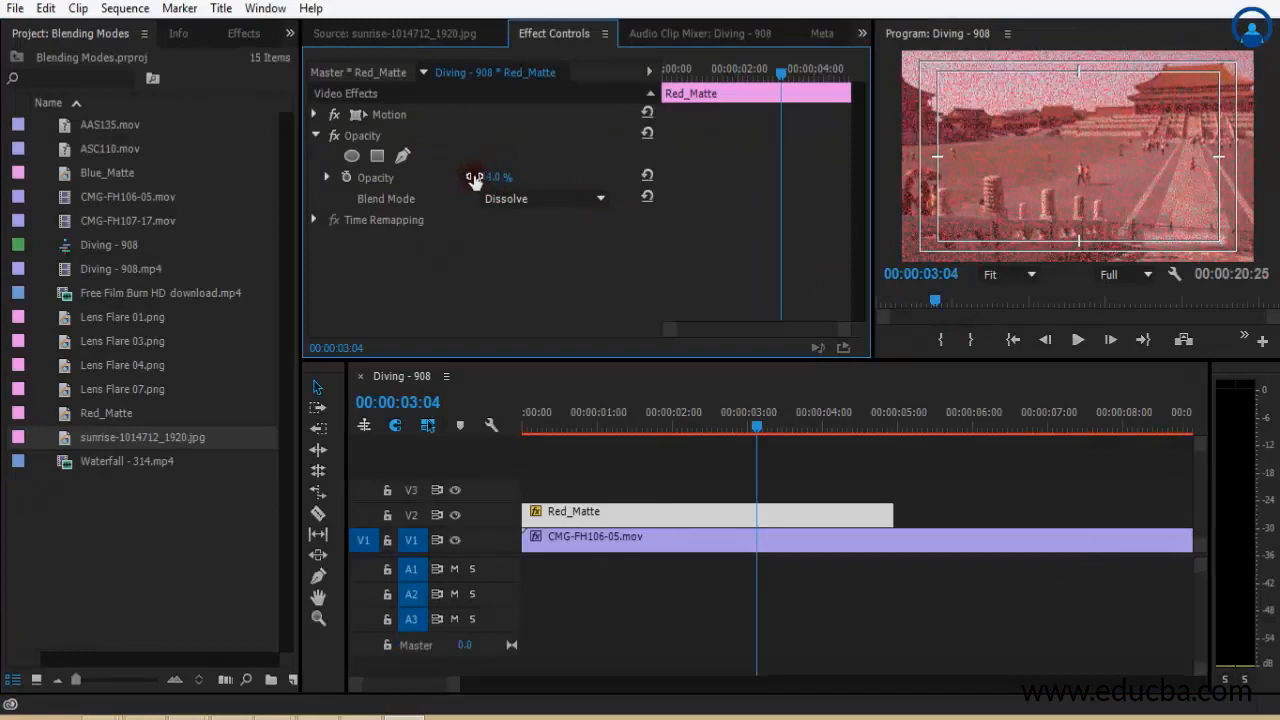
pyautogui.moveTo(480, 177); pyautogui.dragTo(517, 177)
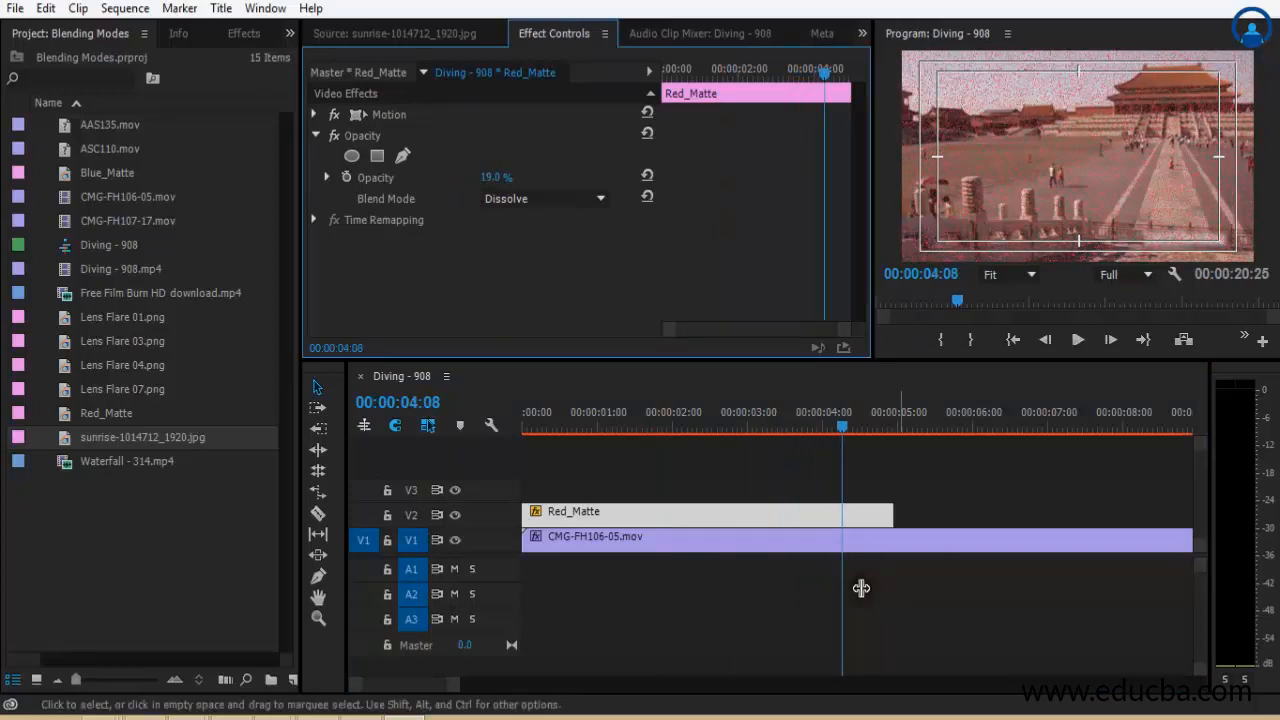
pyautogui.click(1076, 340)
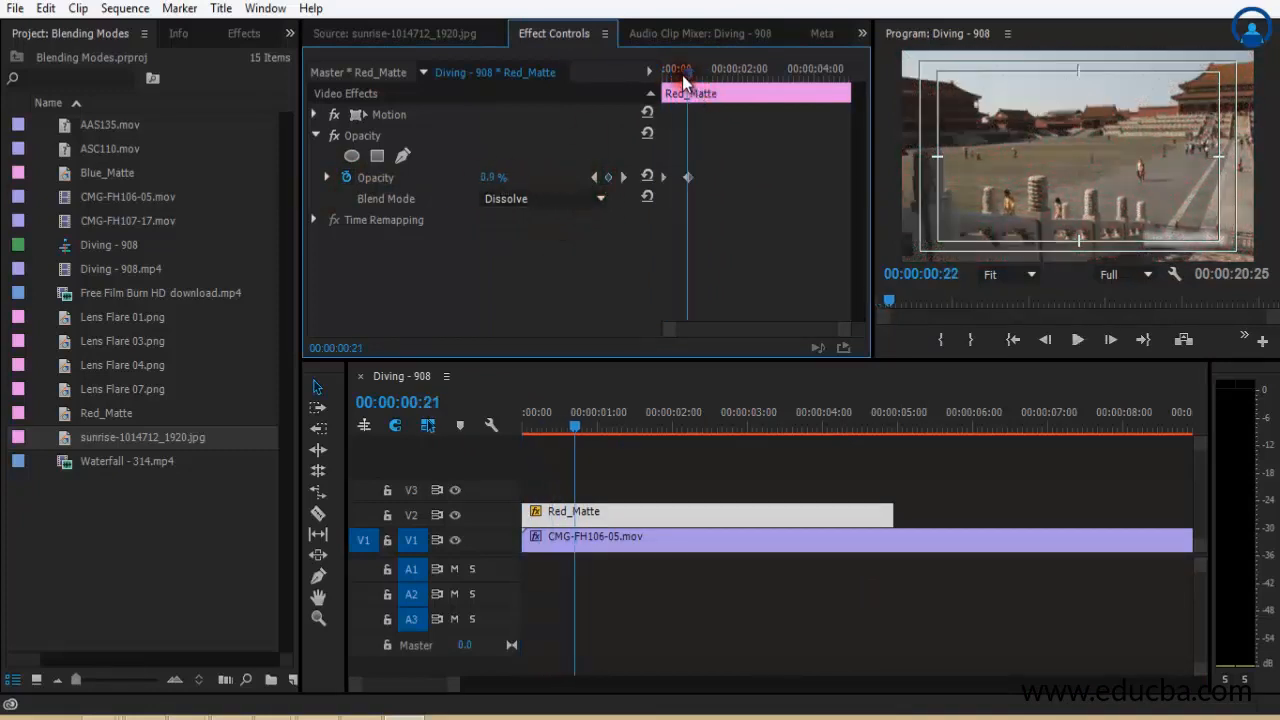
pyautogui.click(1076, 340)
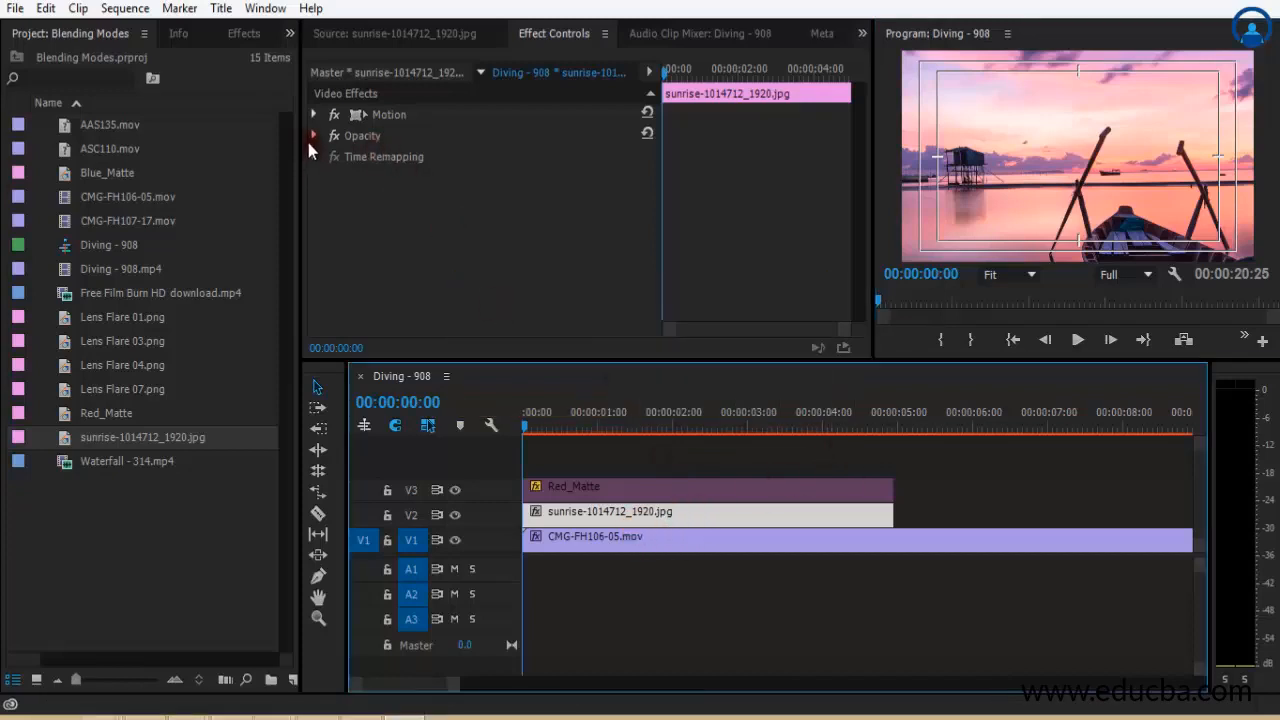
# Step: Set the sunrise image's blend mode to Dissolve and scrub its opacity down to 25%
pyautogui.click(314, 135)
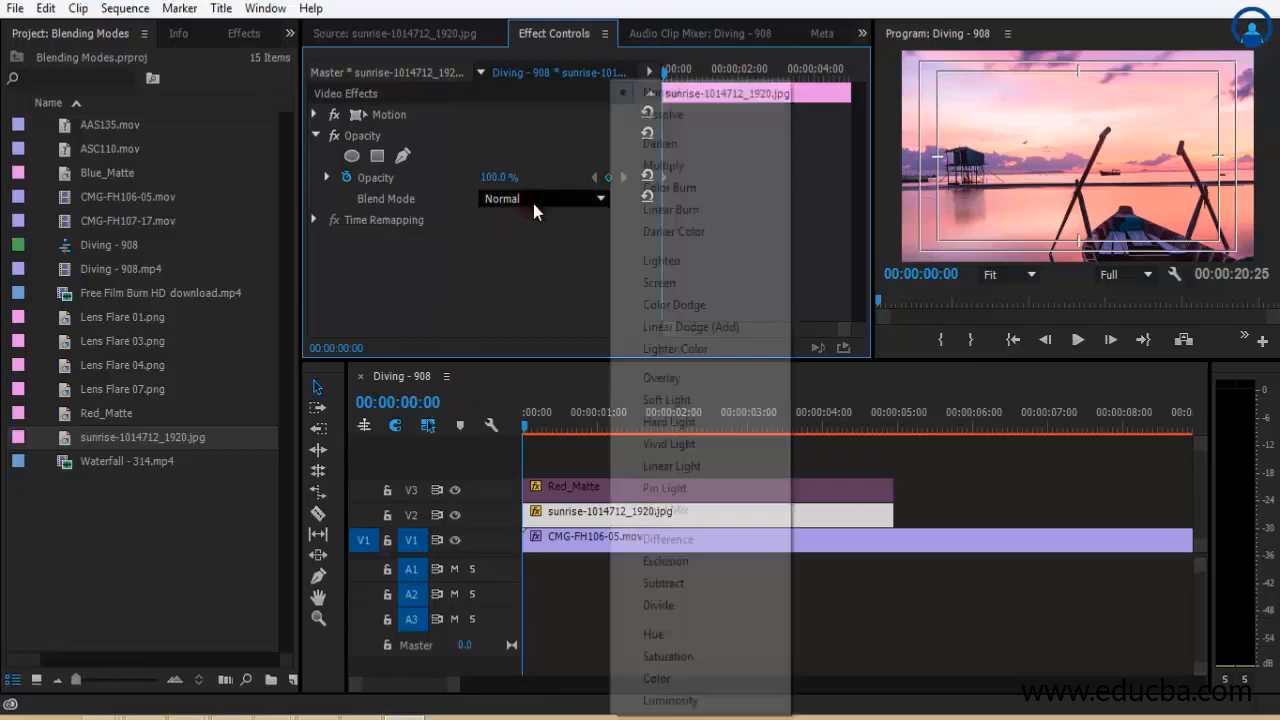
pyautogui.click(657, 114)
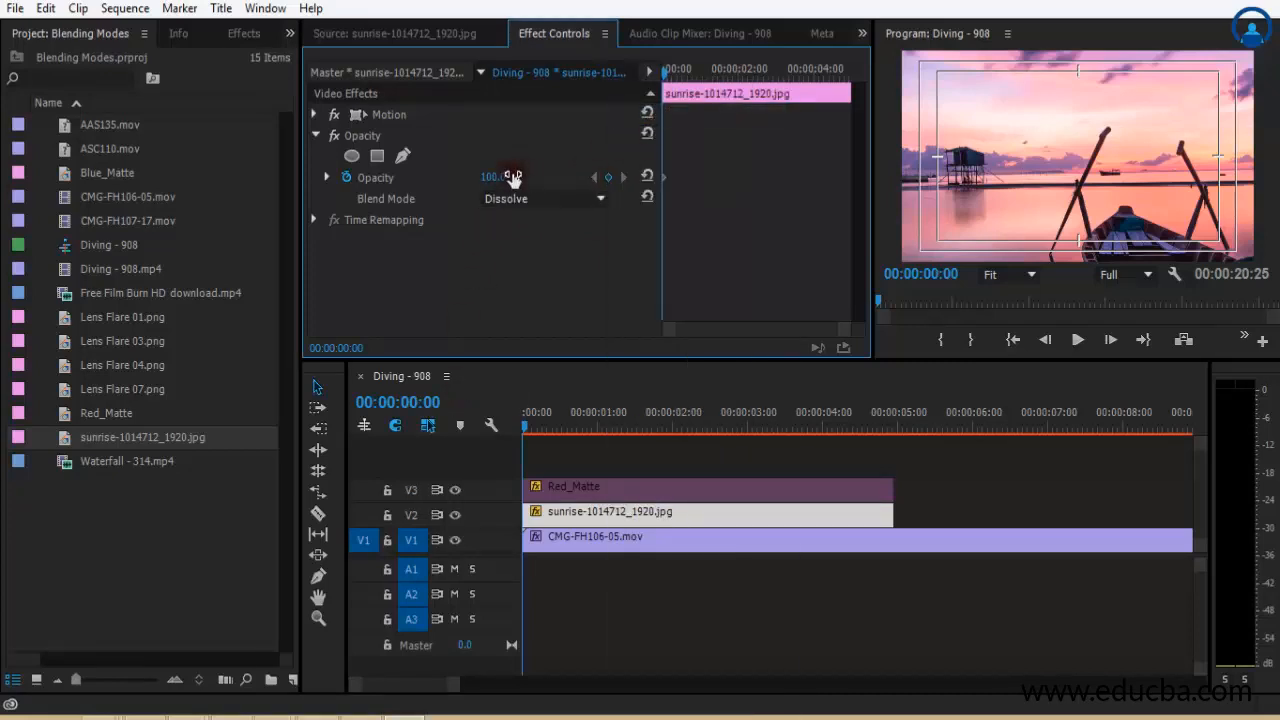
pyautogui.moveTo(505, 177); pyautogui.dragTo(488, 183)
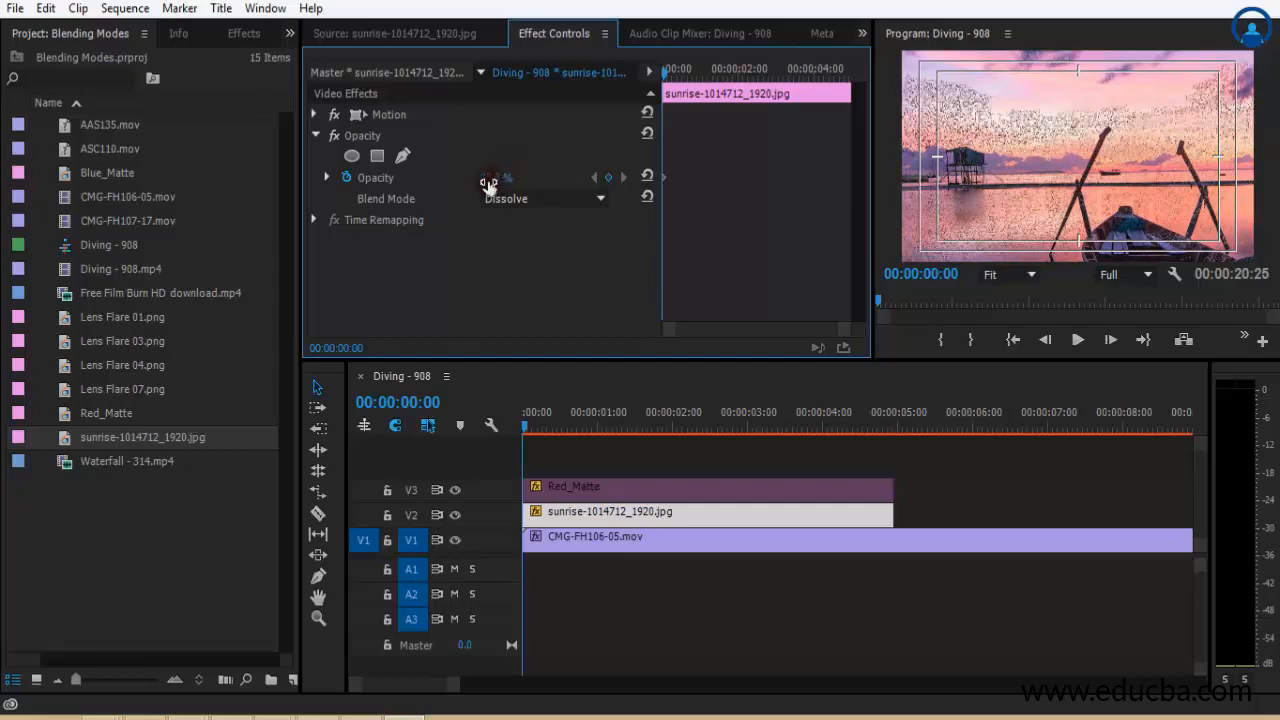
pyautogui.moveTo(489, 177); pyautogui.dragTo(505, 177)
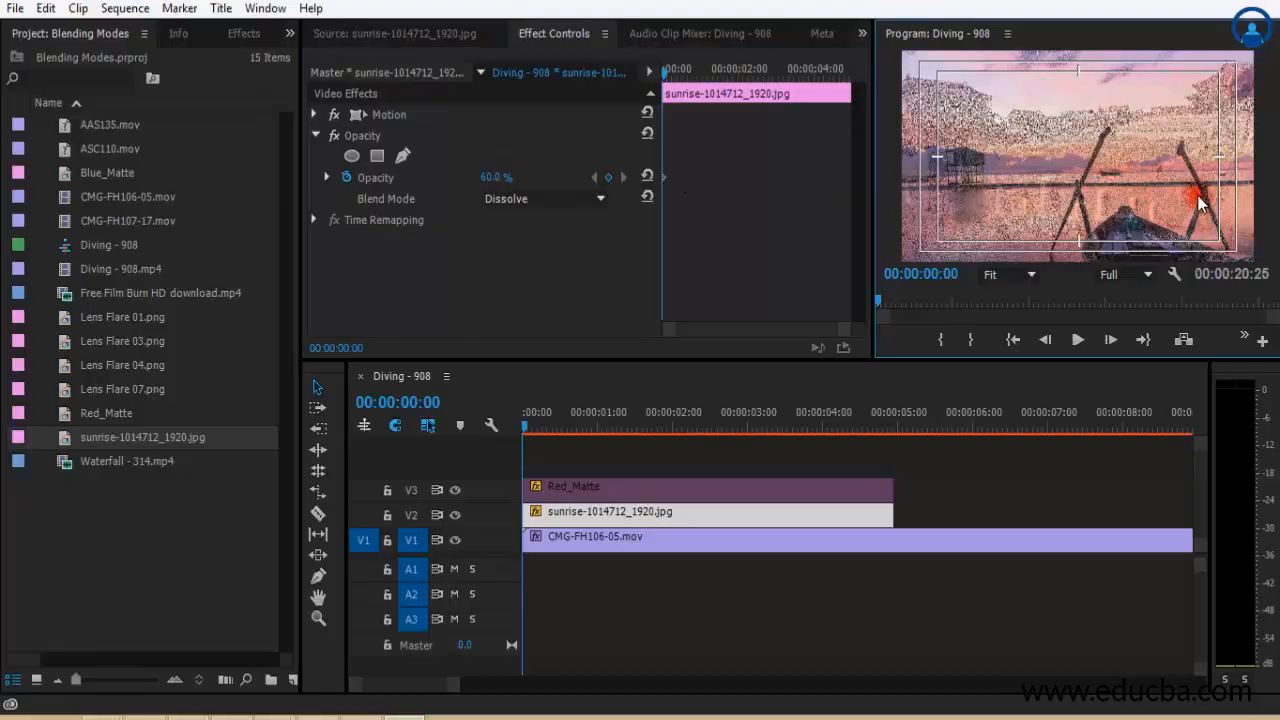
pyautogui.click(1076, 339)
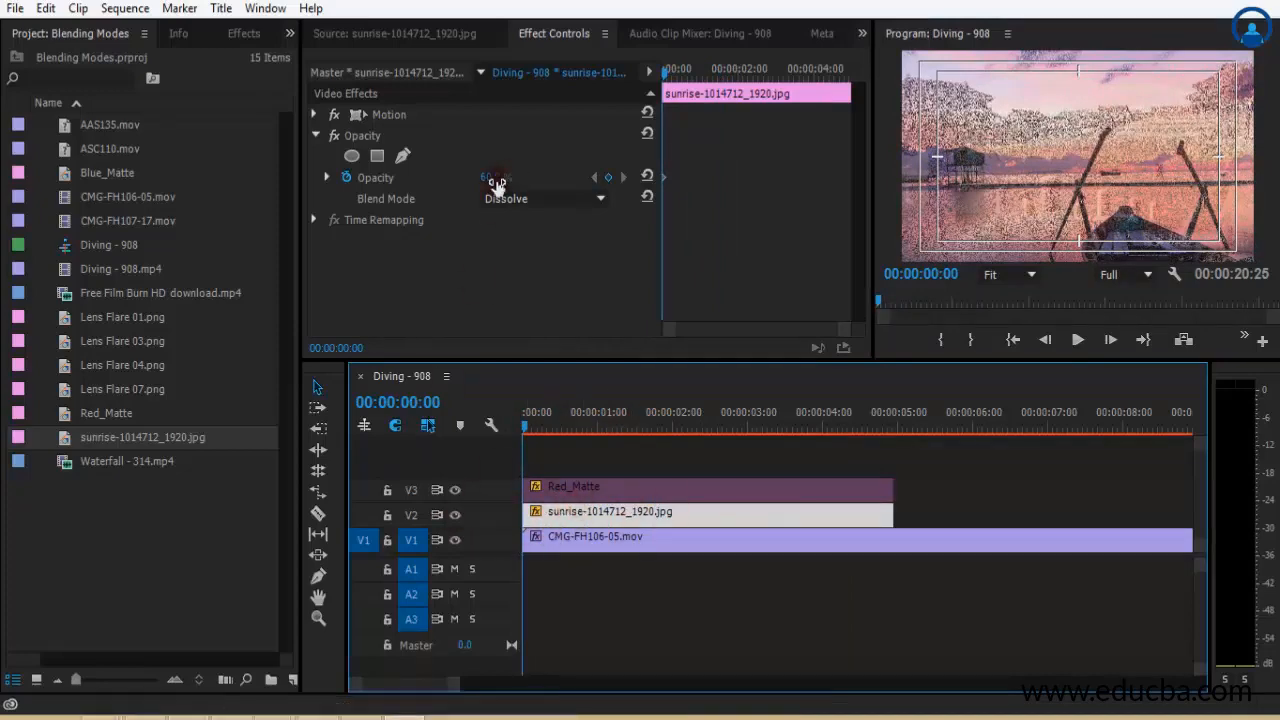
pyautogui.moveTo(490, 177); pyautogui.dragTo(470, 190)
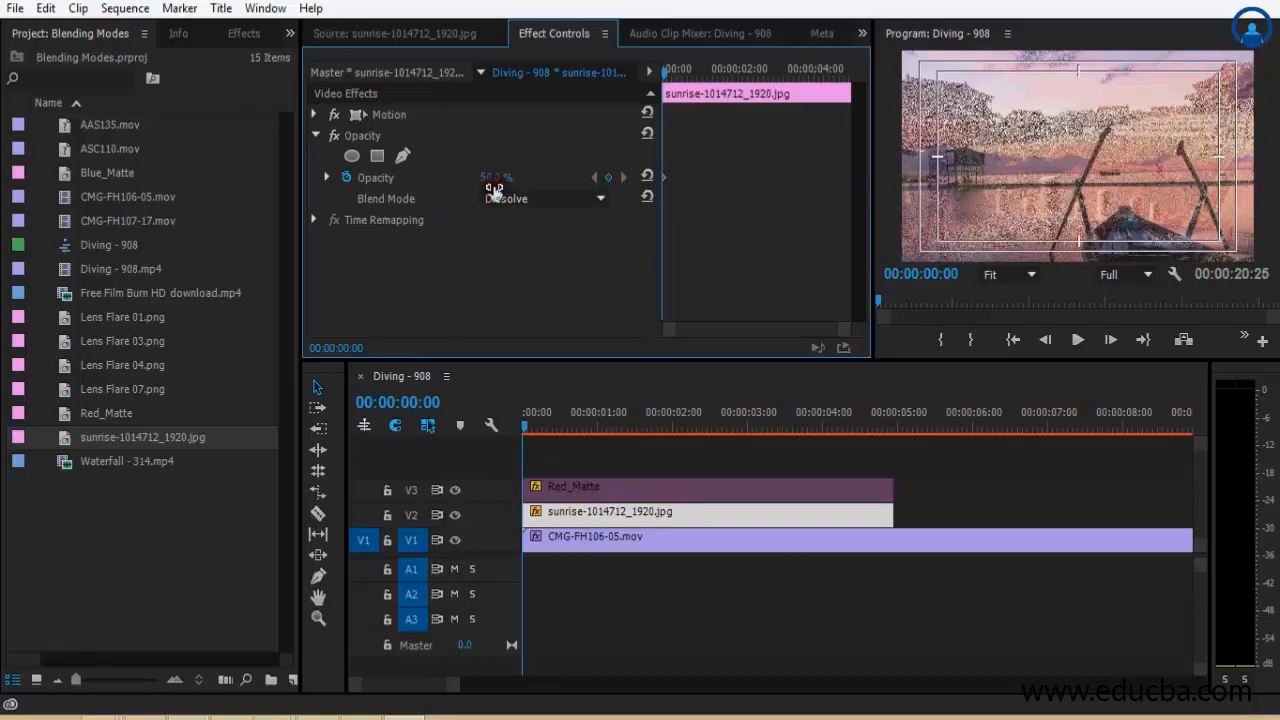
pyautogui.moveTo(490, 177); pyautogui.dragTo(520, 177)
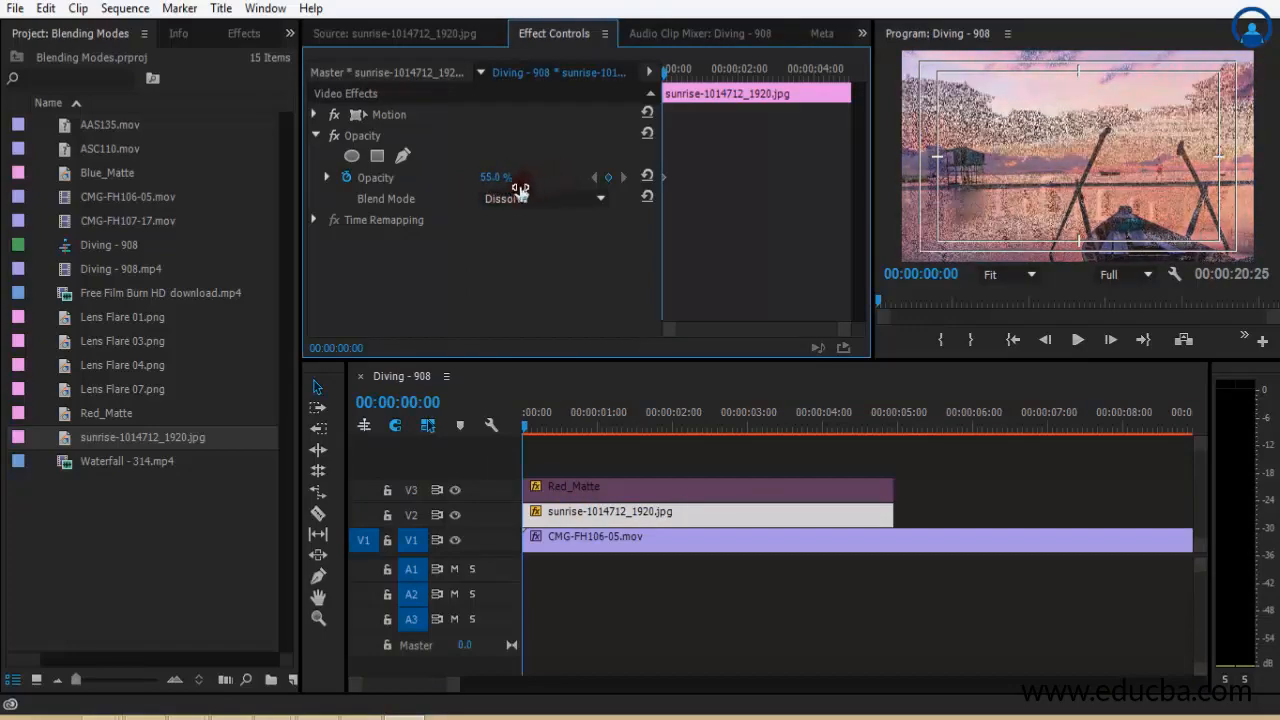
pyautogui.moveTo(520, 177); pyautogui.dragTo(510, 178)
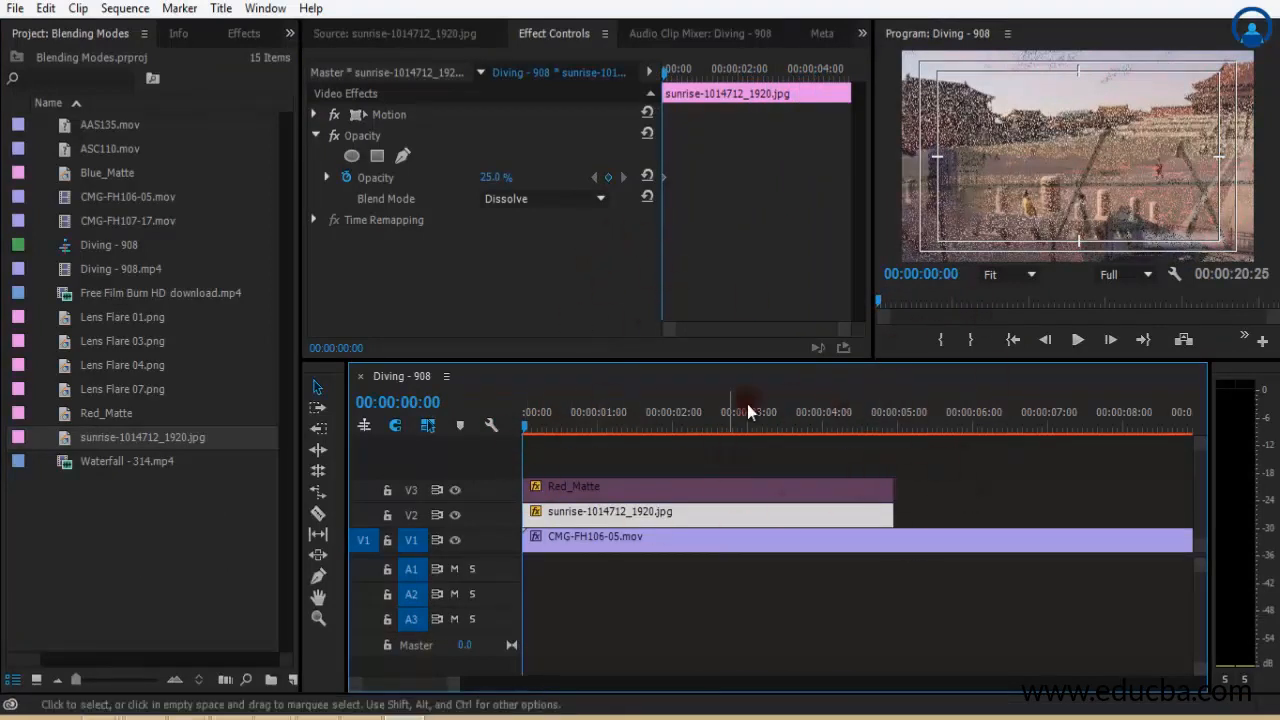
pyautogui.click(543, 198)
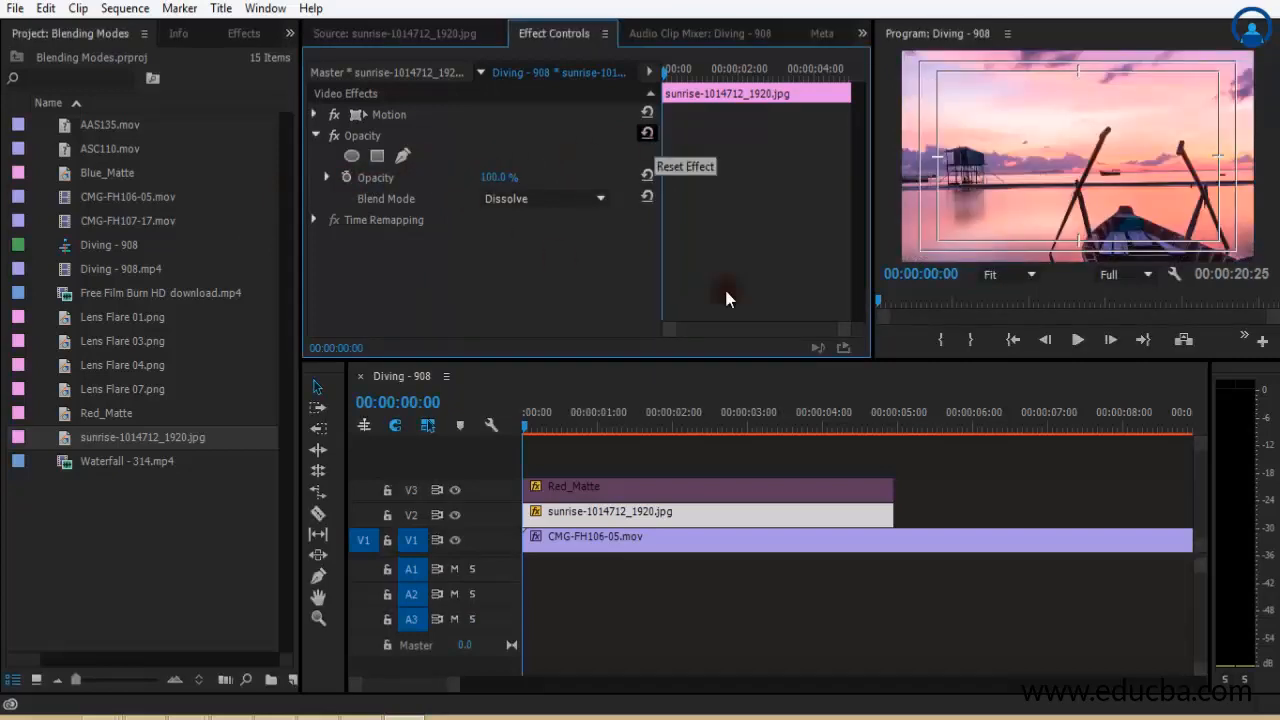
pyautogui.click(1082, 517)
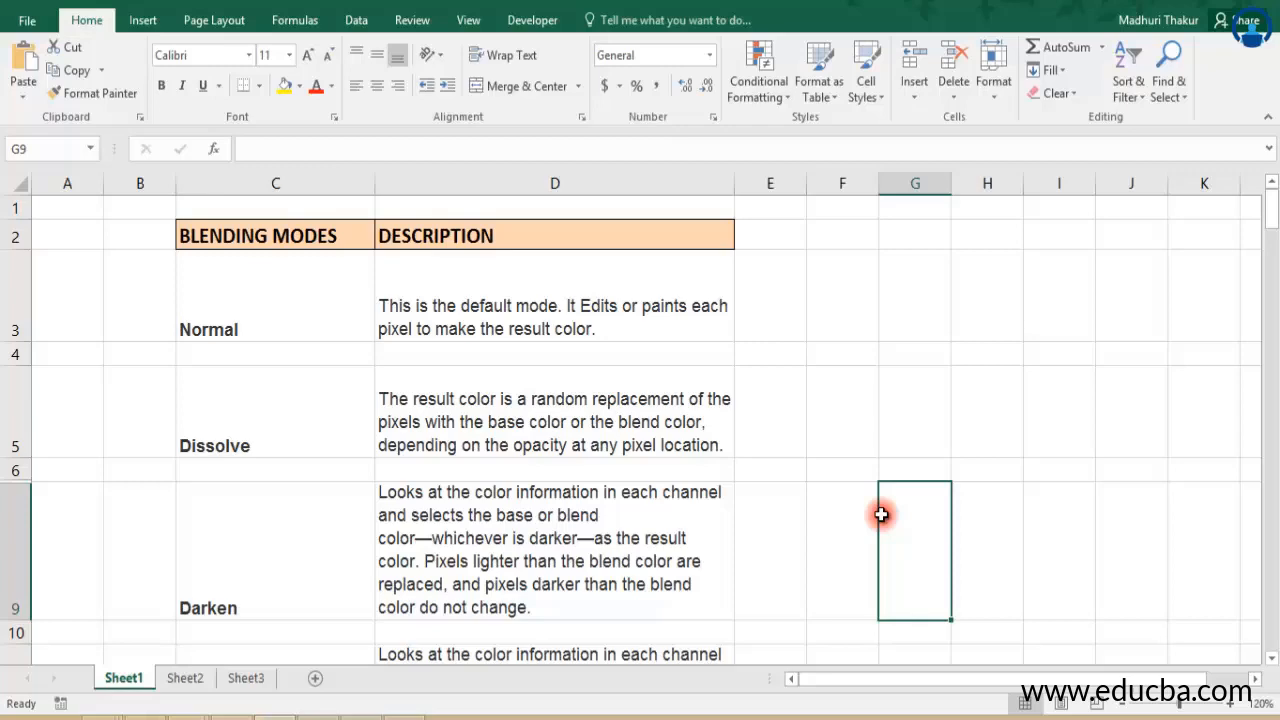
pyautogui.click(605, 584)
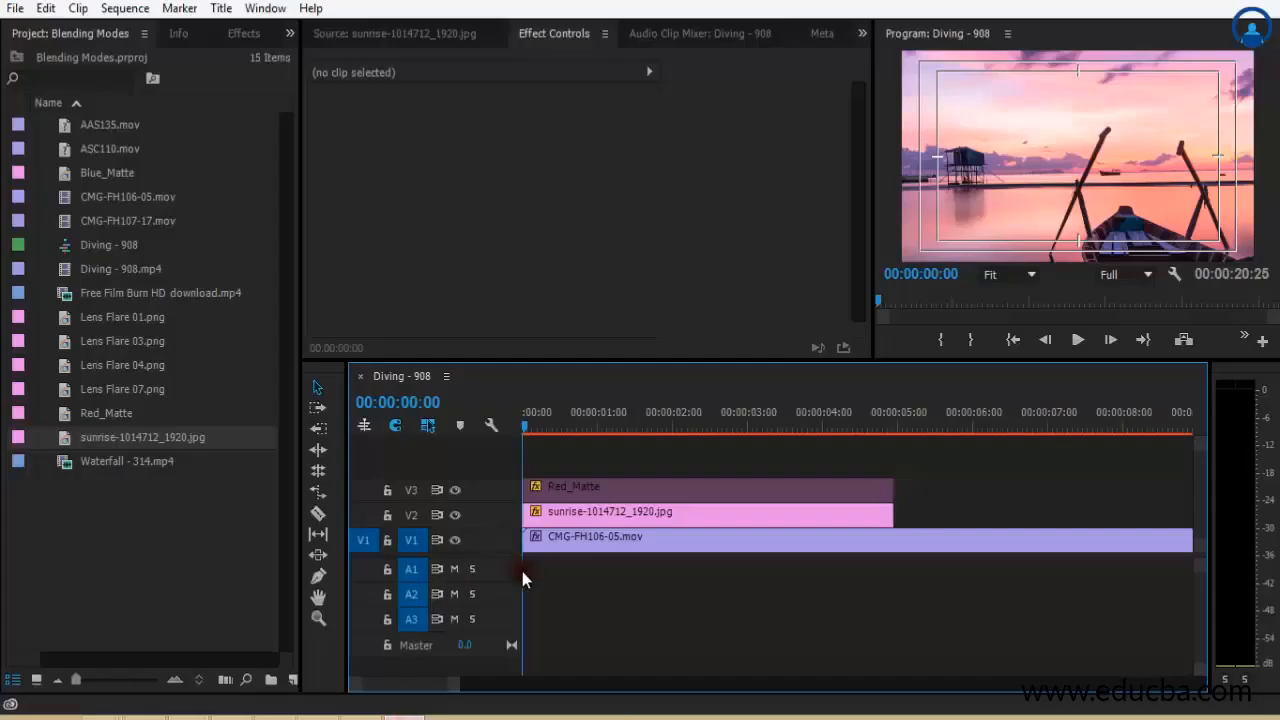
# Step: Apply Darken to the sunrise image, compare with Normal, and preview at 1/2 resolution
pyautogui.click(590, 512)
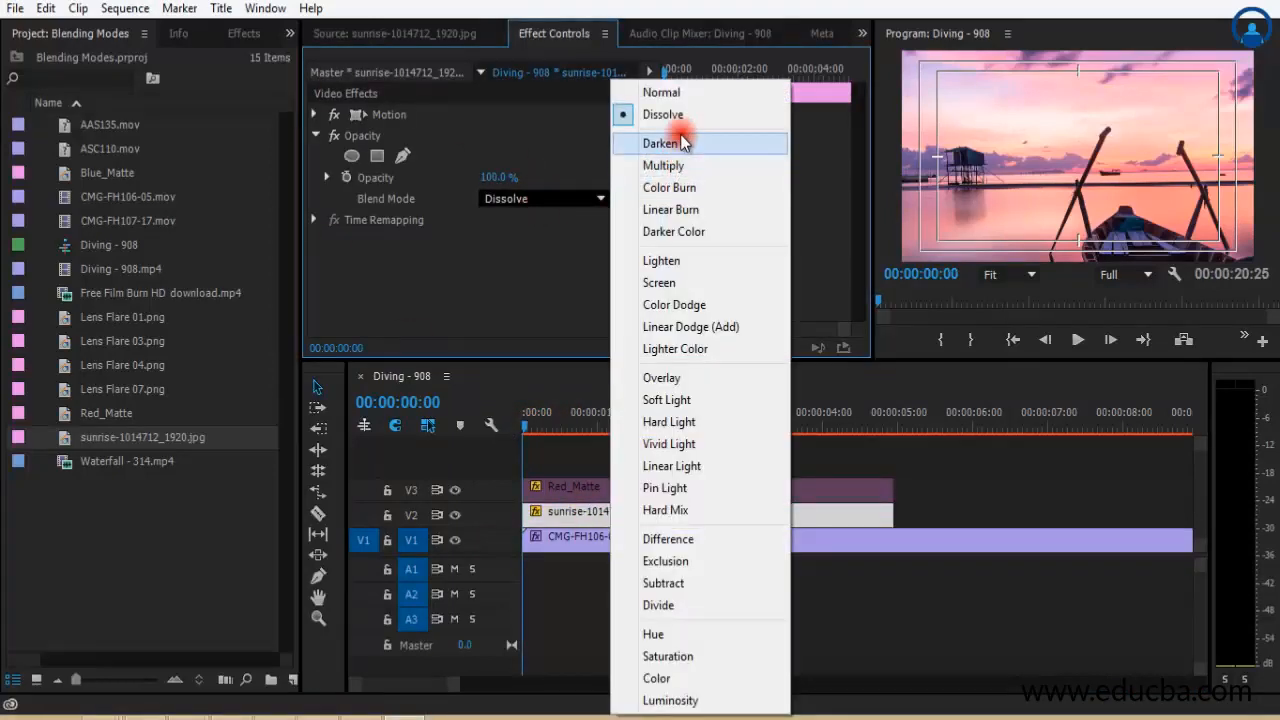
pyautogui.click(661, 143)
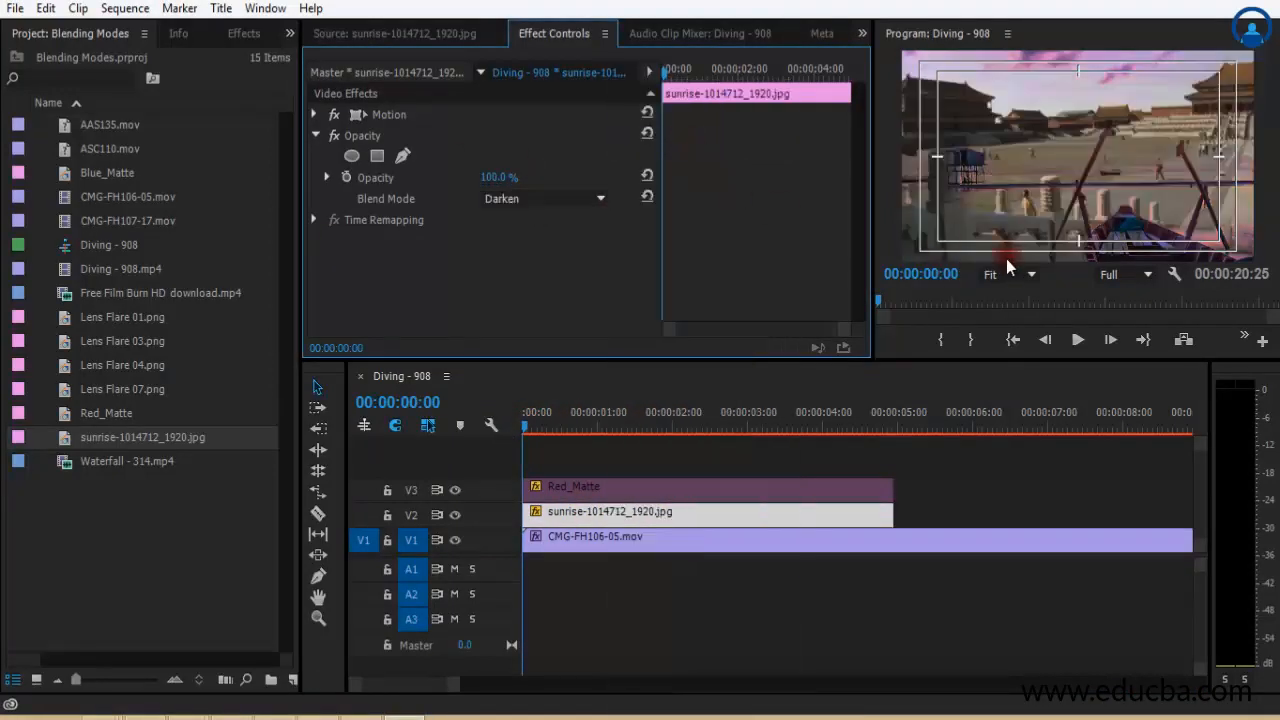
pyautogui.moveTo(1085, 215)
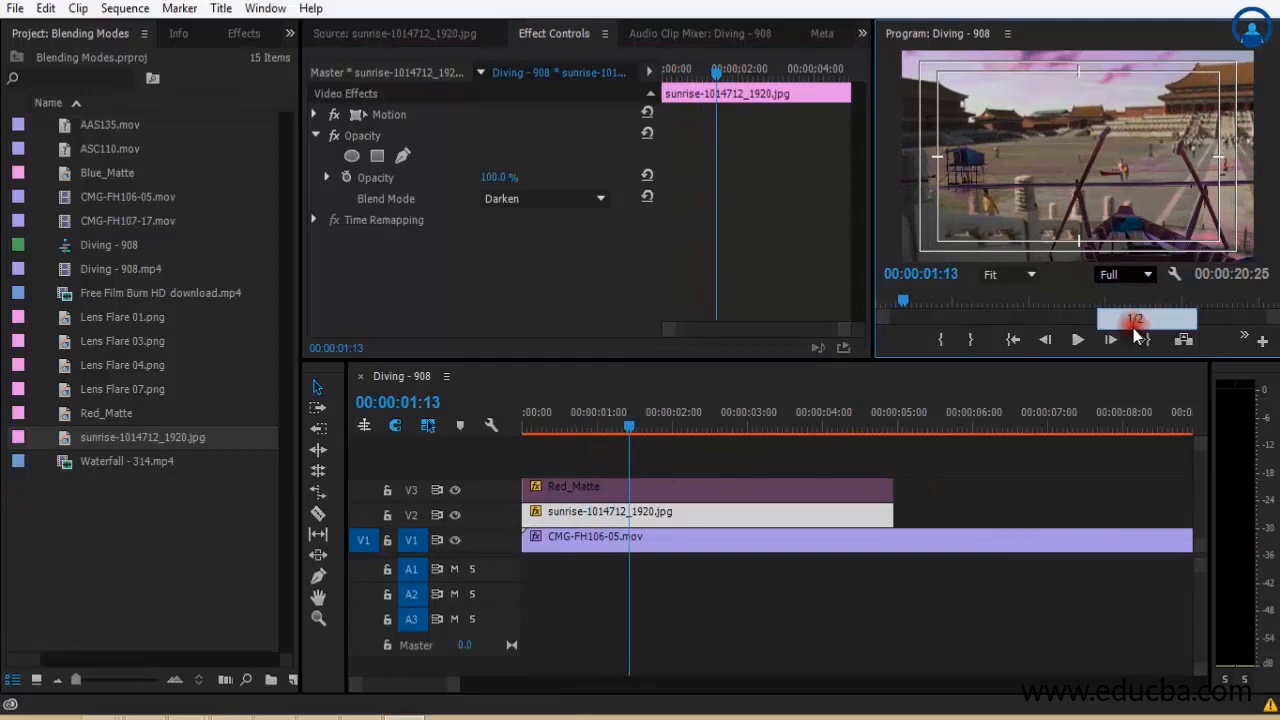
pyautogui.moveTo(629, 426); pyautogui.dragTo(591, 426)
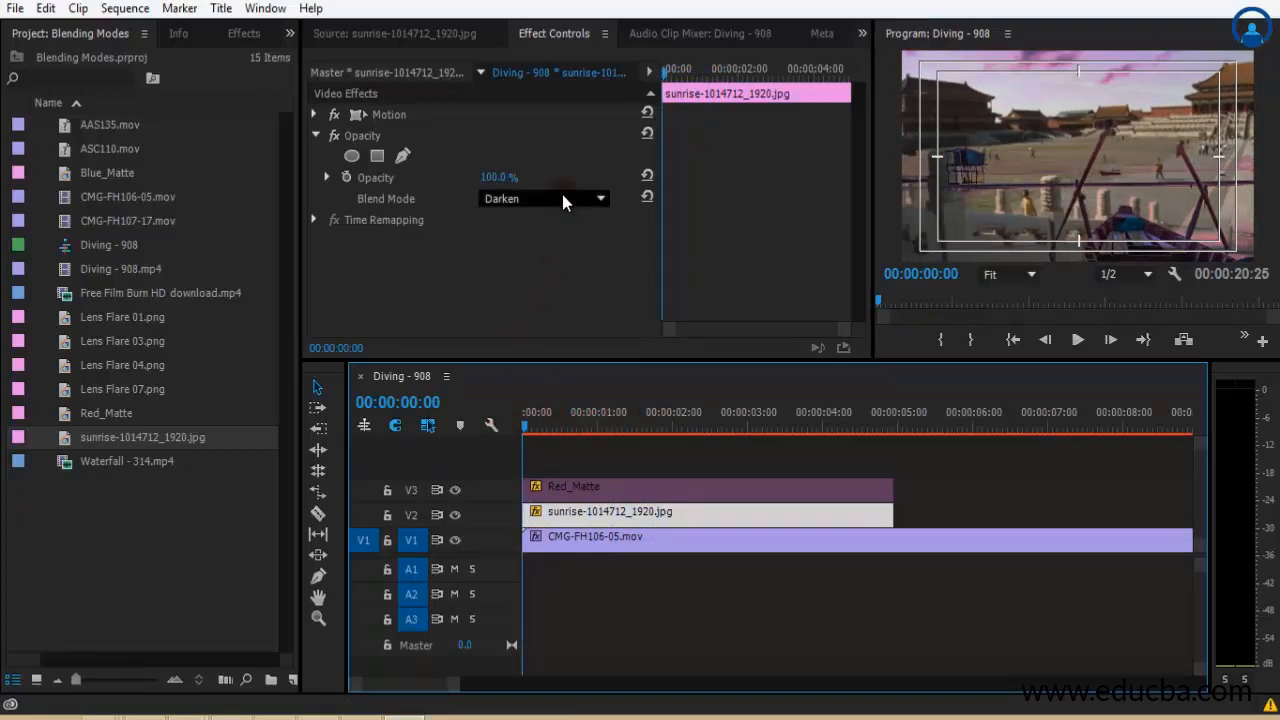
pyautogui.click(543, 198)
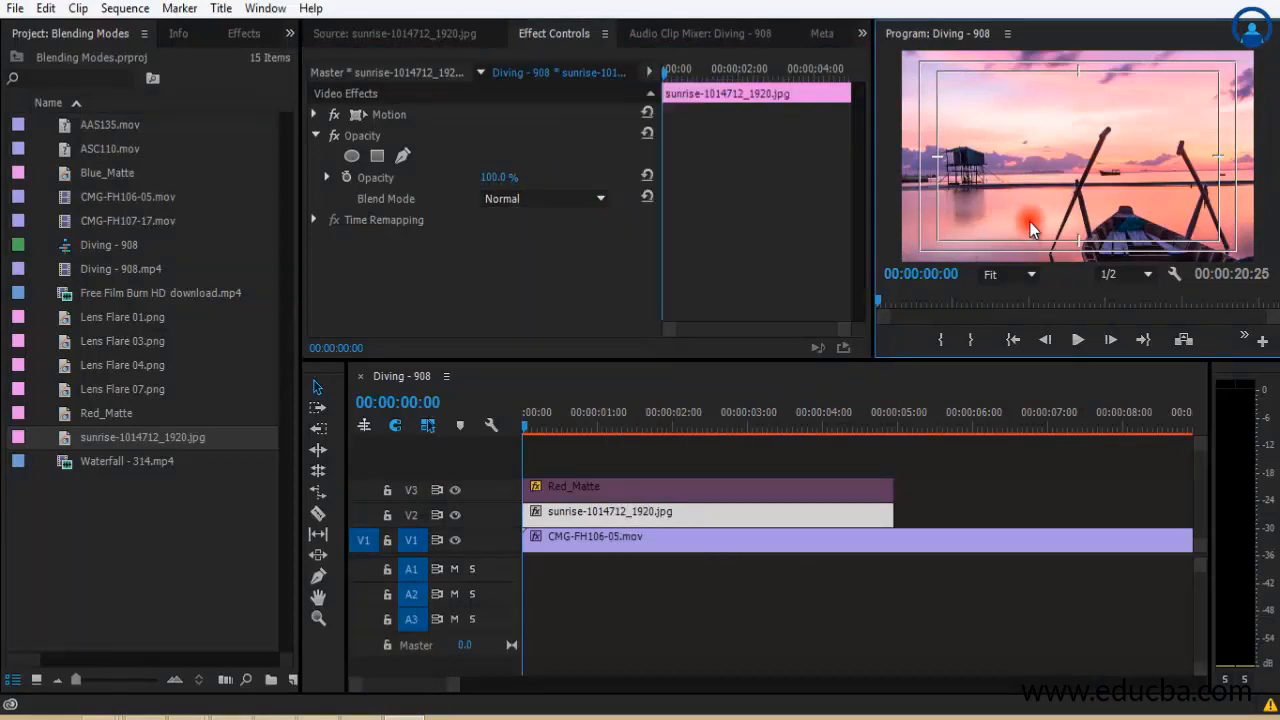
pyautogui.moveTo(1165, 211)
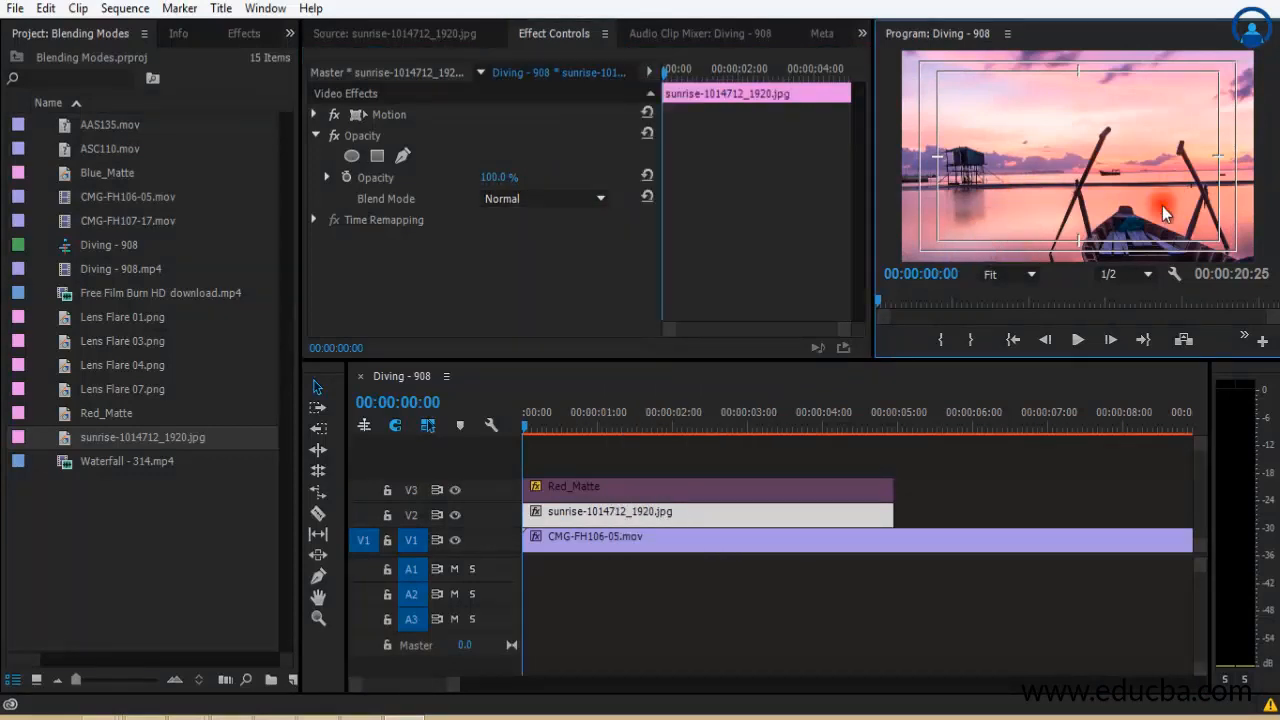
pyautogui.moveTo(1217, 220)
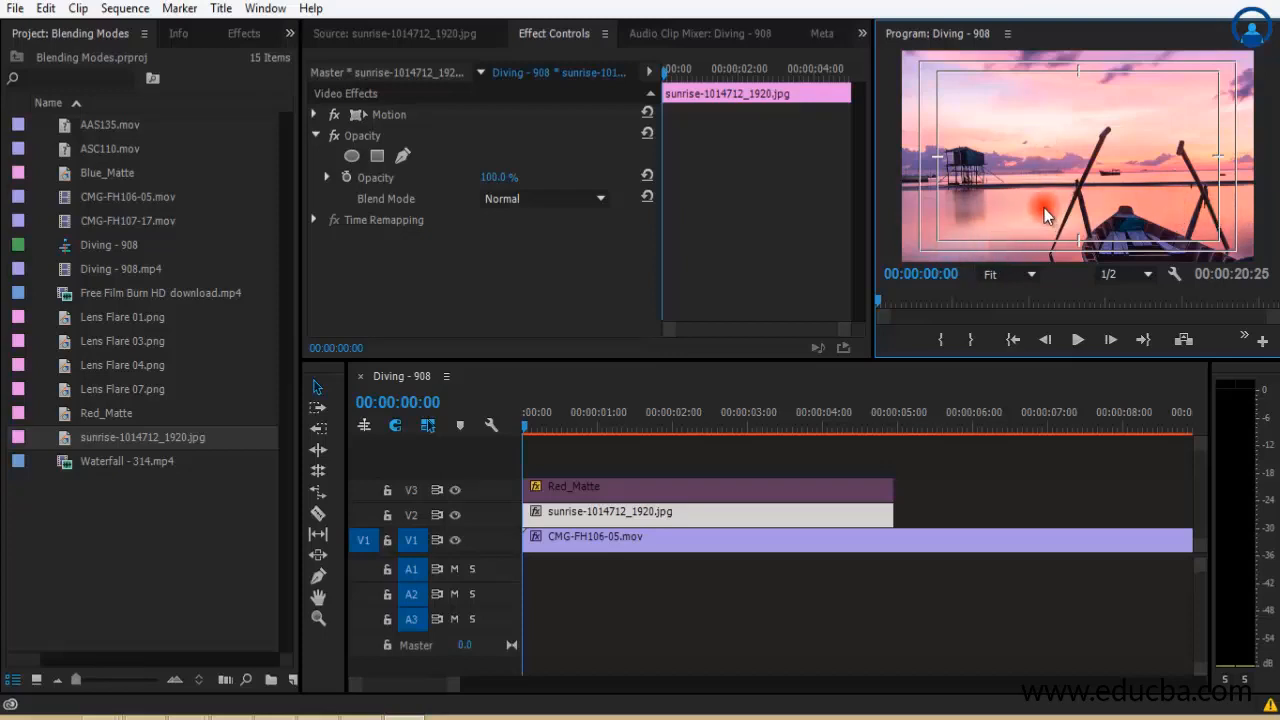
pyautogui.click(543, 198)
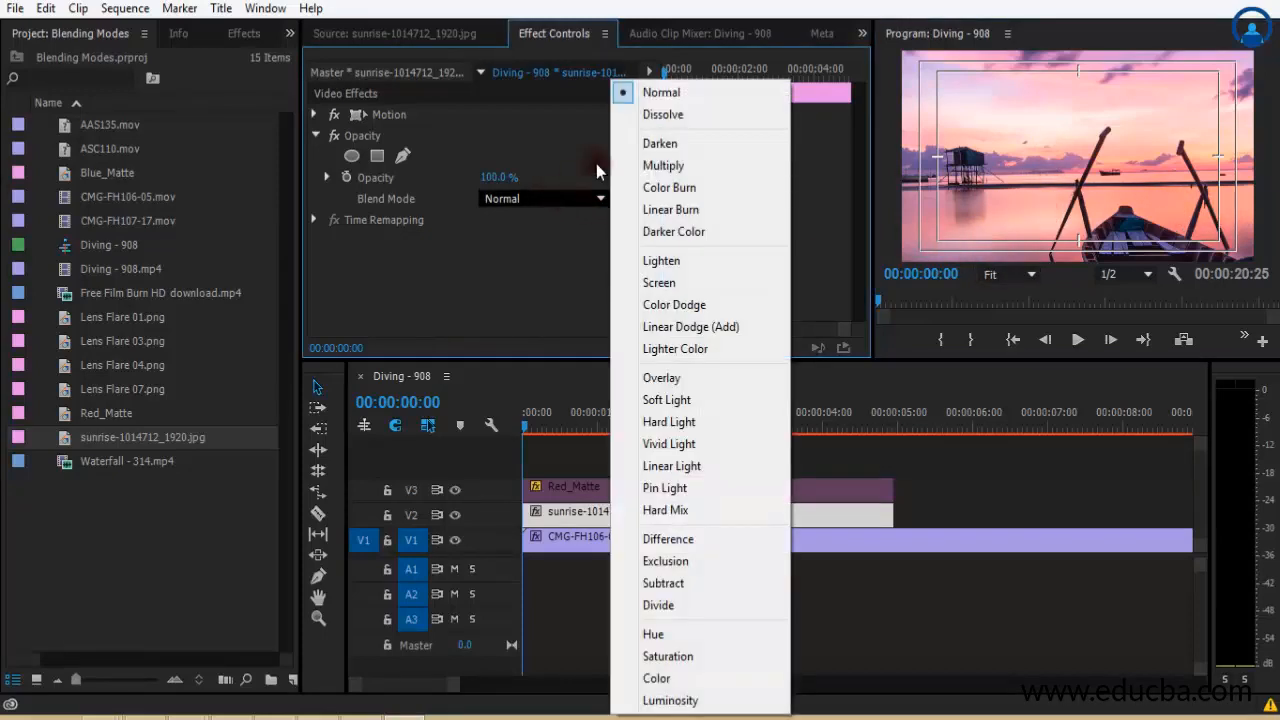
pyautogui.moveTo(659, 143)
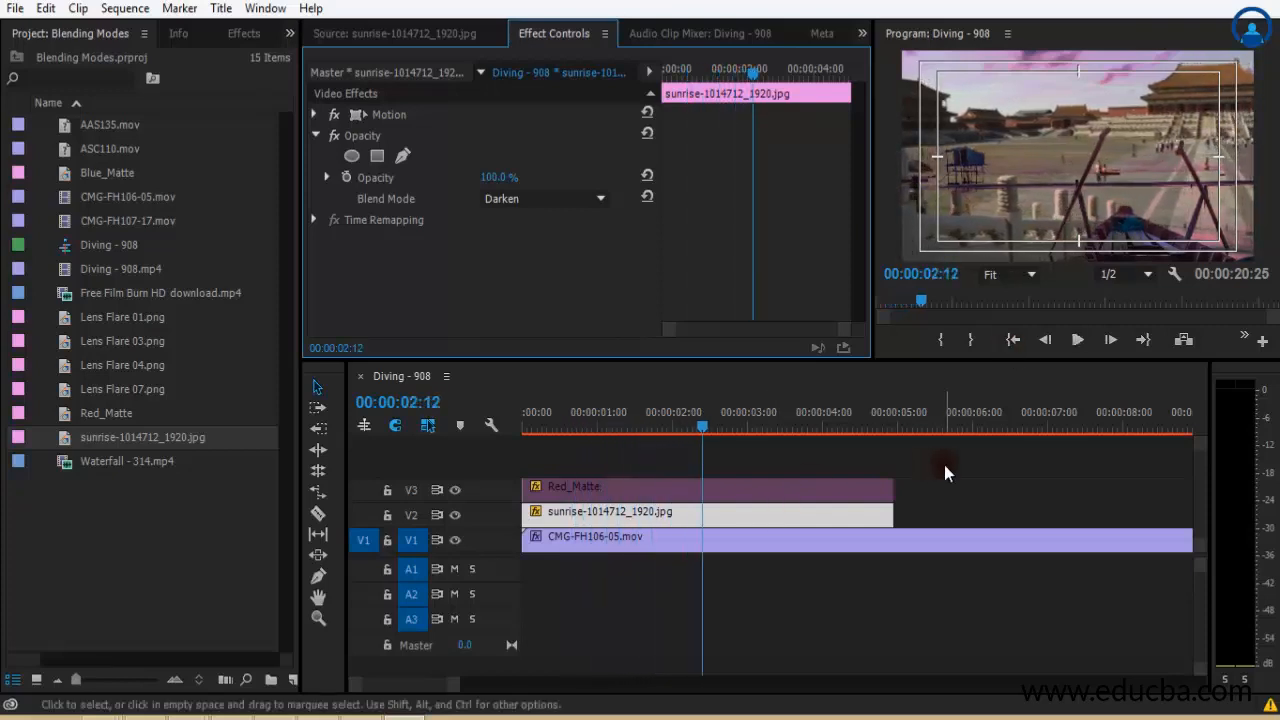
pyautogui.moveTo(1120, 118)
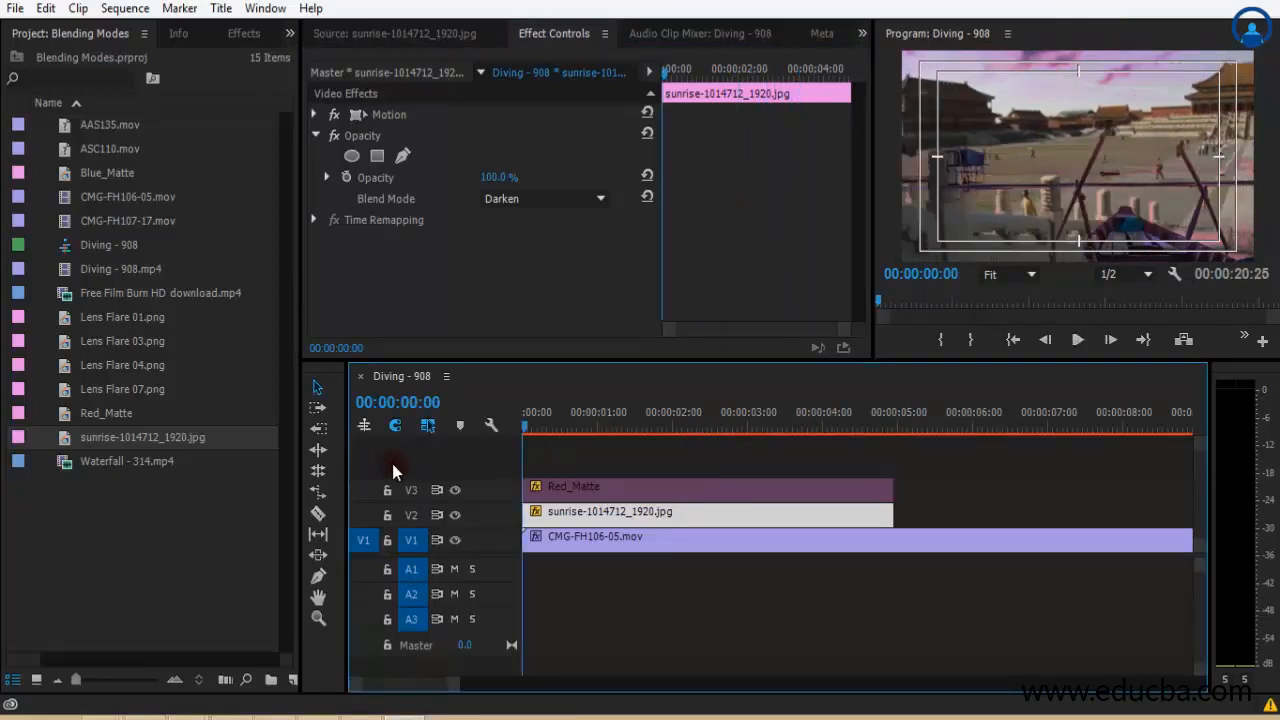
pyautogui.click(1076, 339)
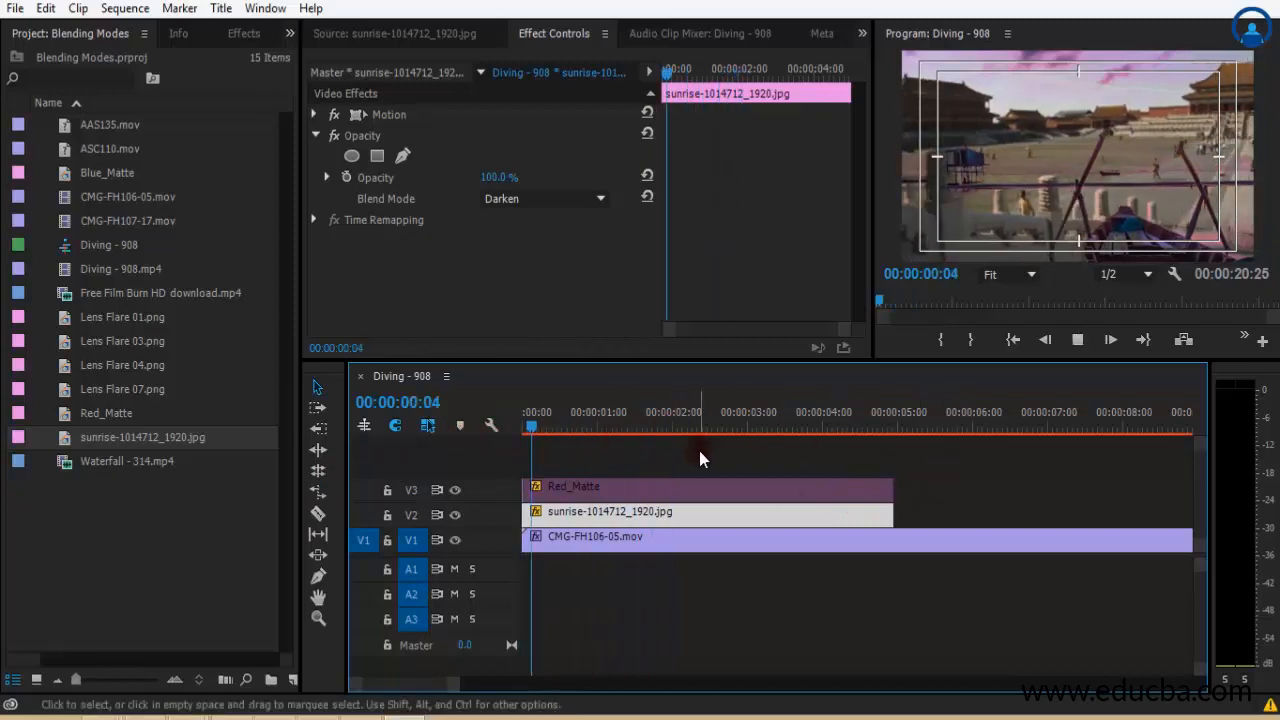
pyautogui.click(681, 428)
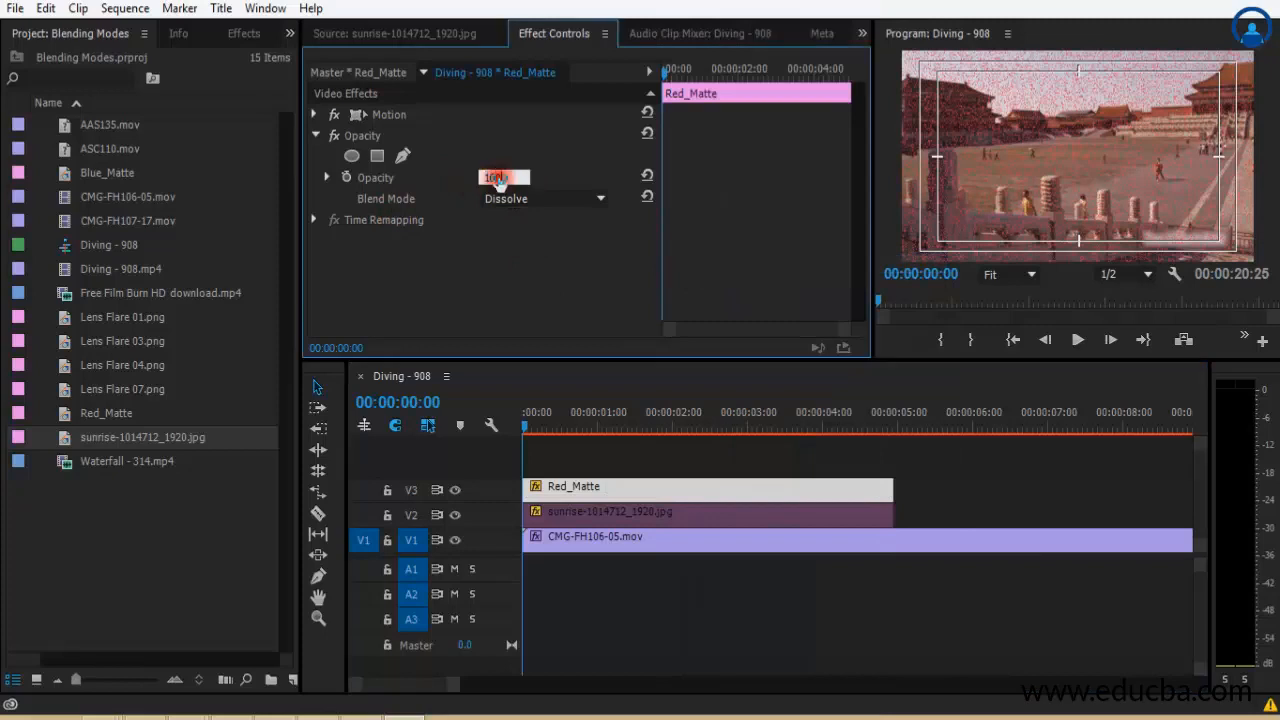
# Step: Give Red_Matte the Darken blend mode, then disable the Red_Matte clip
pyautogui.click(541, 198)
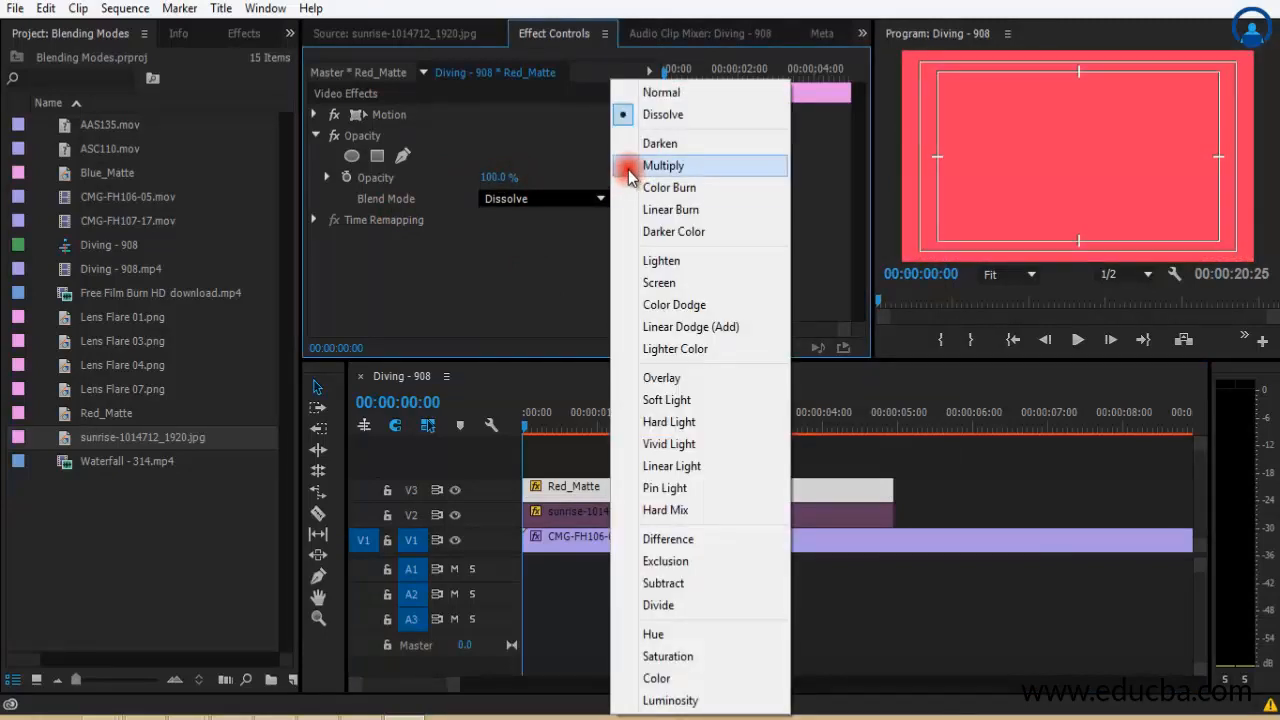
pyautogui.click(660, 143)
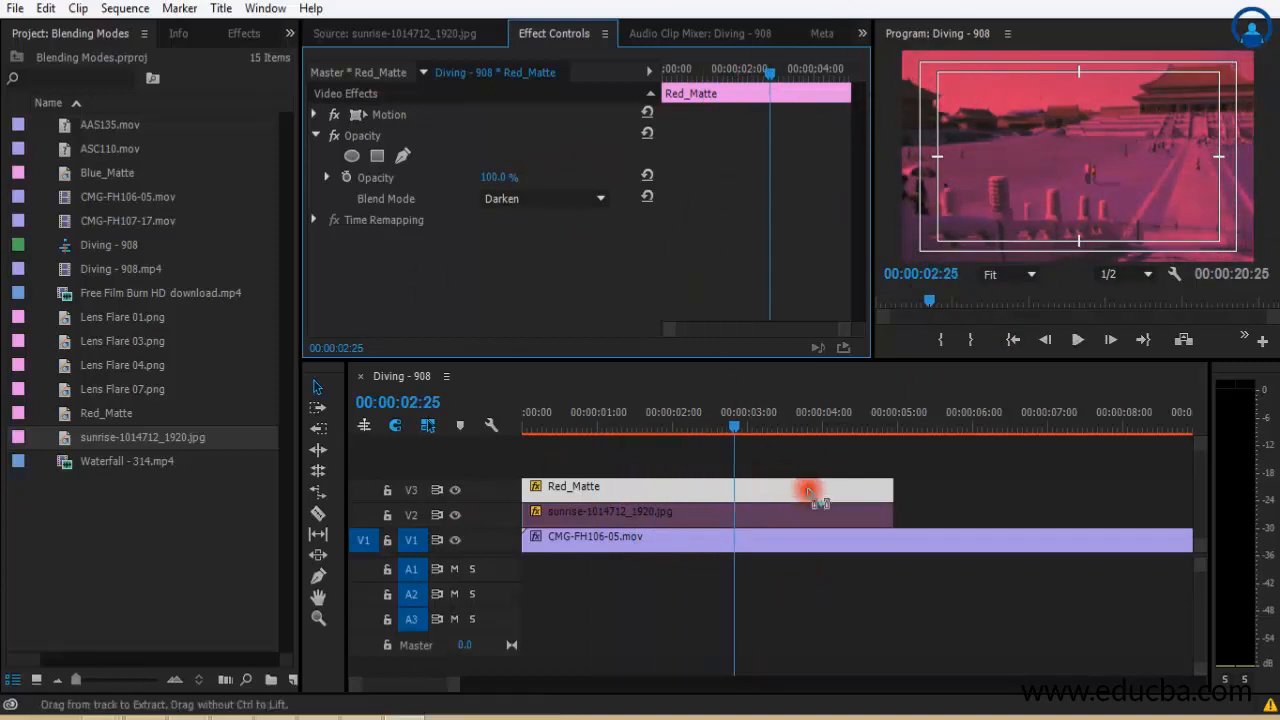
pyautogui.rightClick(808, 492)
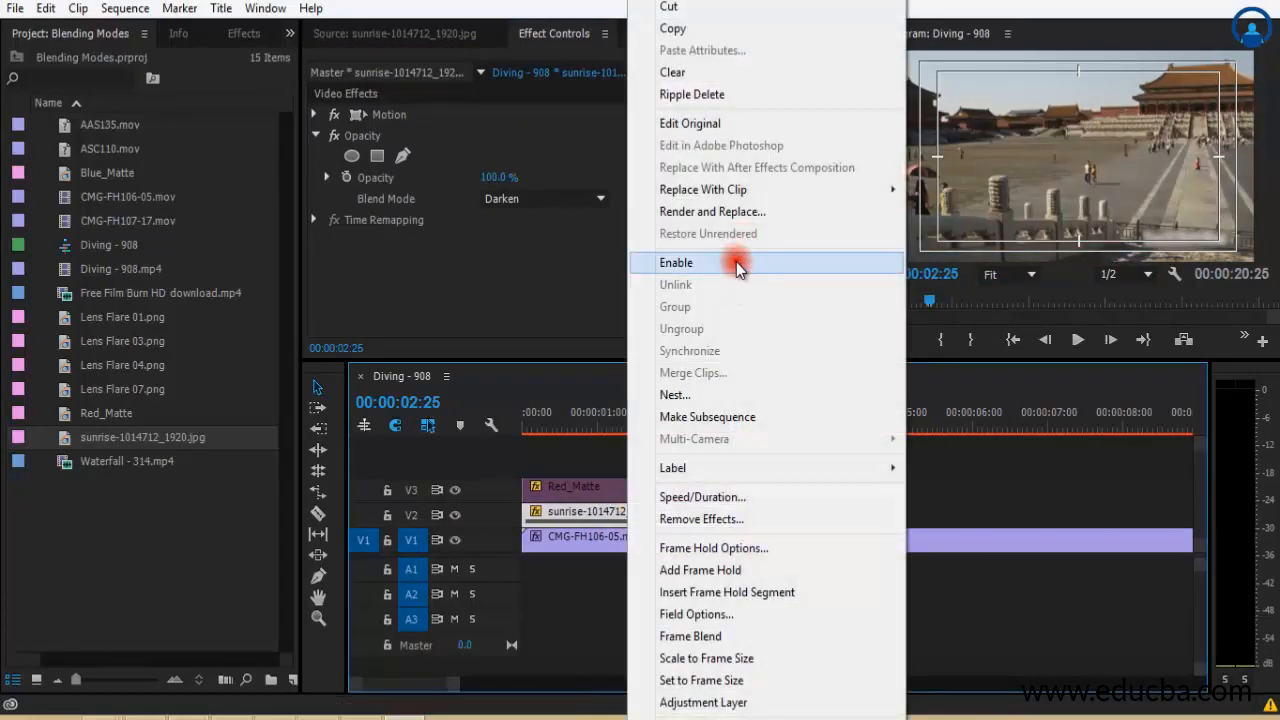
pyautogui.click(675, 262)
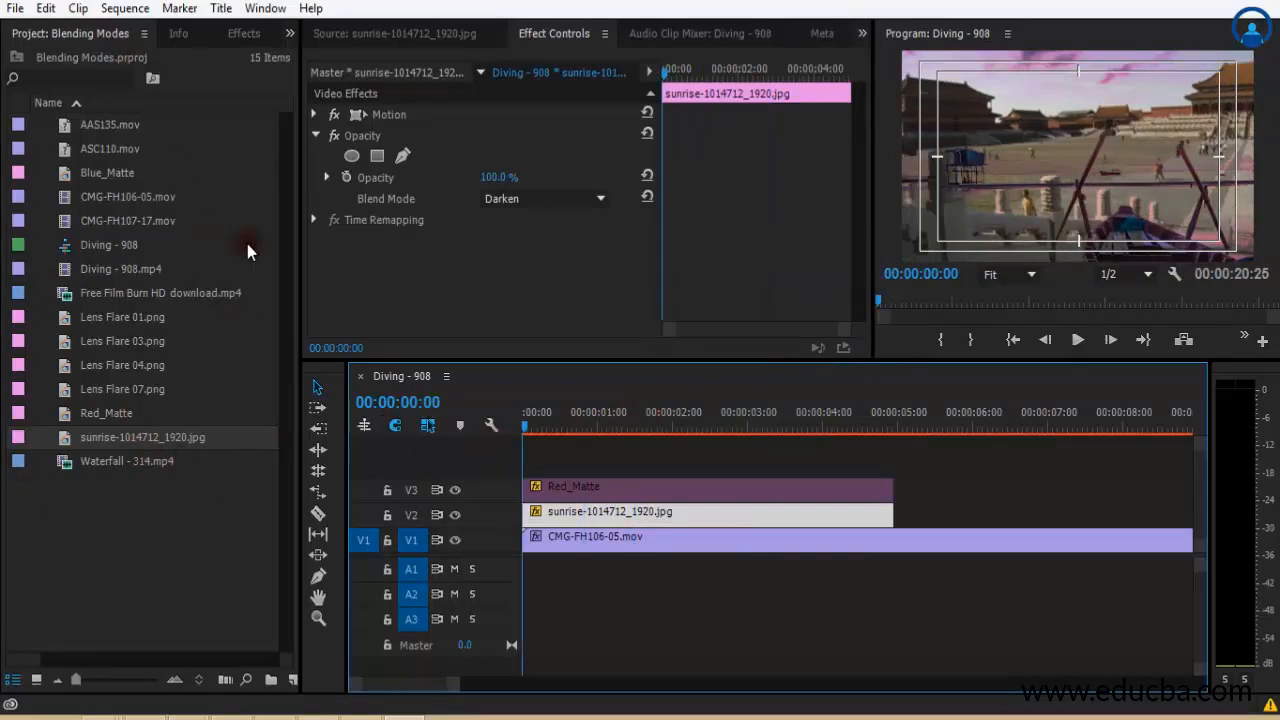
pyautogui.moveTo(135, 210)
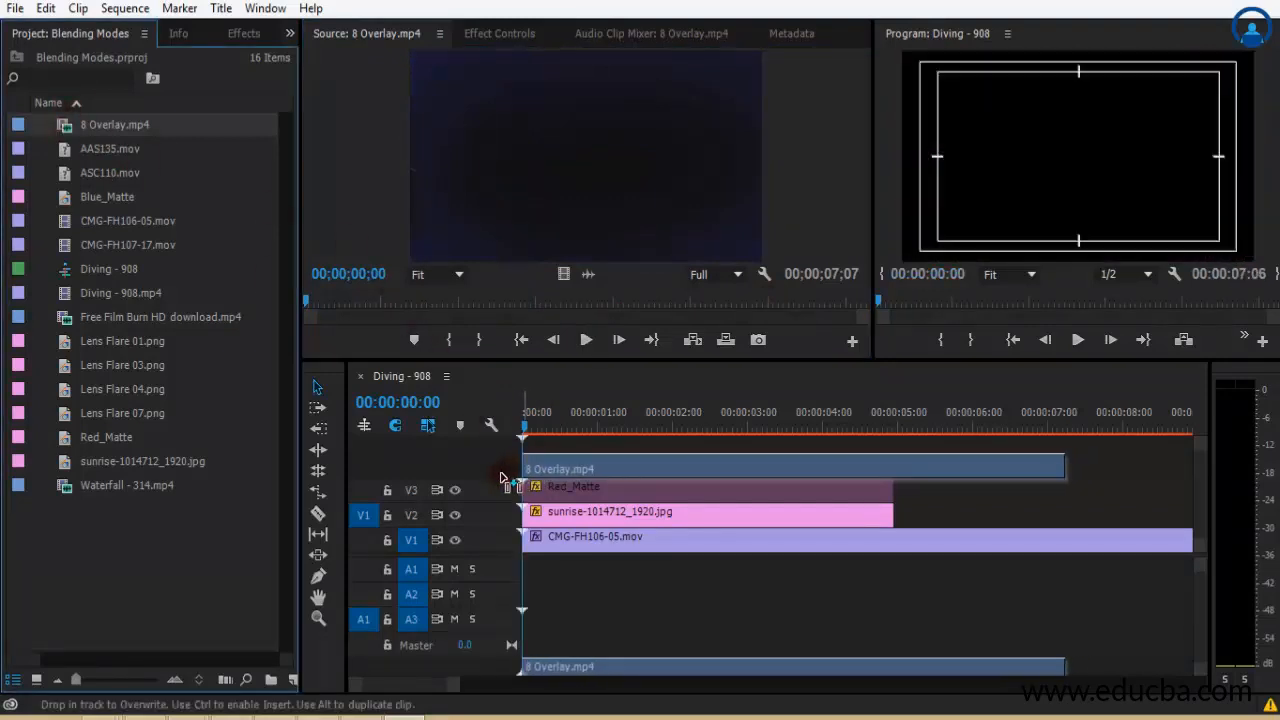
# Step: Place 8 Overlay.mp4 on a new V4 track and disable the sunrise image
pyautogui.click(590, 412)
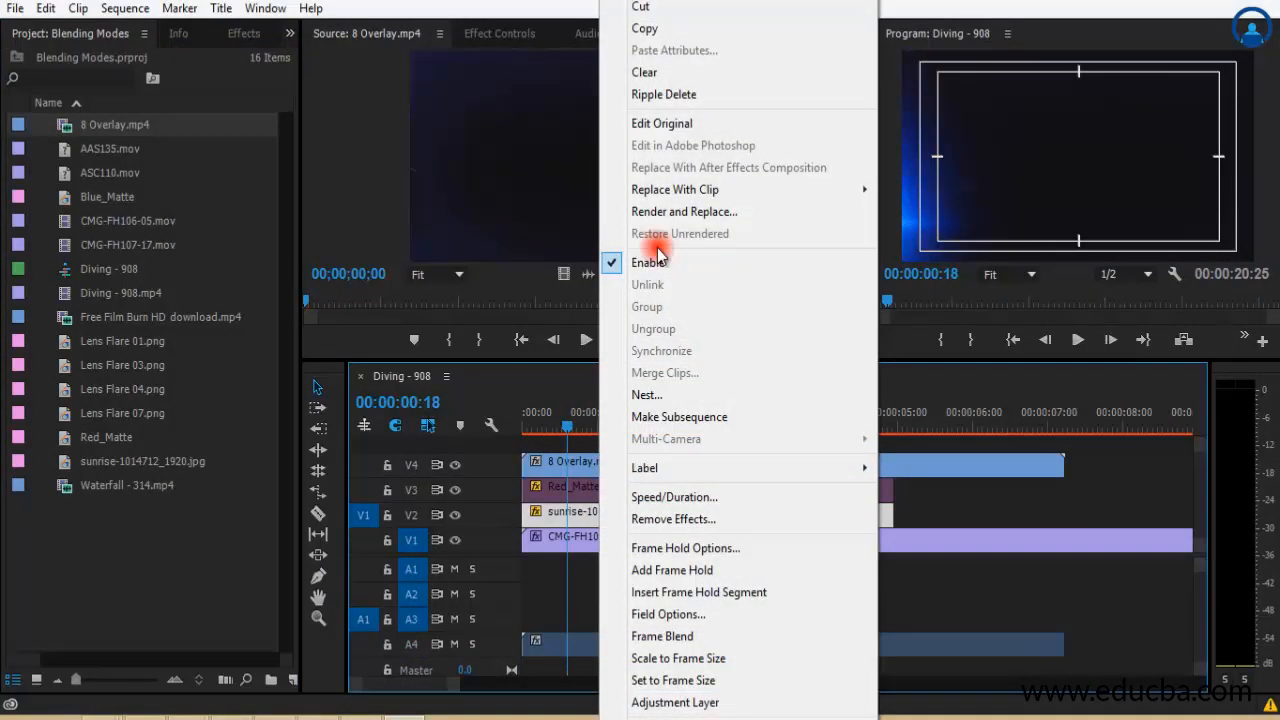
pyautogui.click(647, 262)
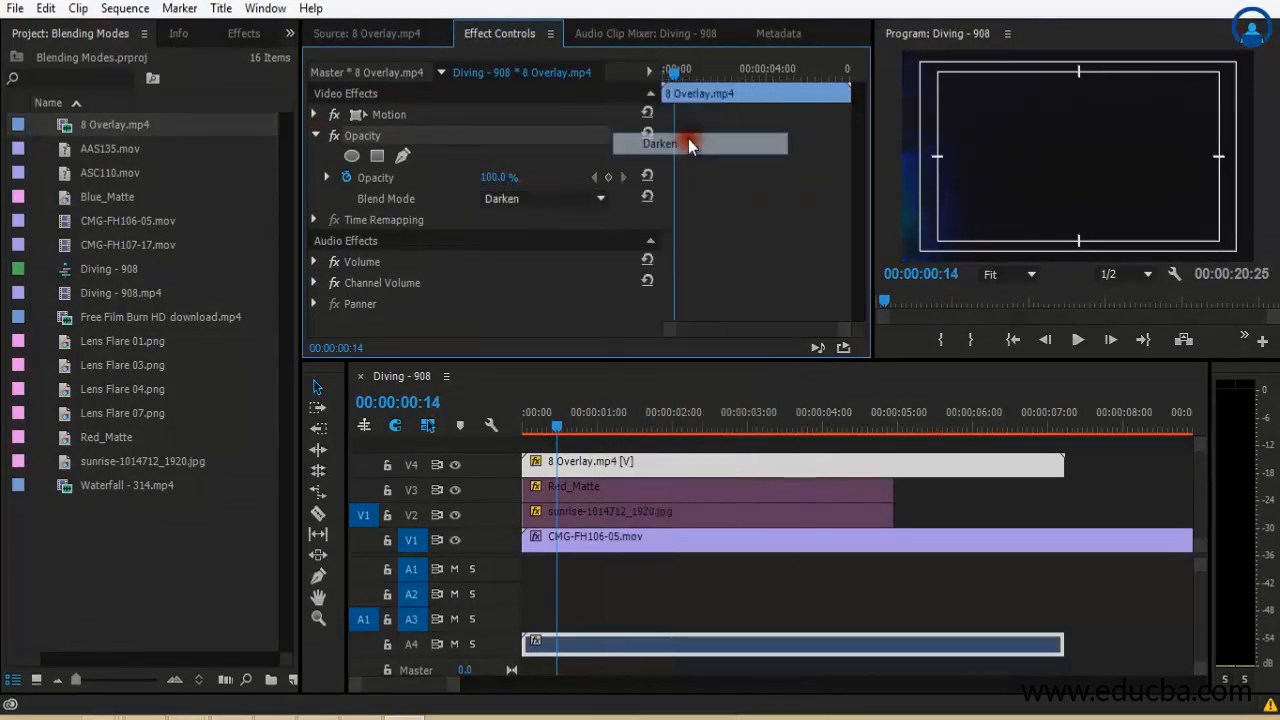
# Step: Preview 8 Overlay.mp4, switch its blend mode from Darken to Multiply, and scrub the result
pyautogui.click(1076, 340)
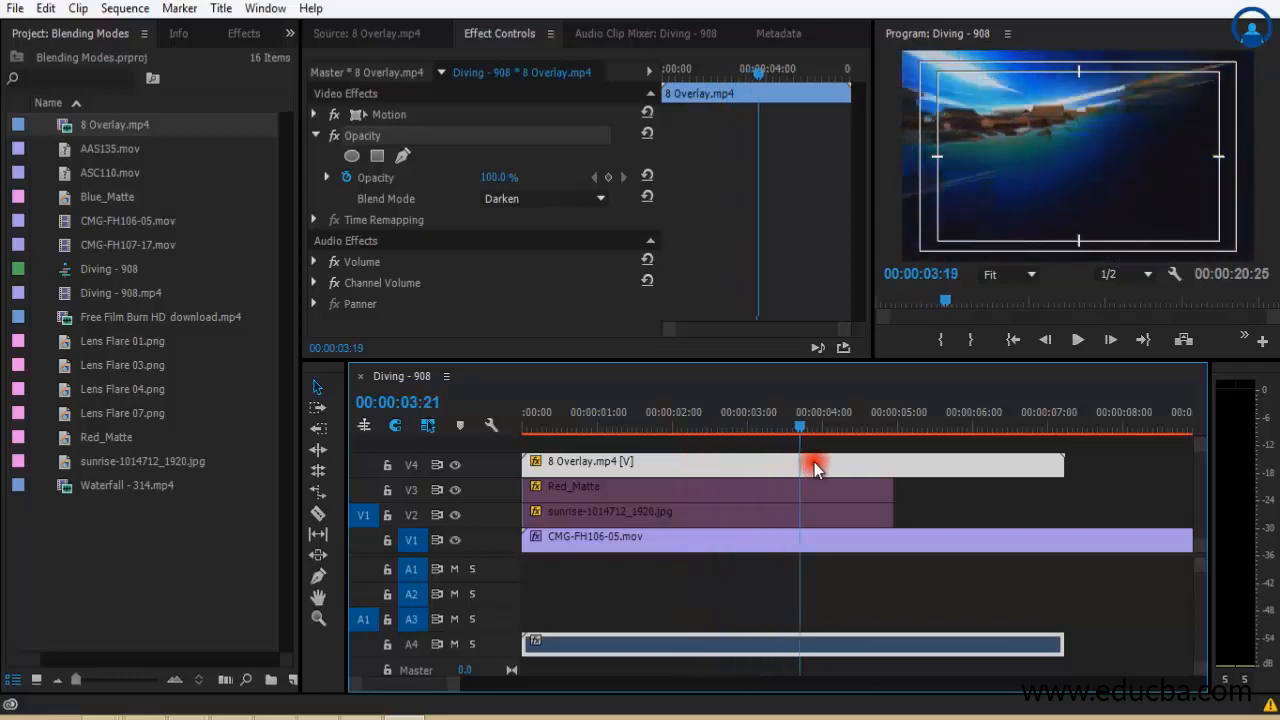
pyautogui.click(666, 426)
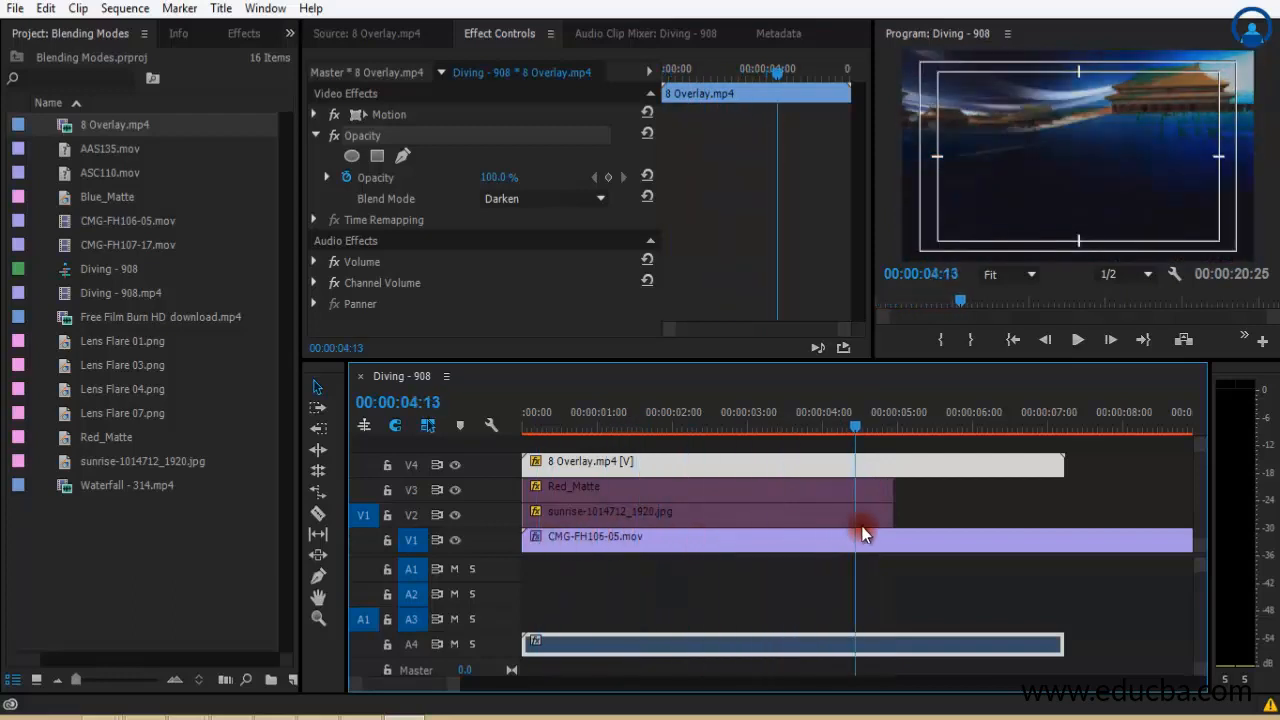
pyautogui.click(621, 425)
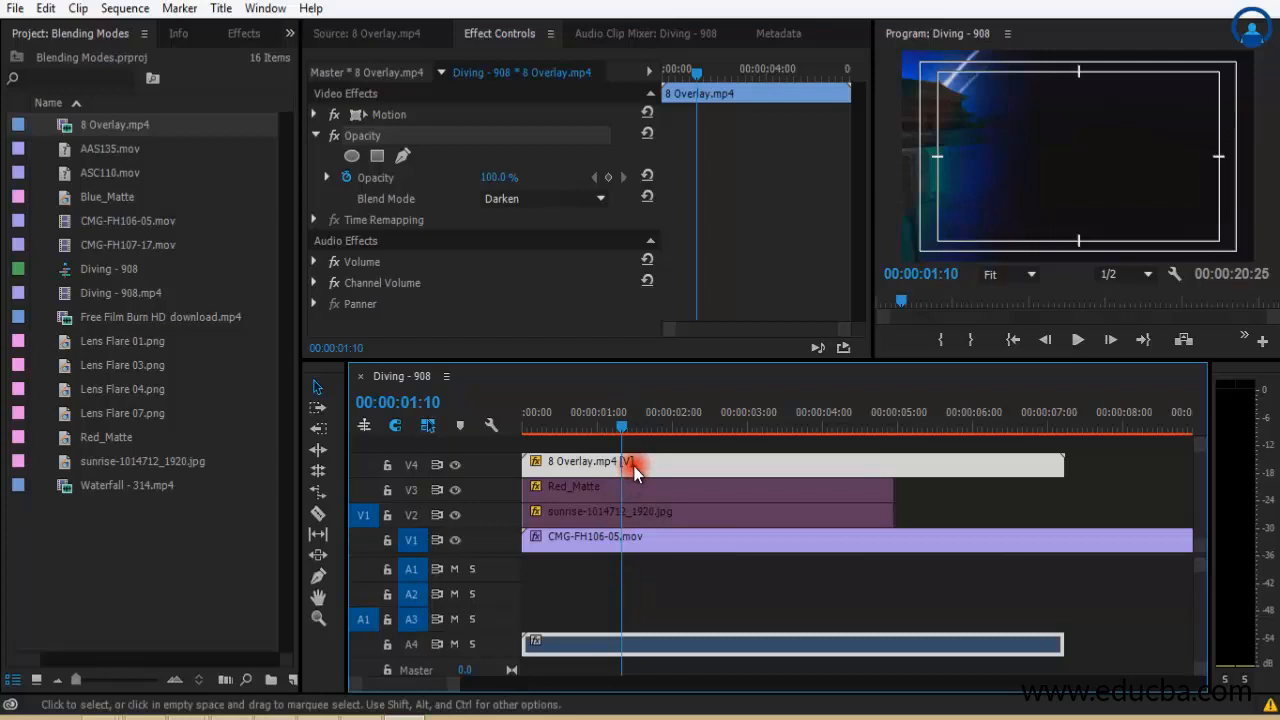
pyautogui.moveTo(622, 425); pyautogui.dragTo(733, 425)
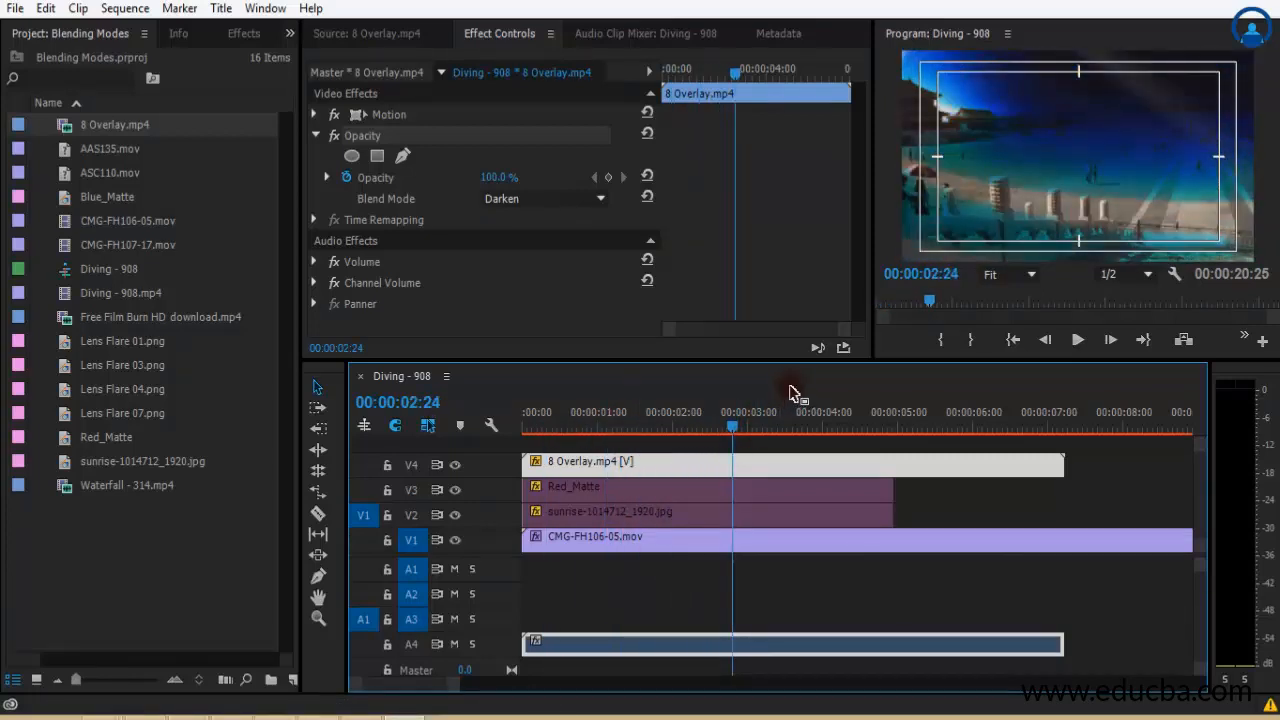
pyautogui.click(540, 198)
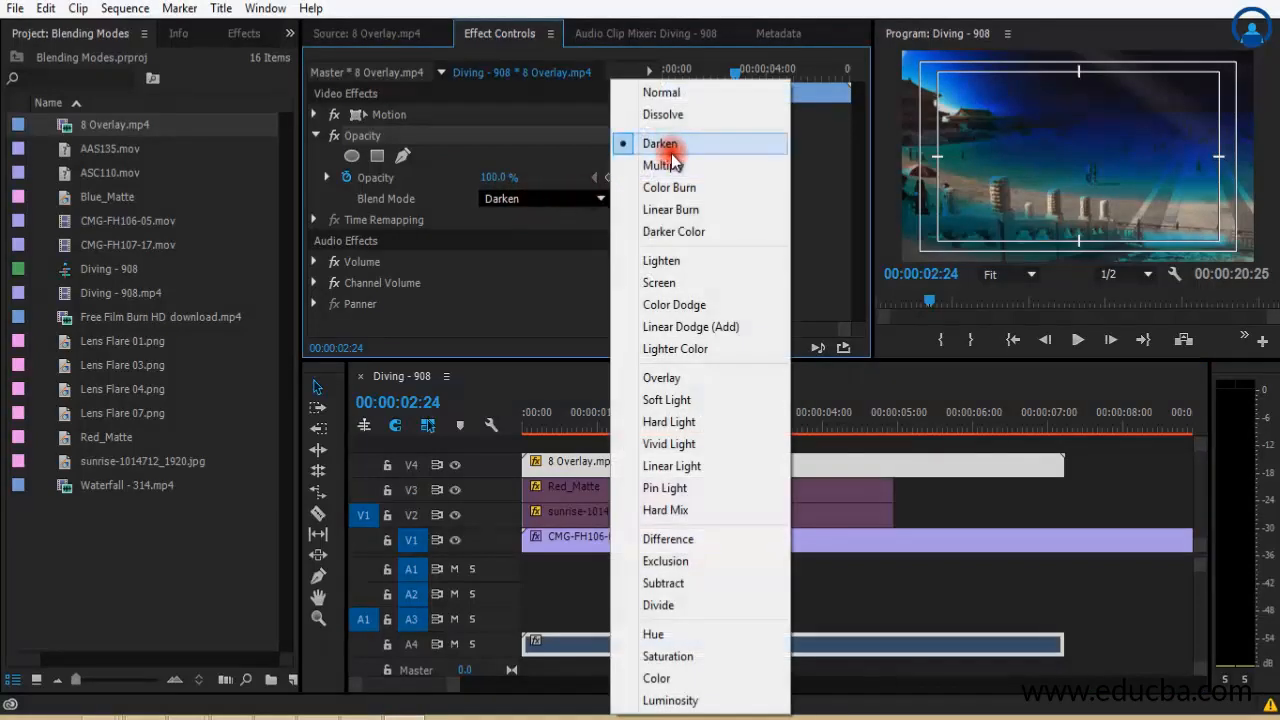
pyautogui.moveTo(677, 165)
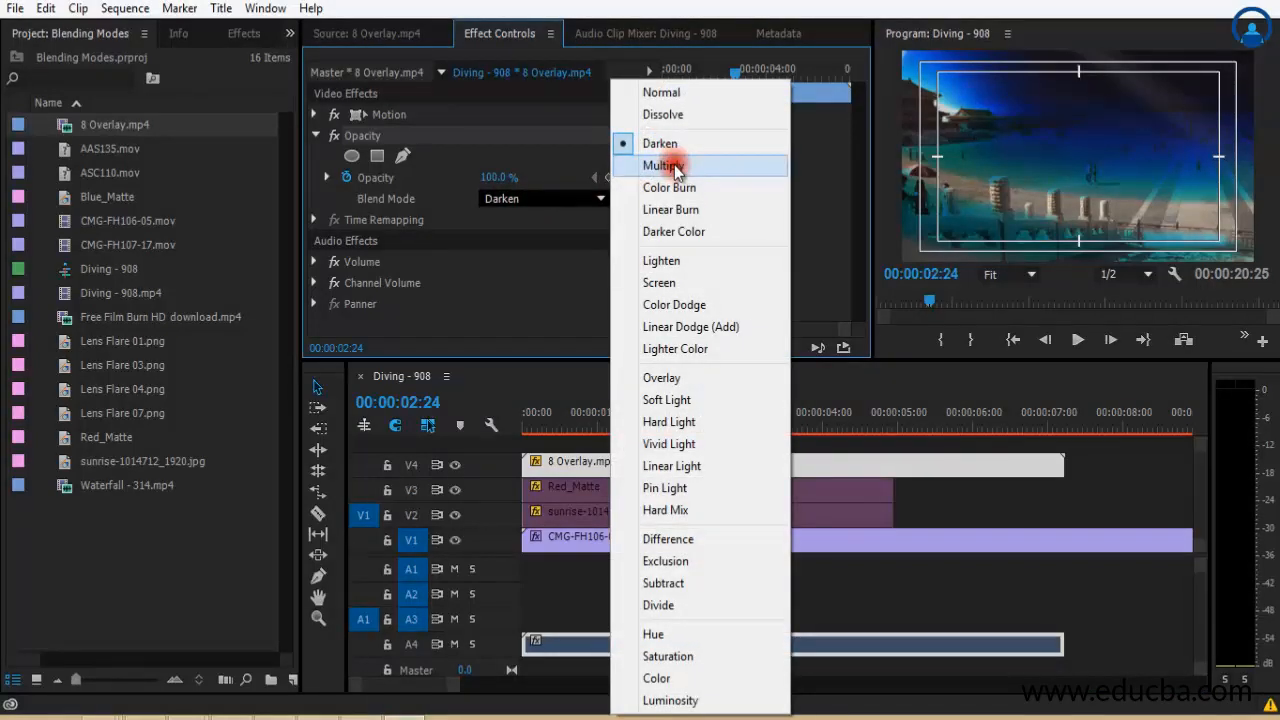
pyautogui.click(662, 165)
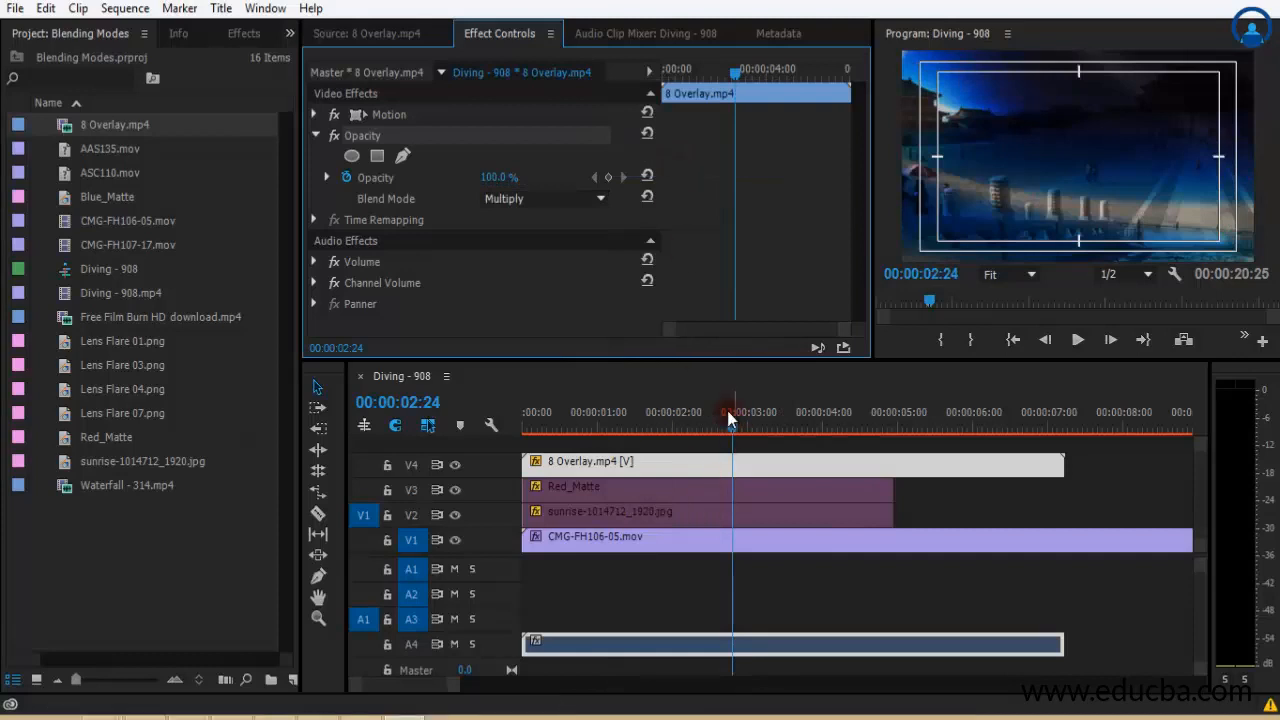
pyautogui.click(526, 425)
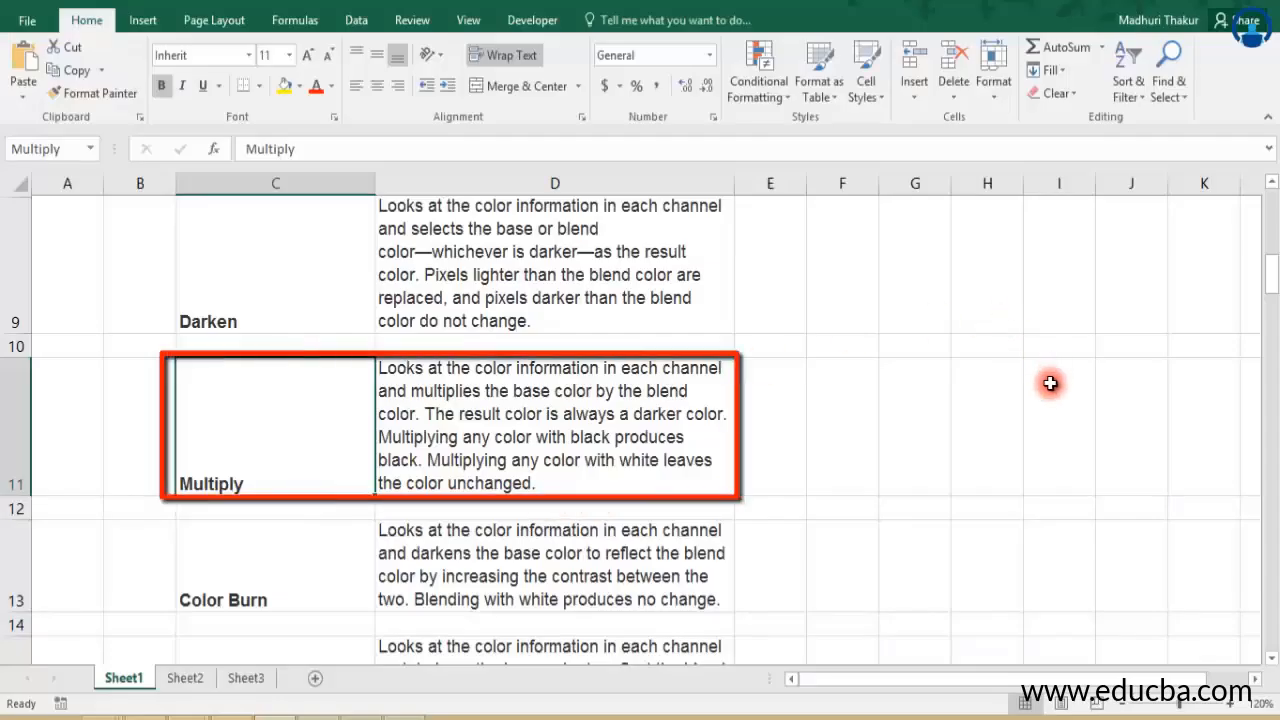
pyautogui.moveTo(1083, 388)
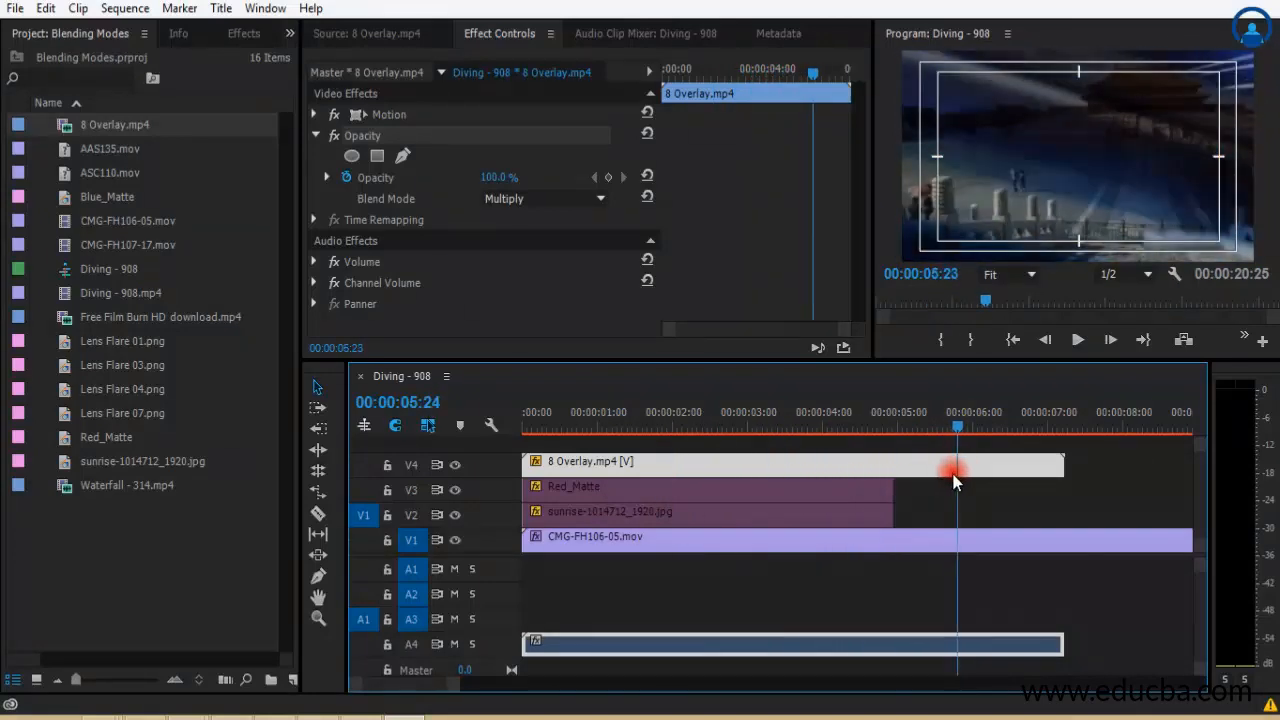
# Step: Delete the Red_Matte clip on V3 and set the sunrise image's Blend Mode to Multiply
pyautogui.click(785, 426)
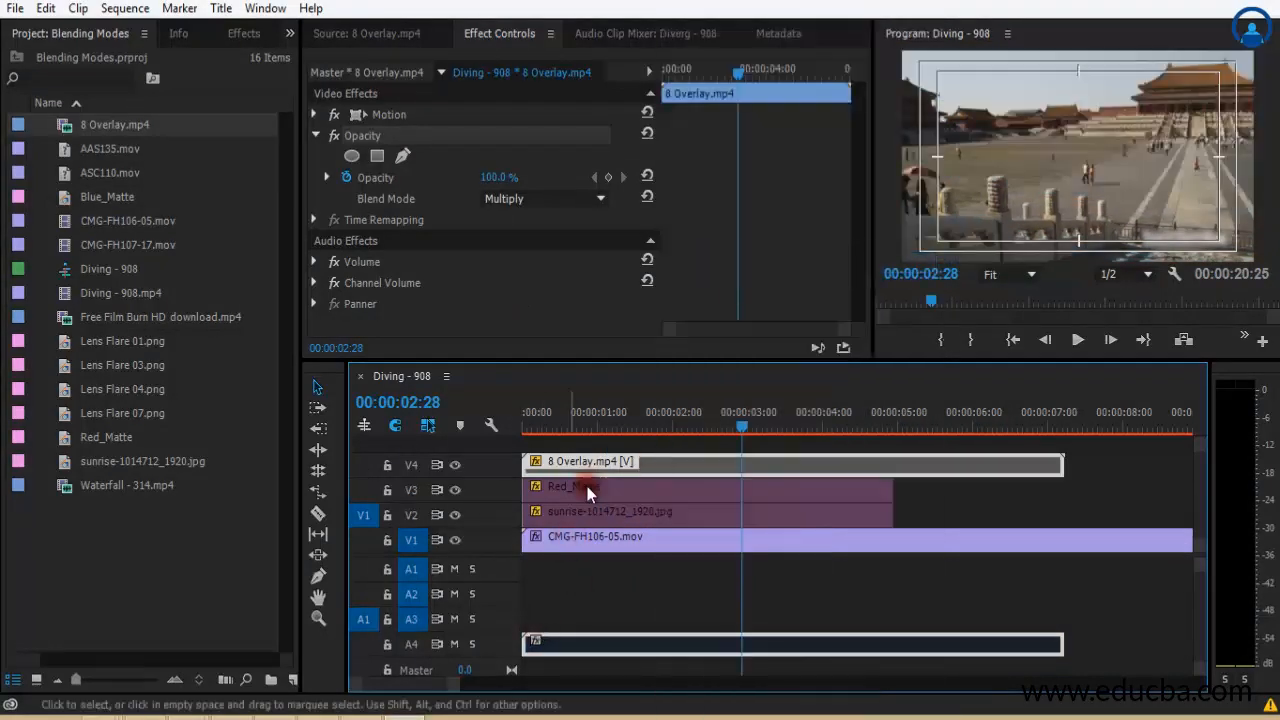
pyautogui.rightClick(585, 486)
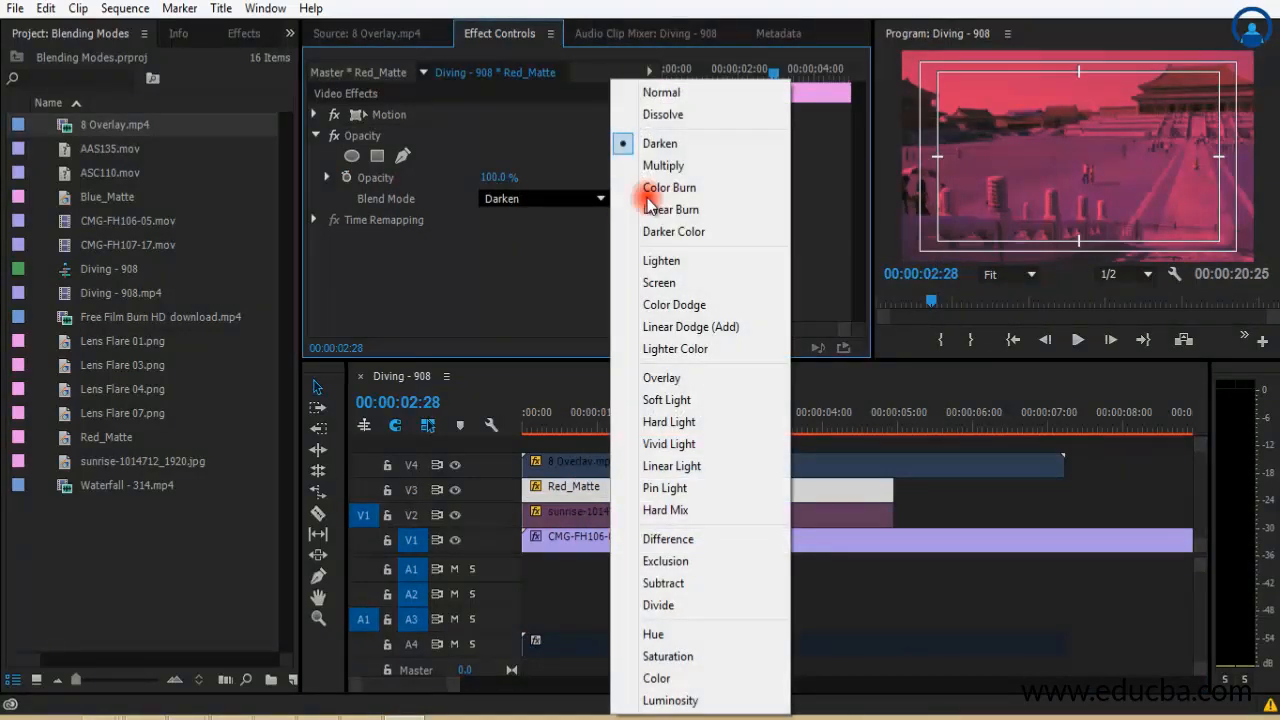
pyautogui.click(663, 165)
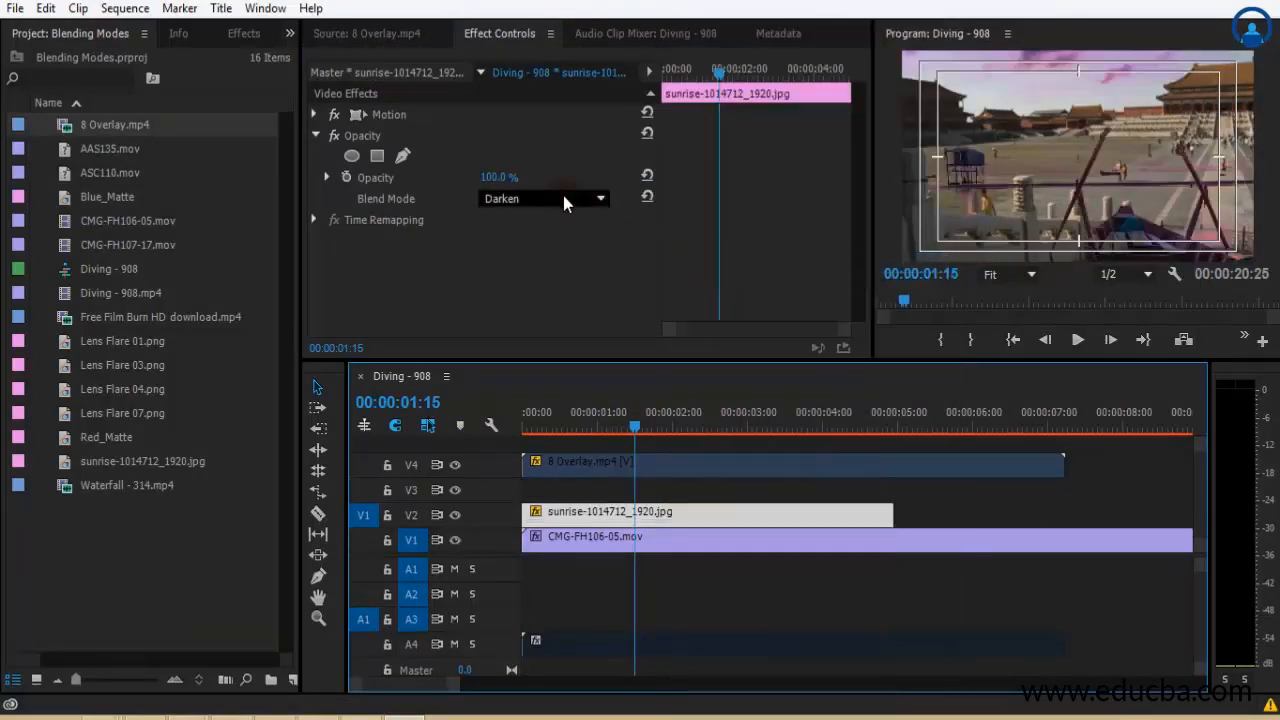
pyautogui.click(543, 198)
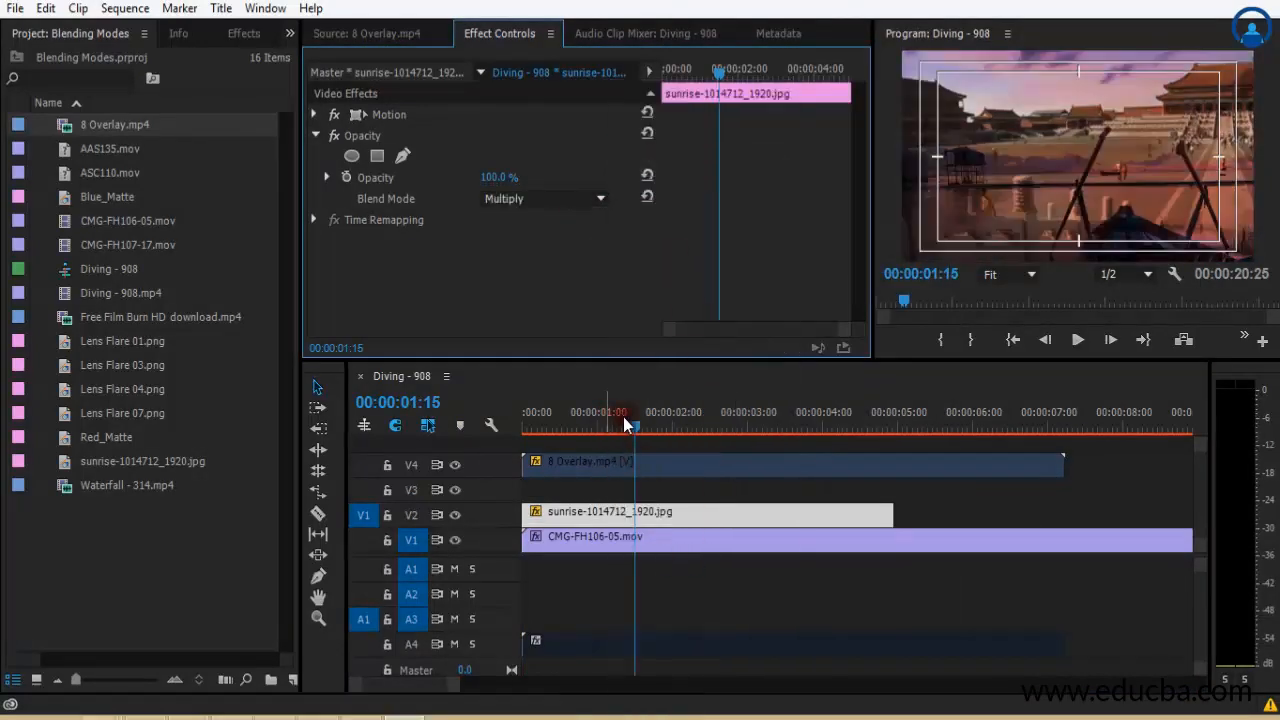
pyautogui.click(558, 424)
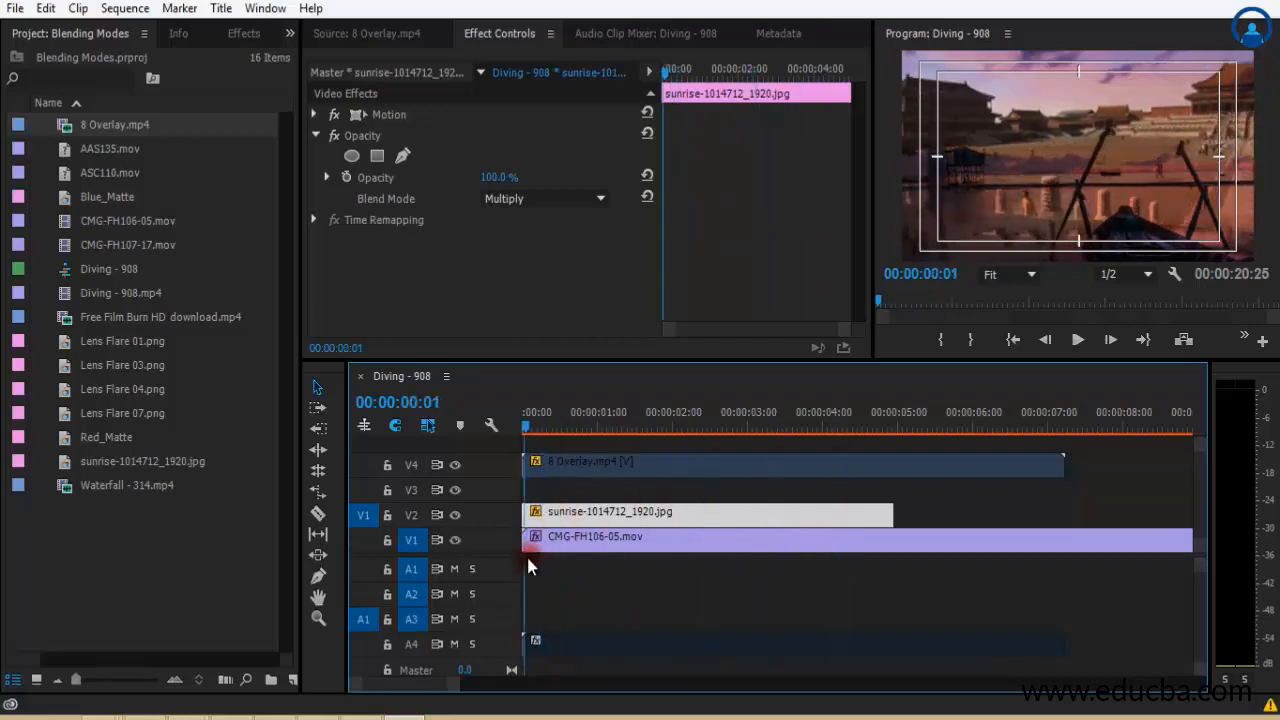
pyautogui.click(756, 426)
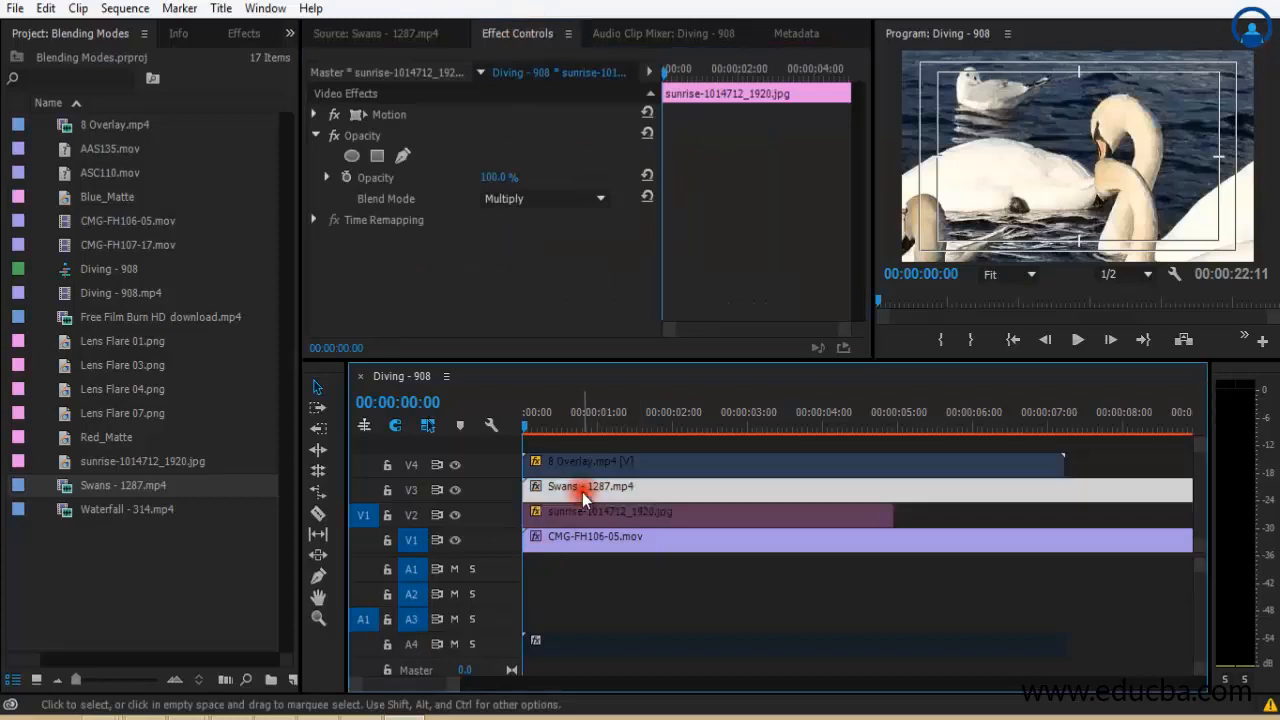
# Step: Set the Swans - 1287.mp4 clip on V3 to Multiply and move the sunrise clip later
pyautogui.click(585, 487)
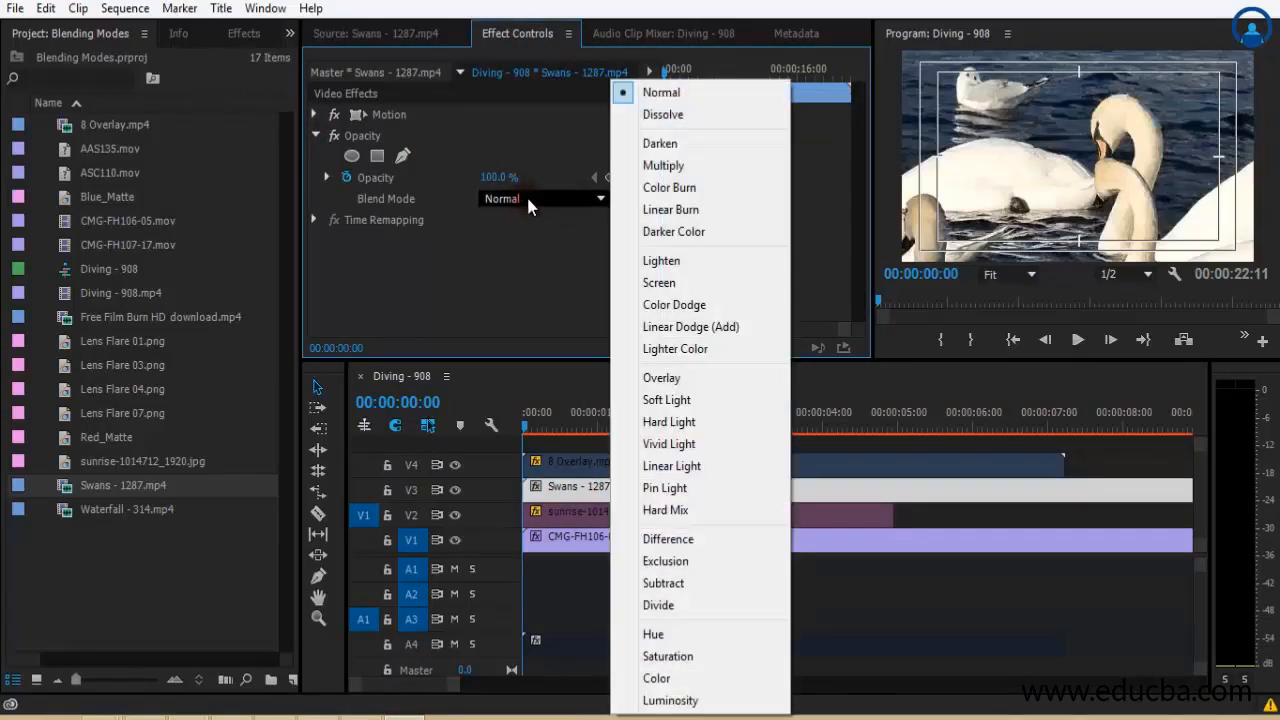
pyautogui.moveTo(663, 165)
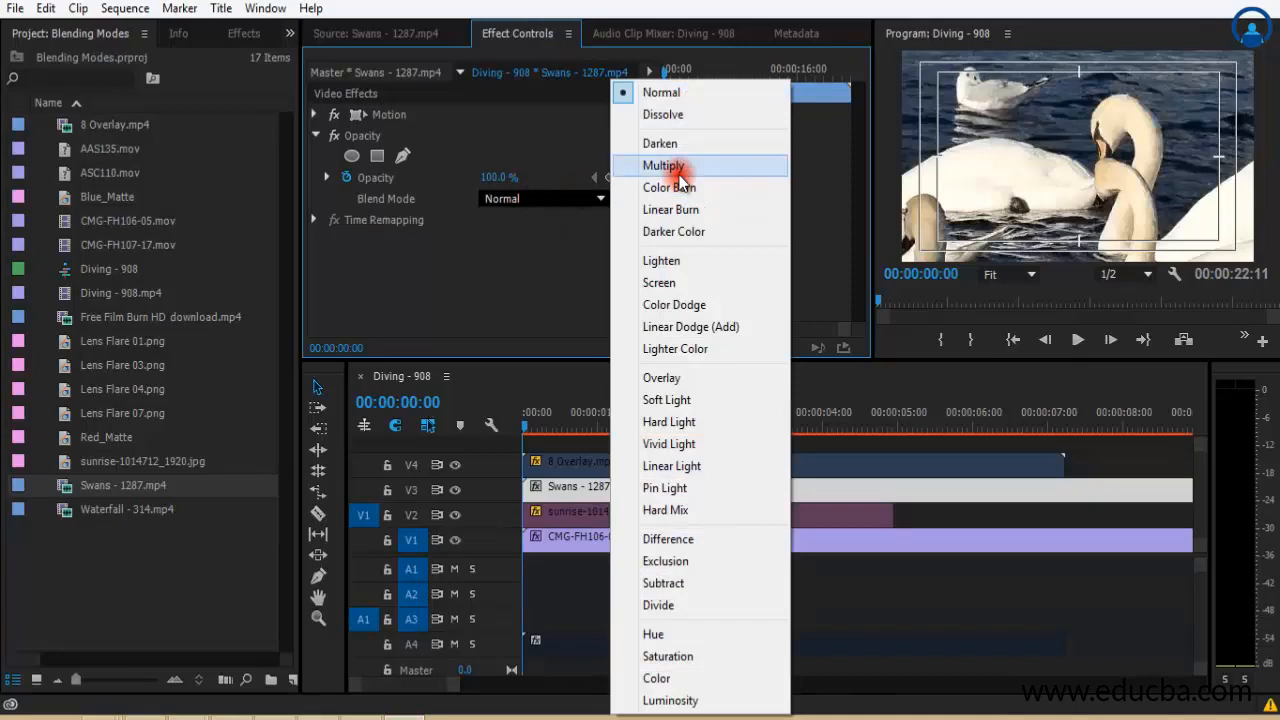
pyautogui.click(663, 165)
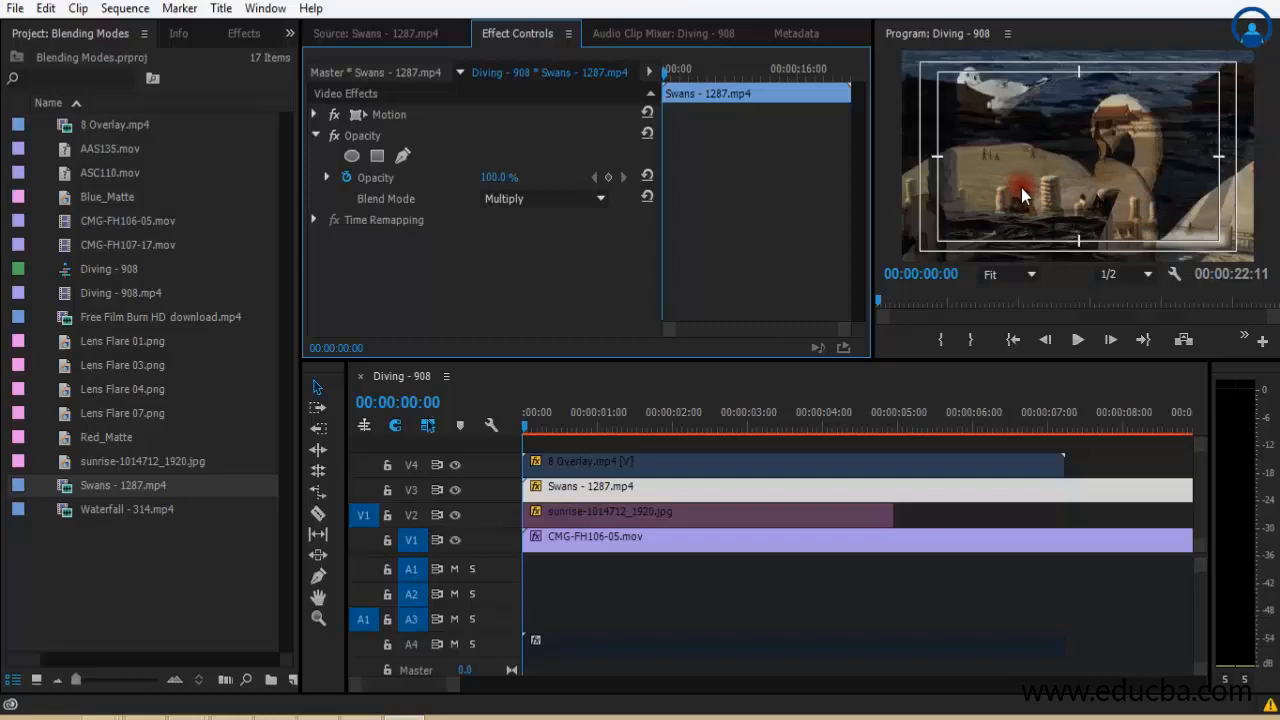
pyautogui.click(793, 462)
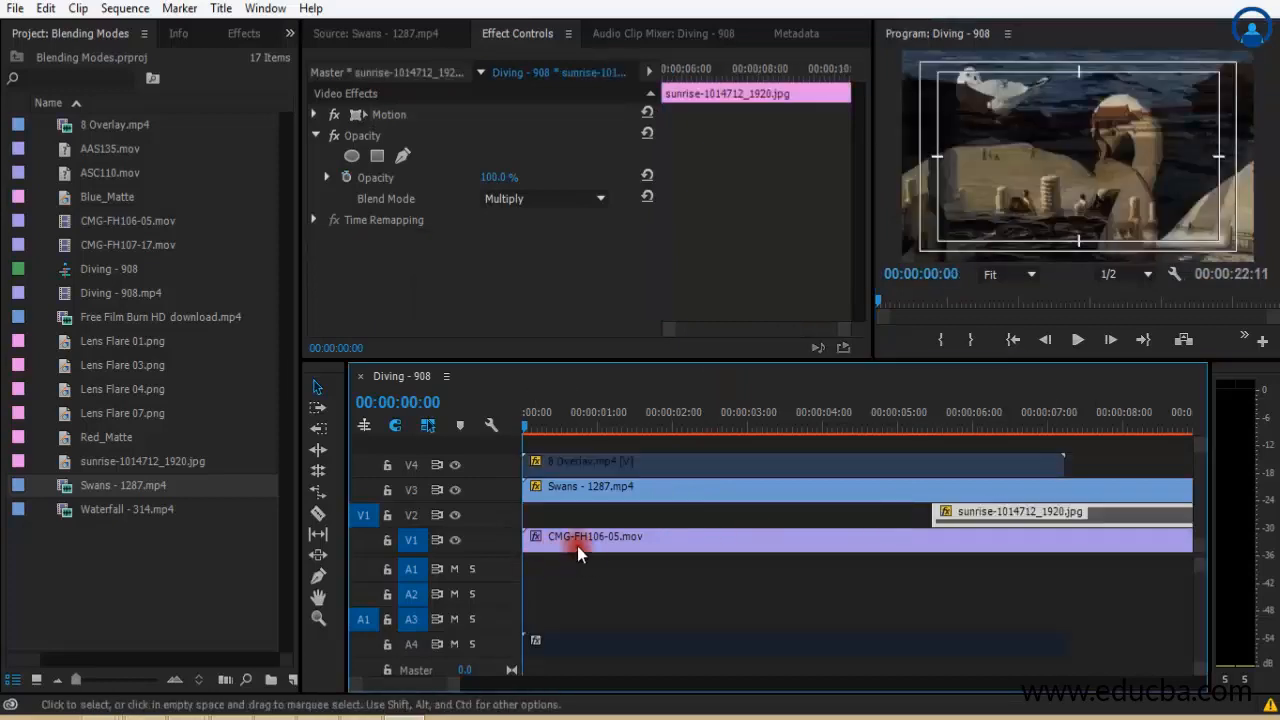
pyautogui.click(565, 538)
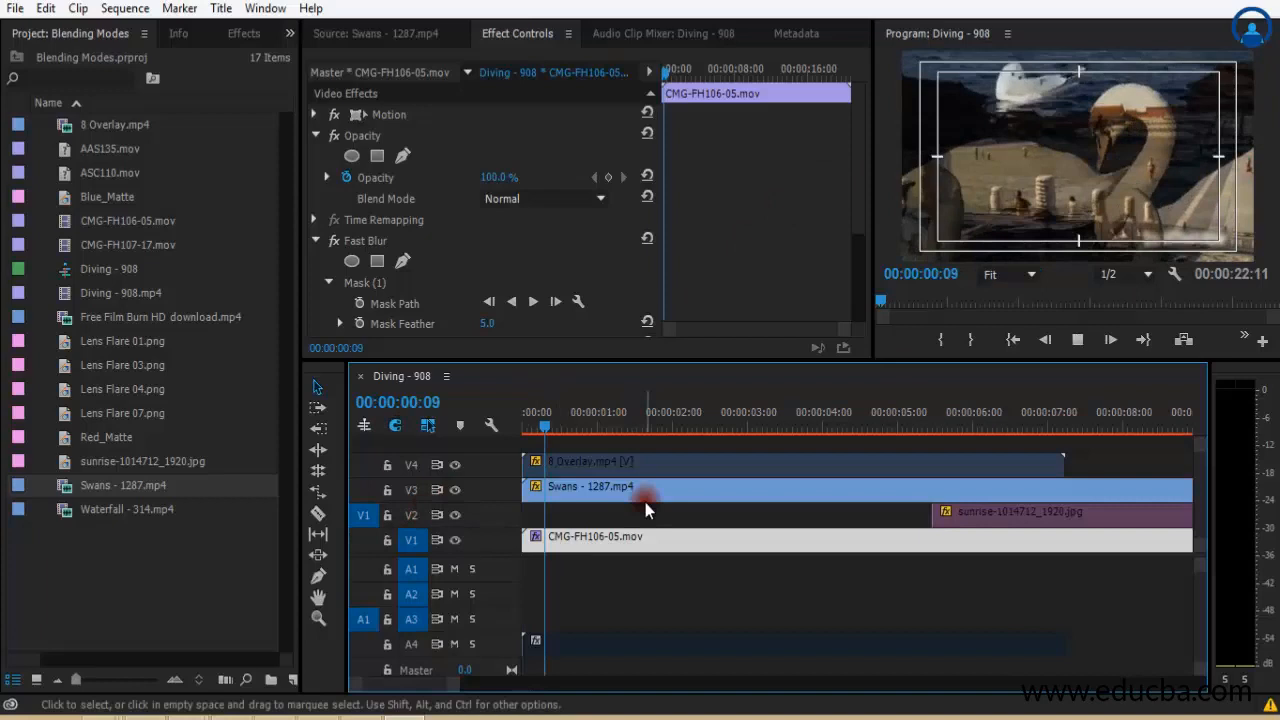
pyautogui.click(690, 426)
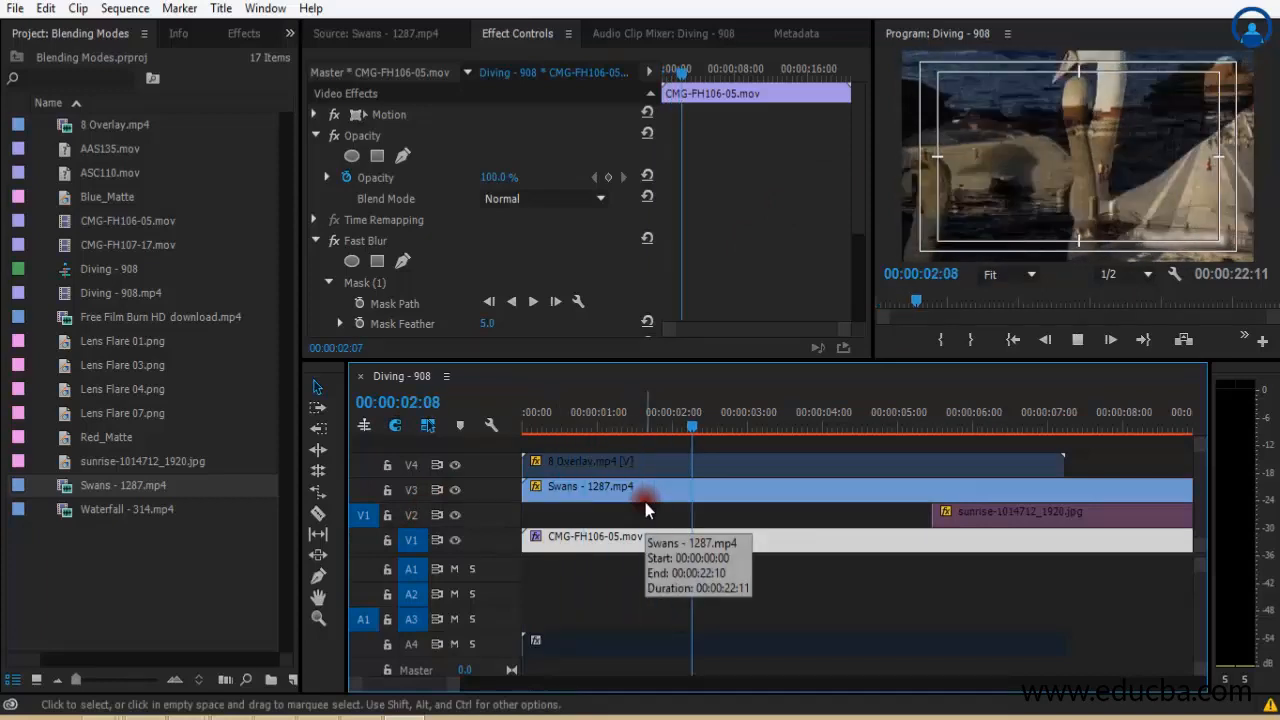
pyautogui.click(817, 412)
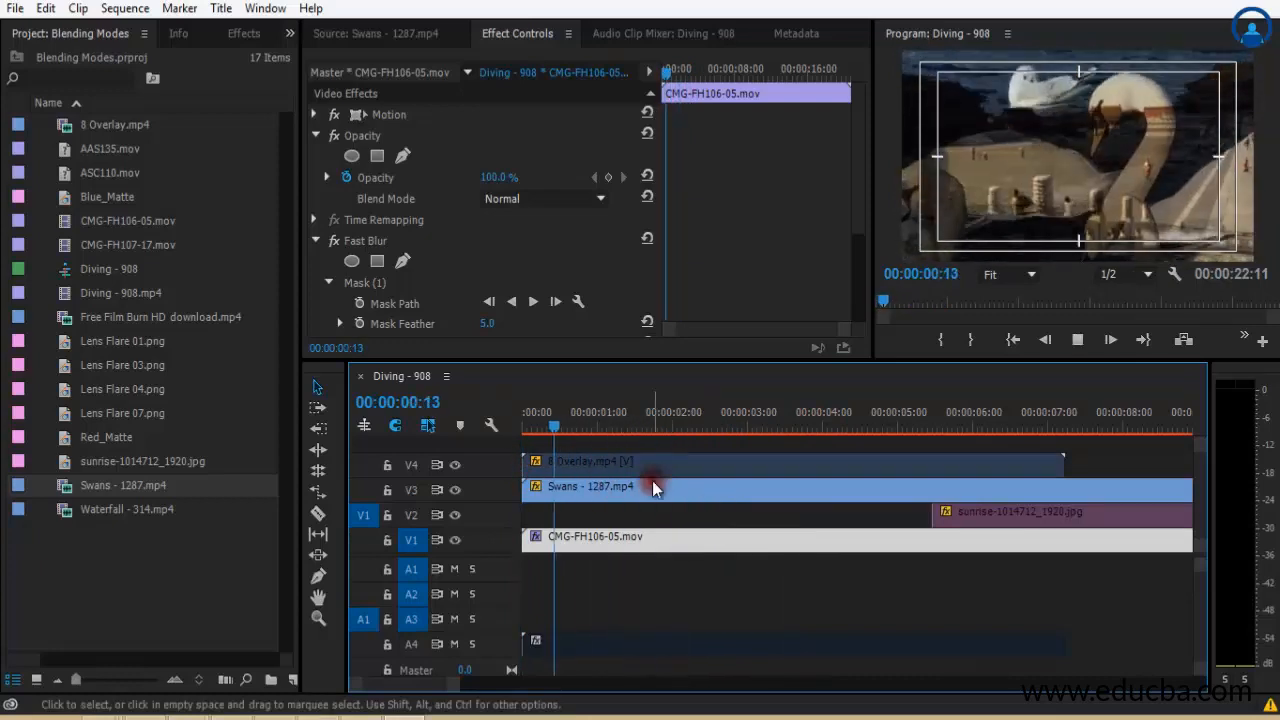
pyautogui.click(665, 425)
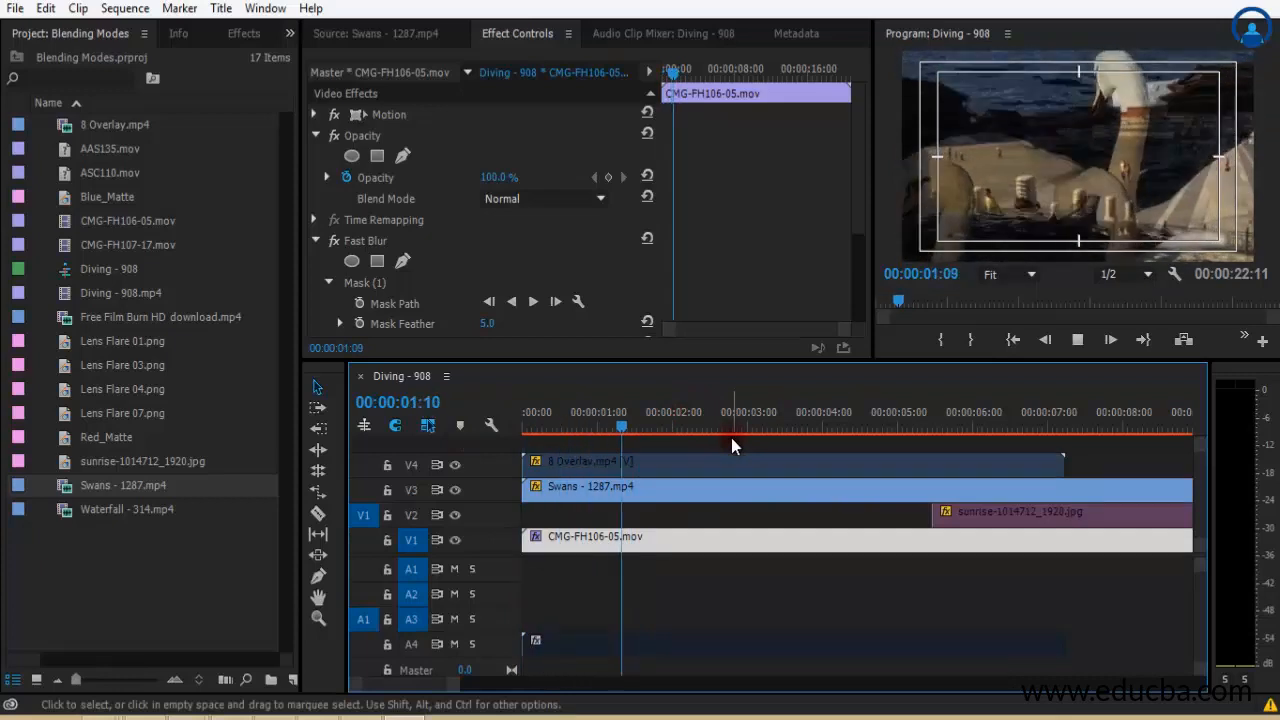
pyautogui.click(768, 429)
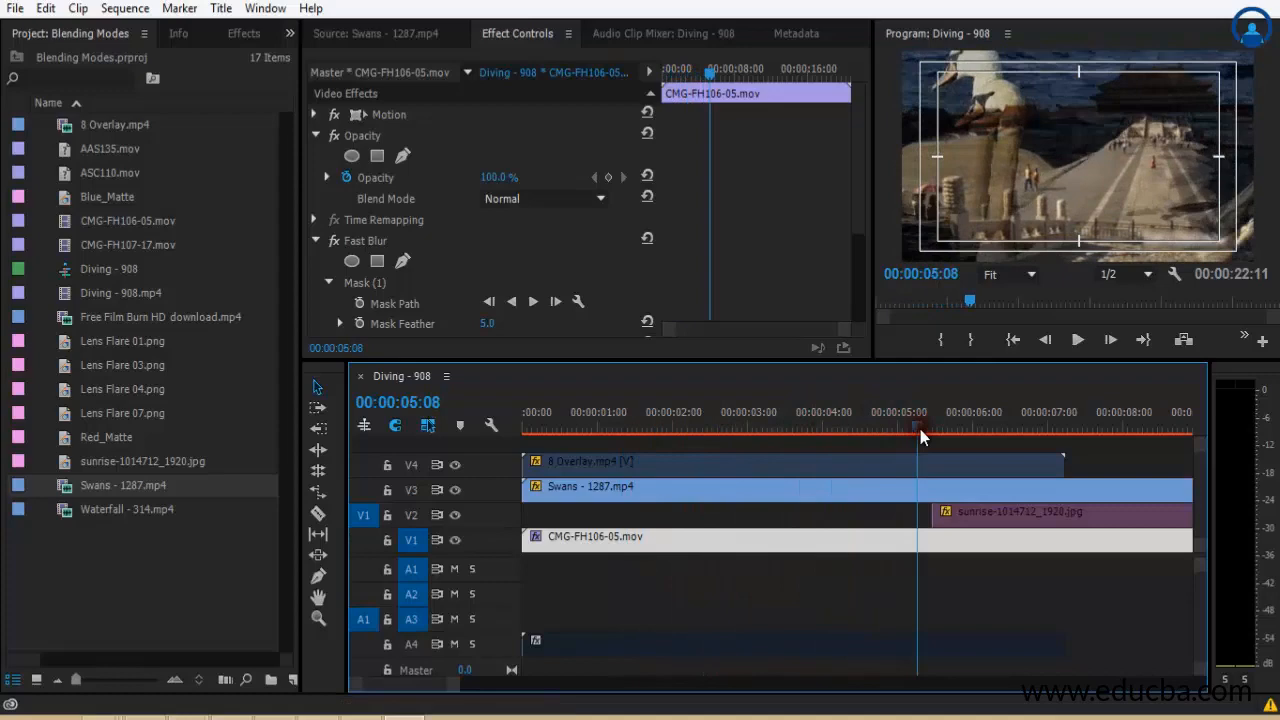
pyautogui.moveTo(920, 433); pyautogui.dragTo(895, 433)
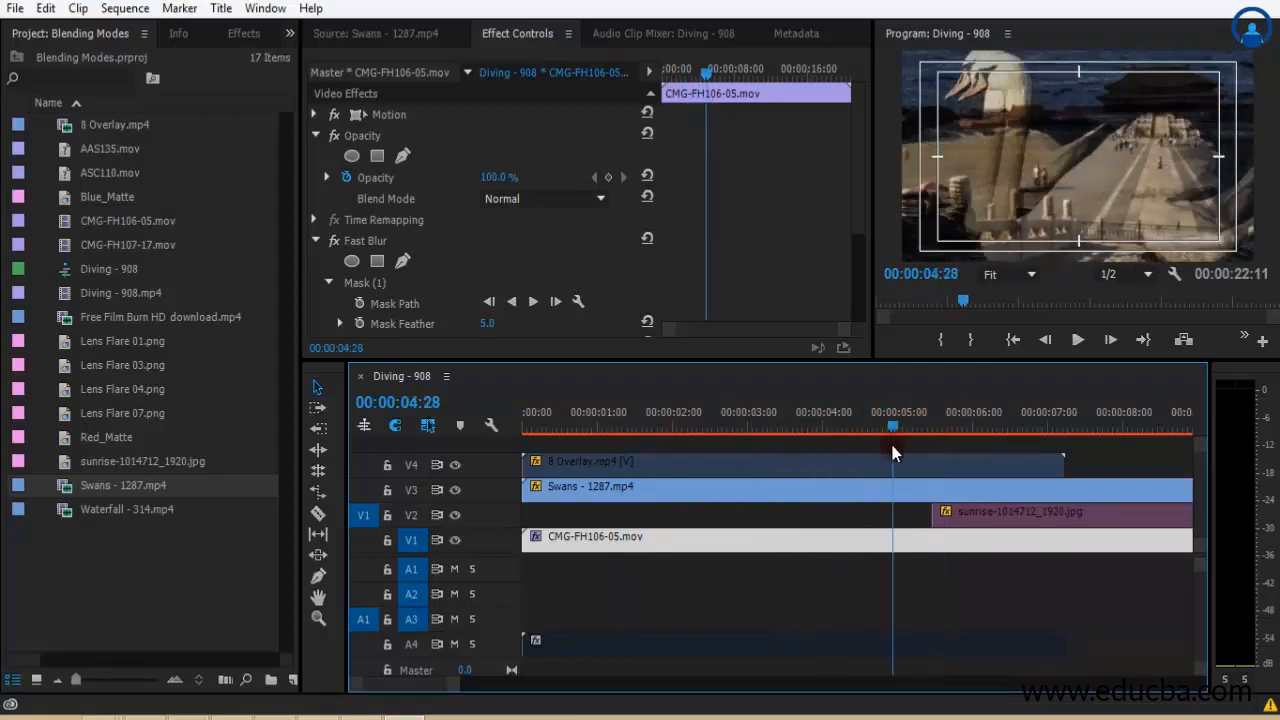
pyautogui.moveTo(892, 428); pyautogui.dragTo(785, 428)
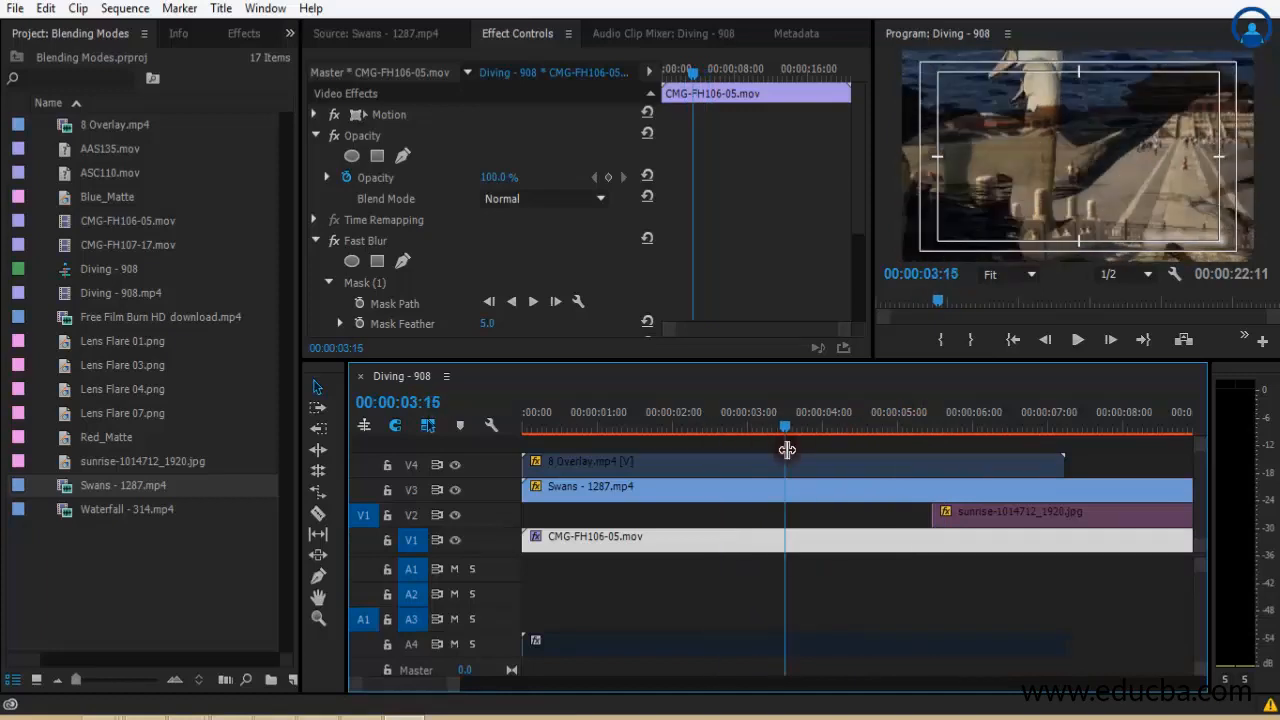
pyautogui.moveTo(785, 427); pyautogui.dragTo(820, 427)
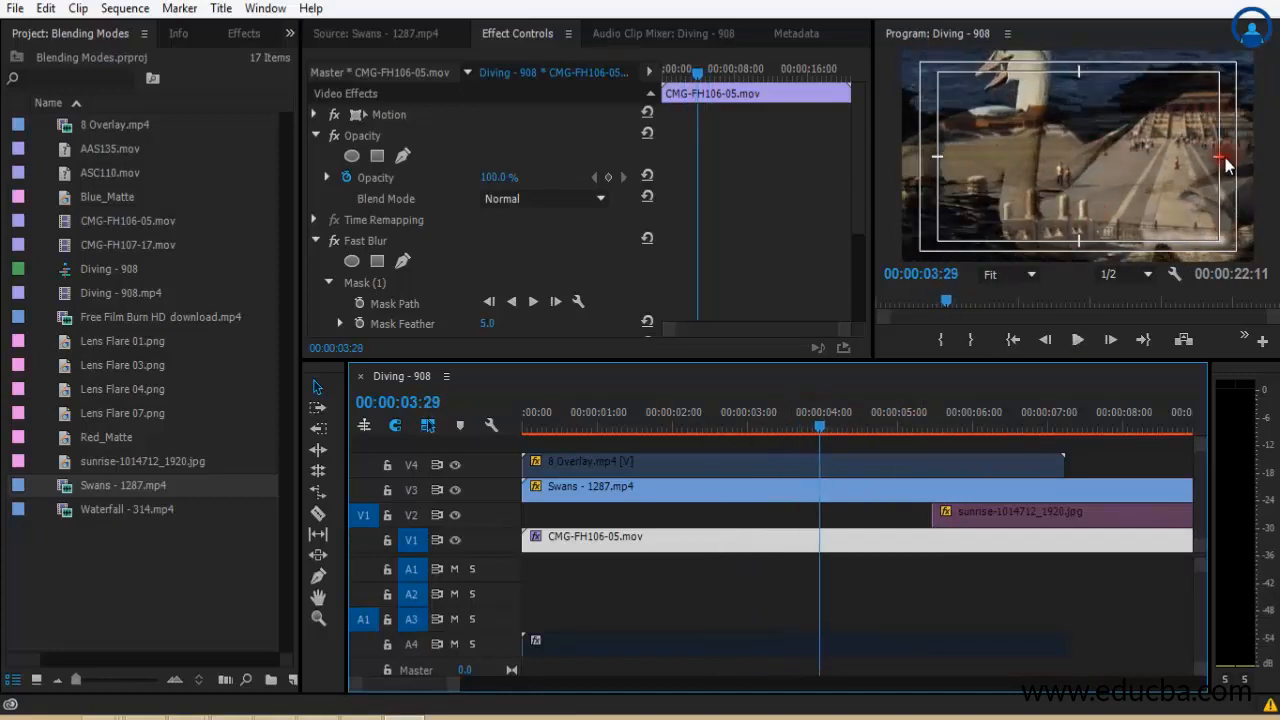